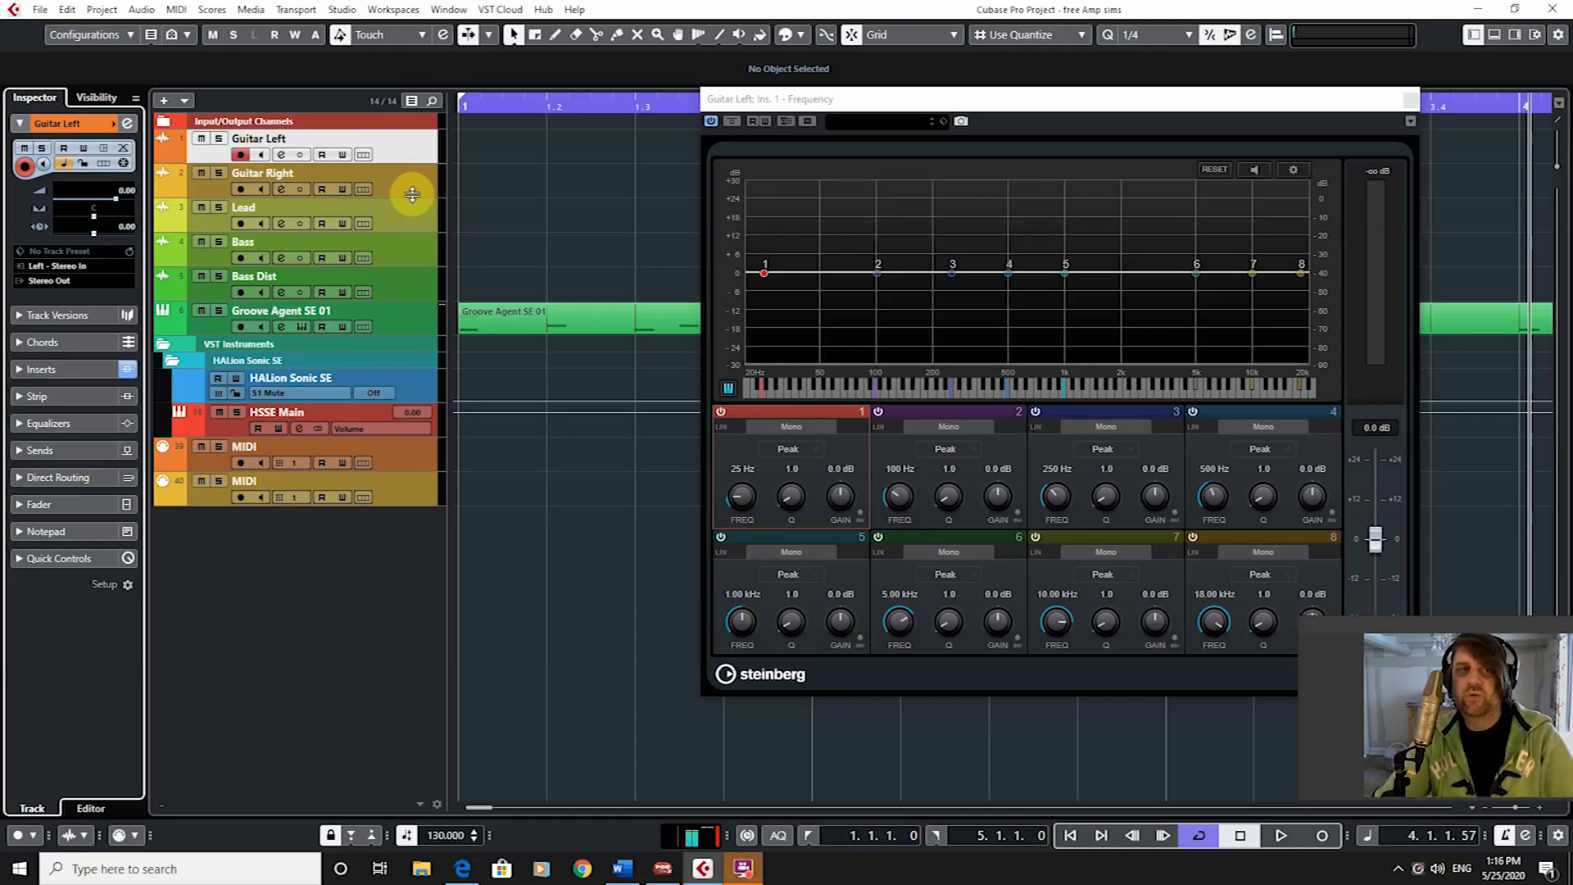
mouse_move(585, 69)
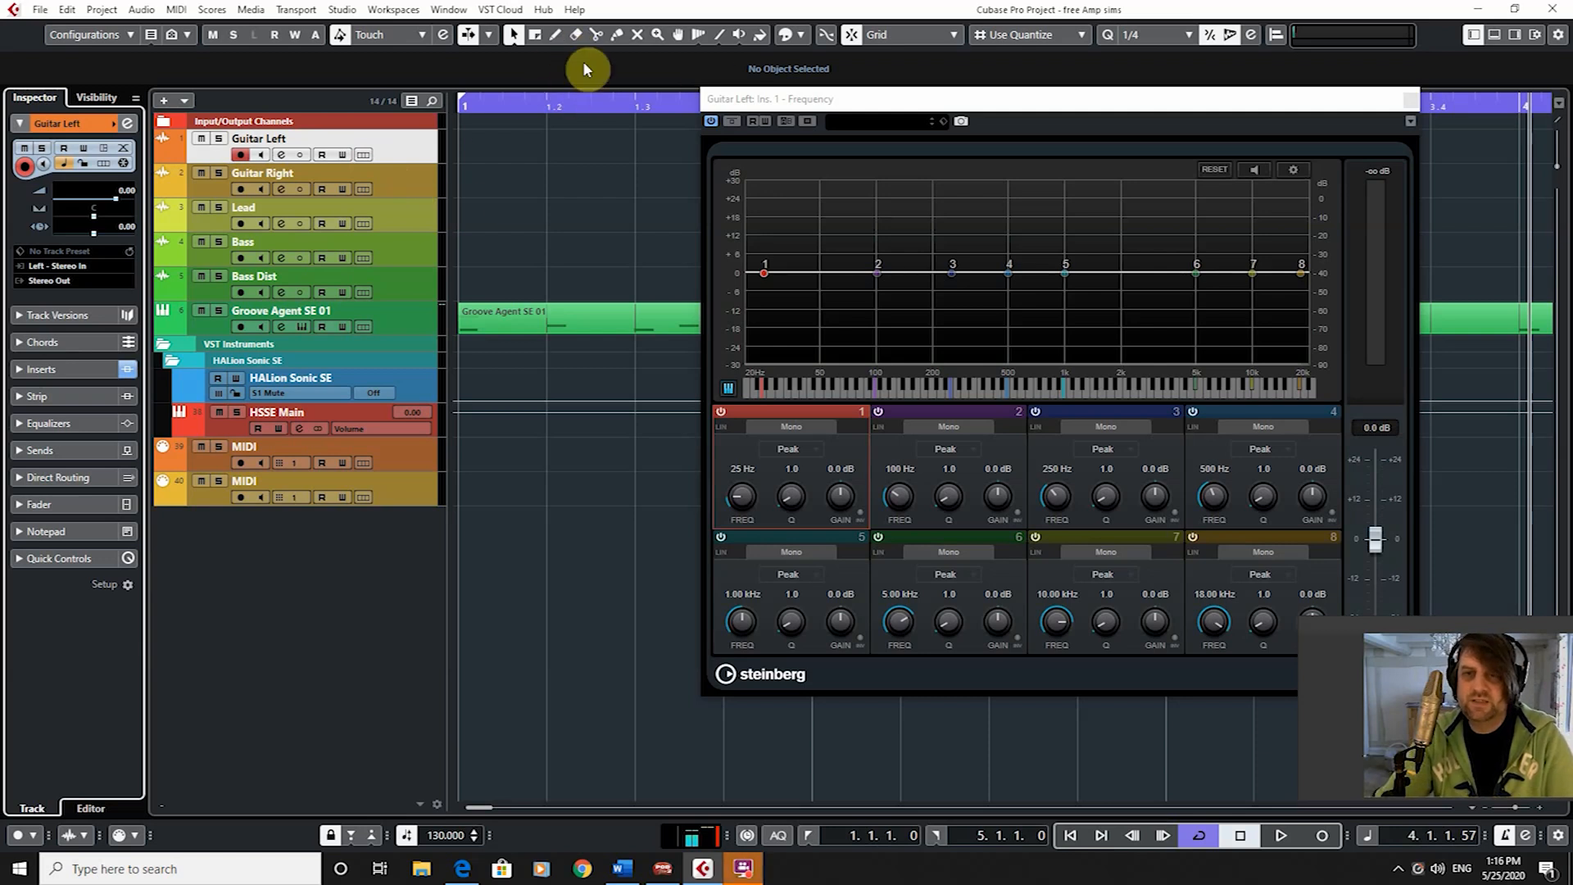
mouse_move(846, 108)
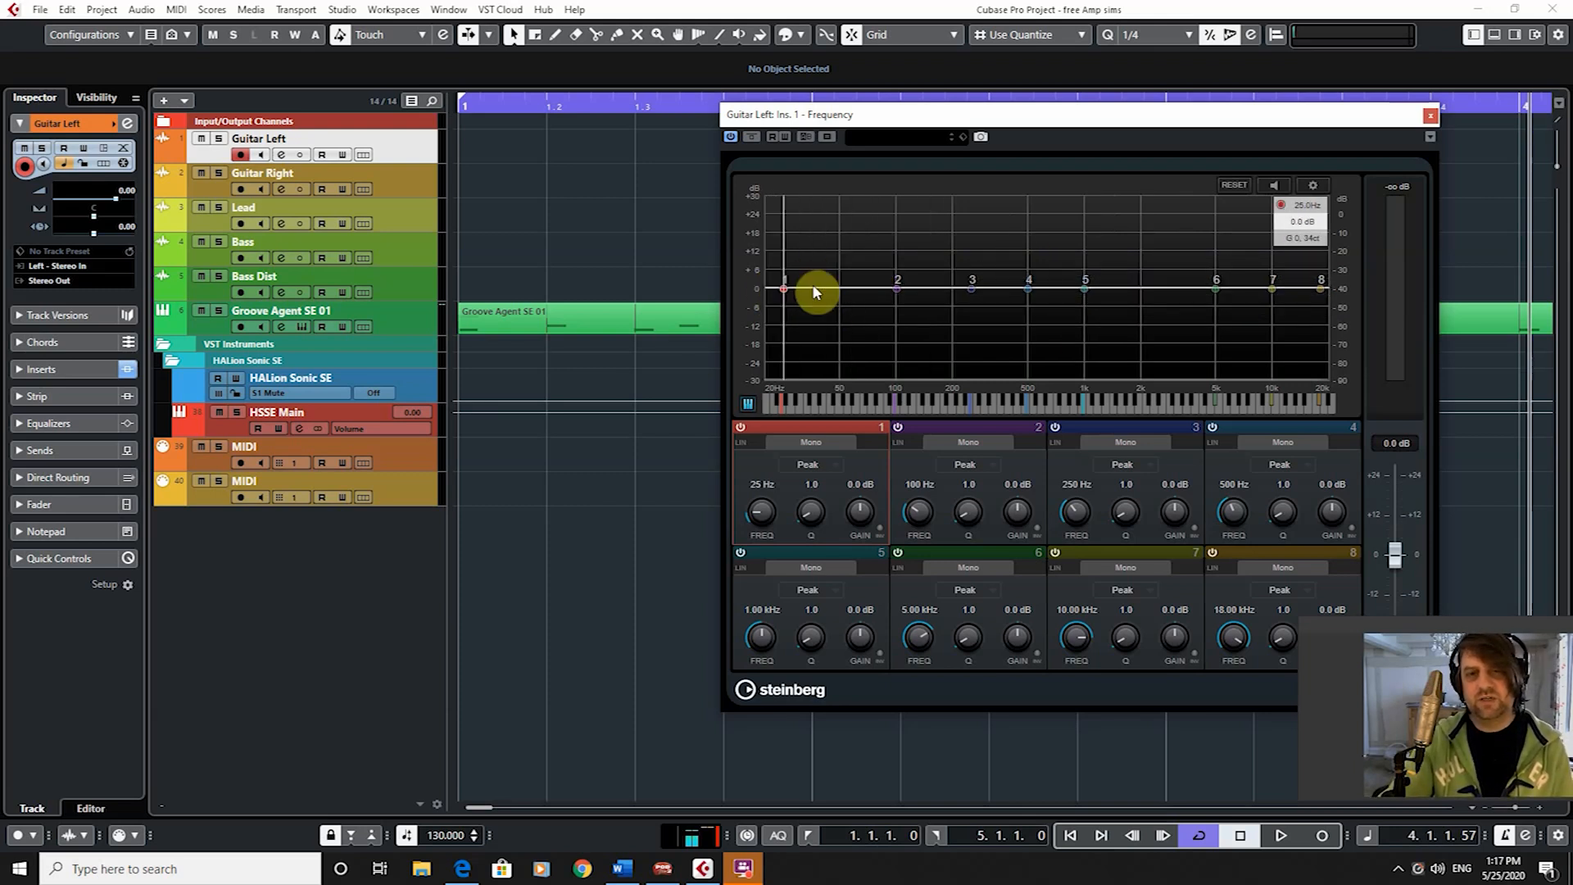
- Switch band 1's filter type to Cut 96, a low cut at 20 Hz
drag(783, 291, 784, 277)
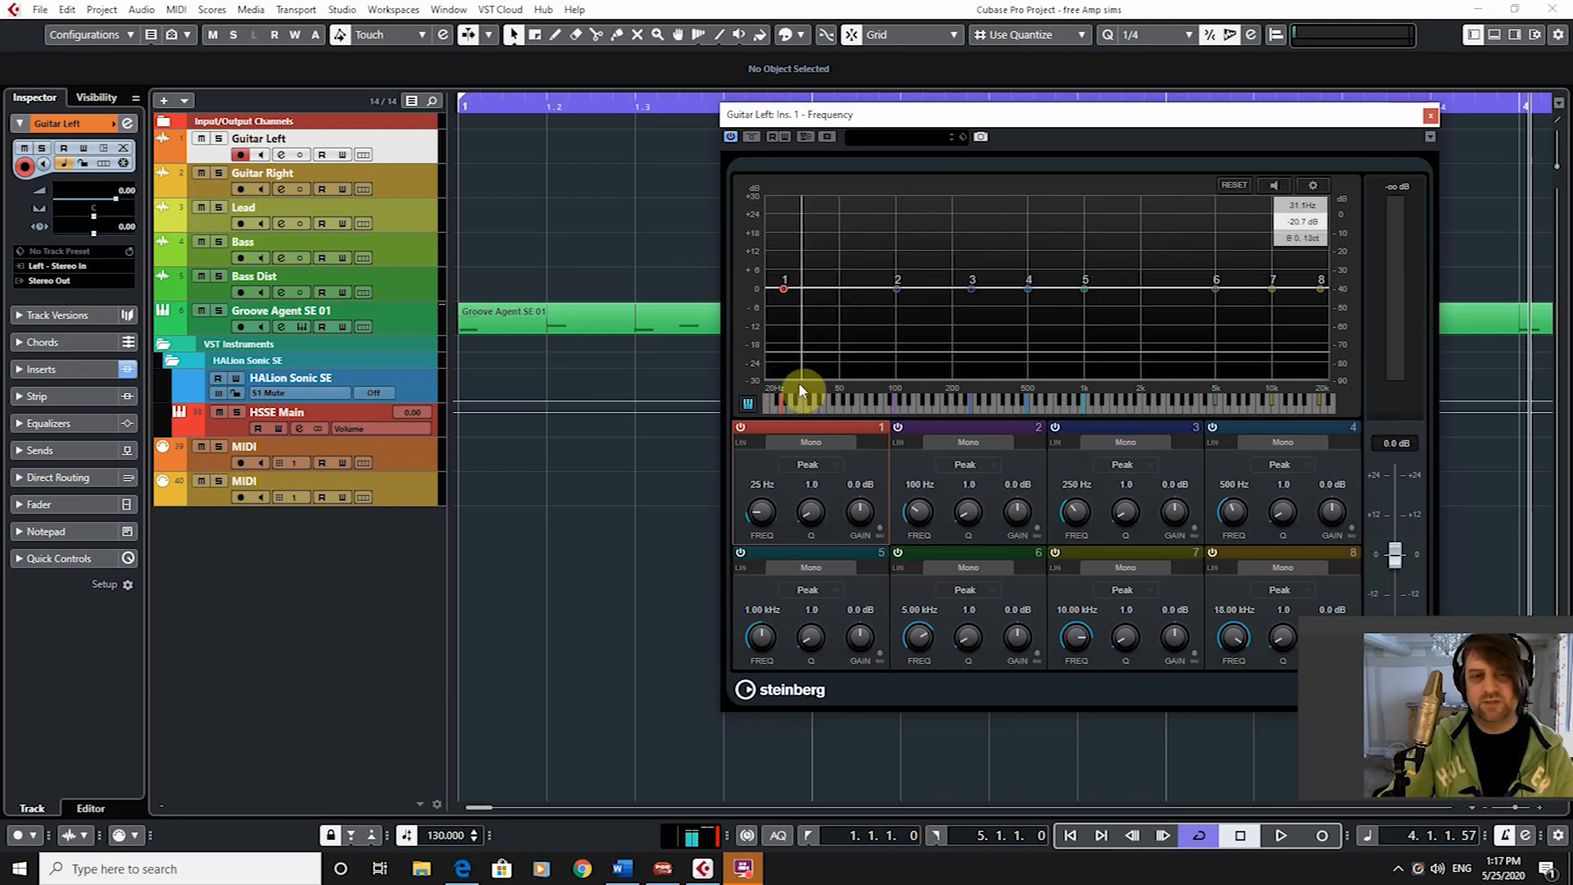
mouse_move(1320, 399)
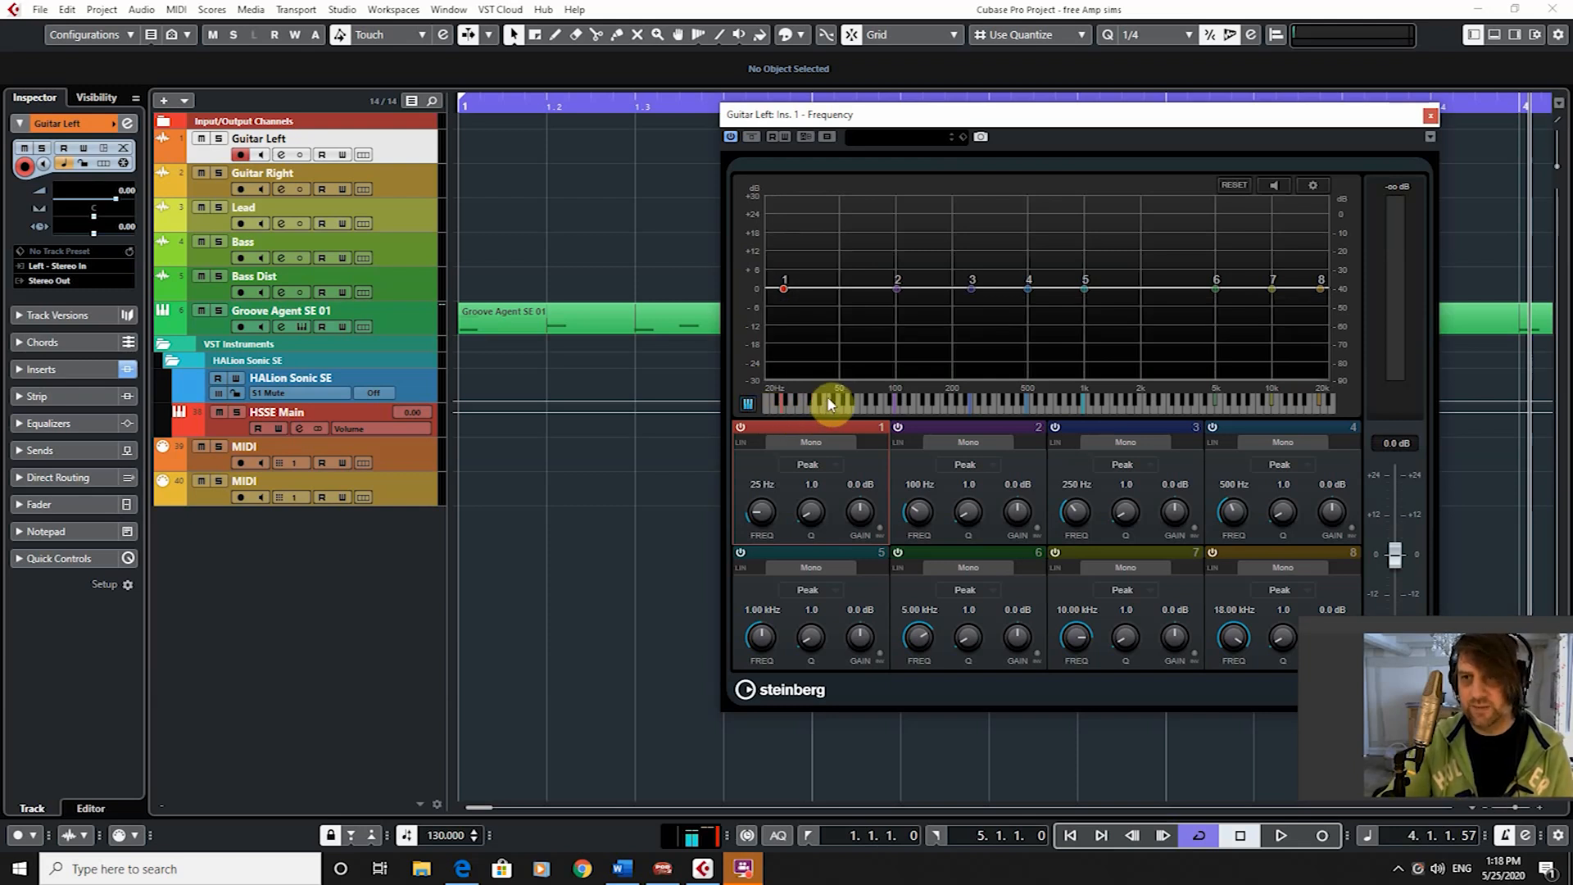
mouse_move(838, 390)
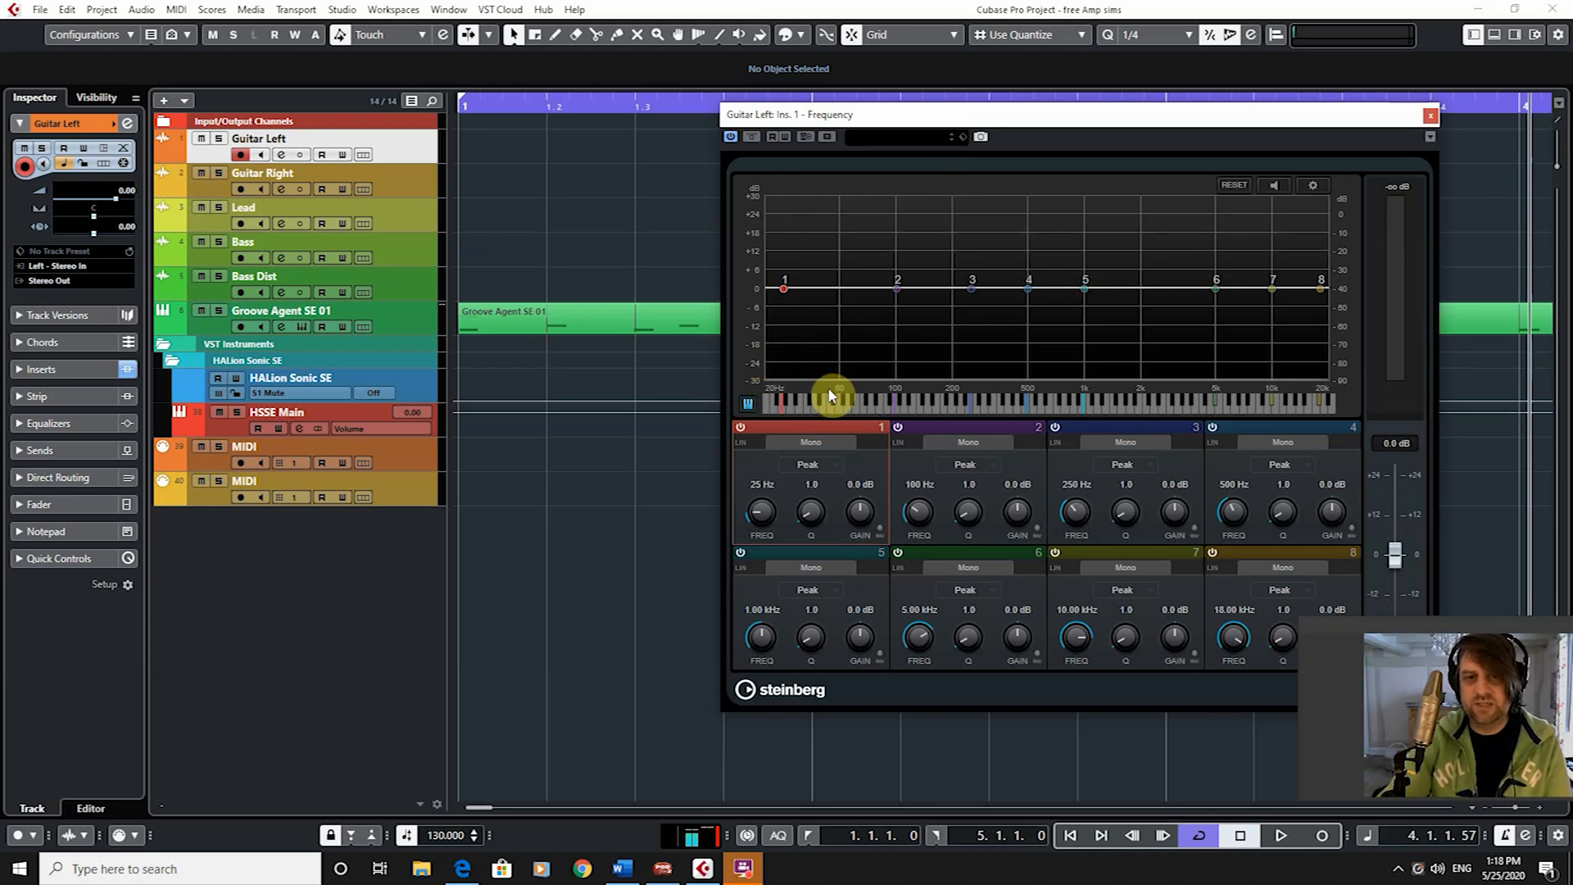
mouse_move(843, 394)
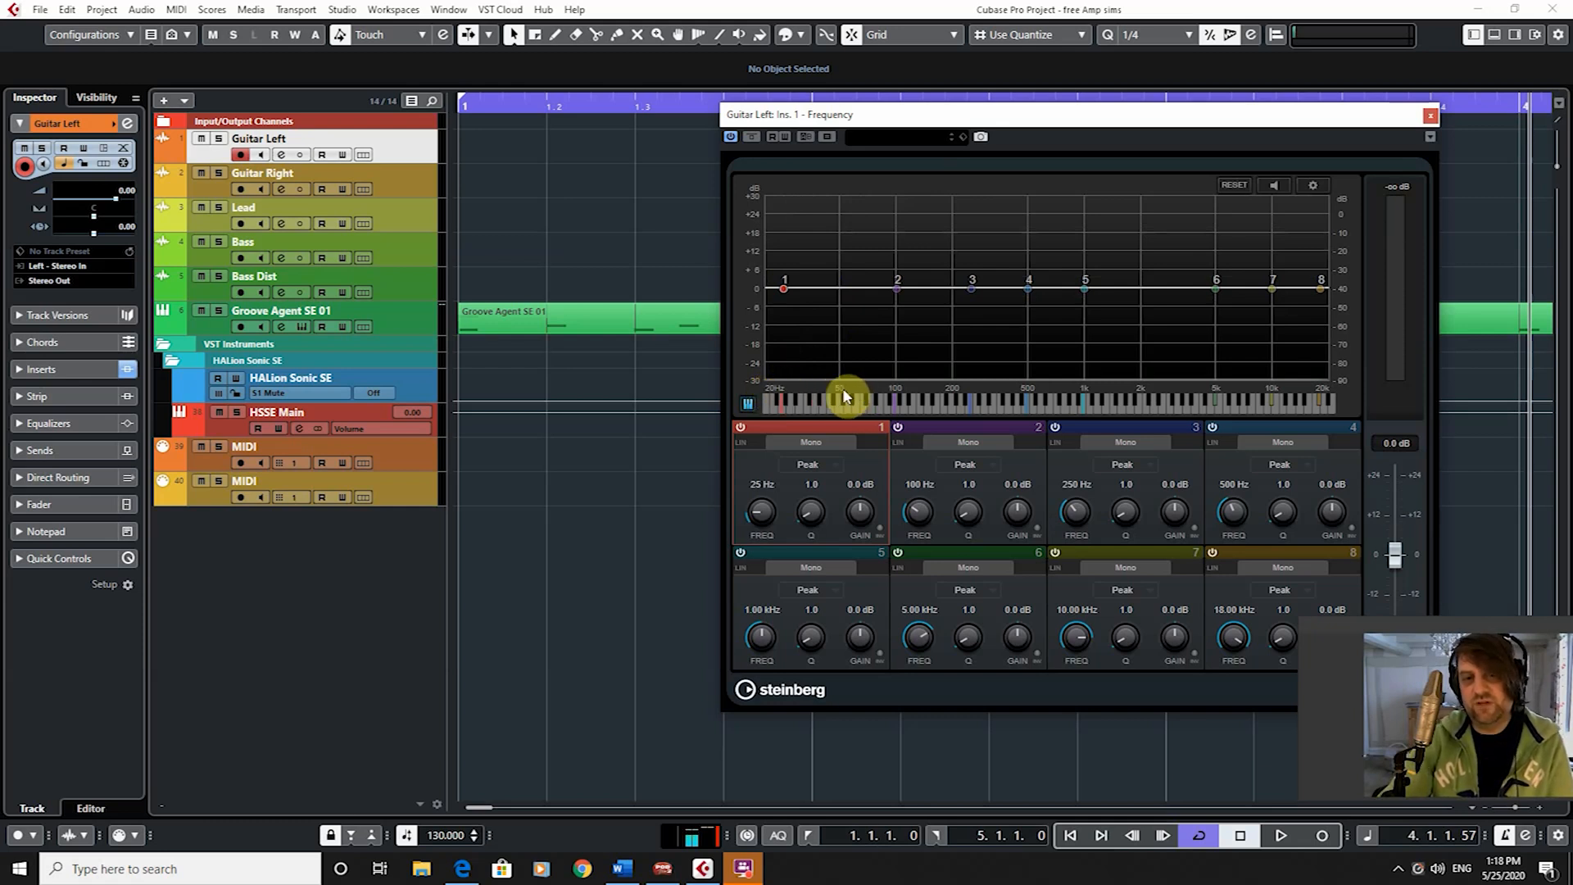
mouse_move(752, 381)
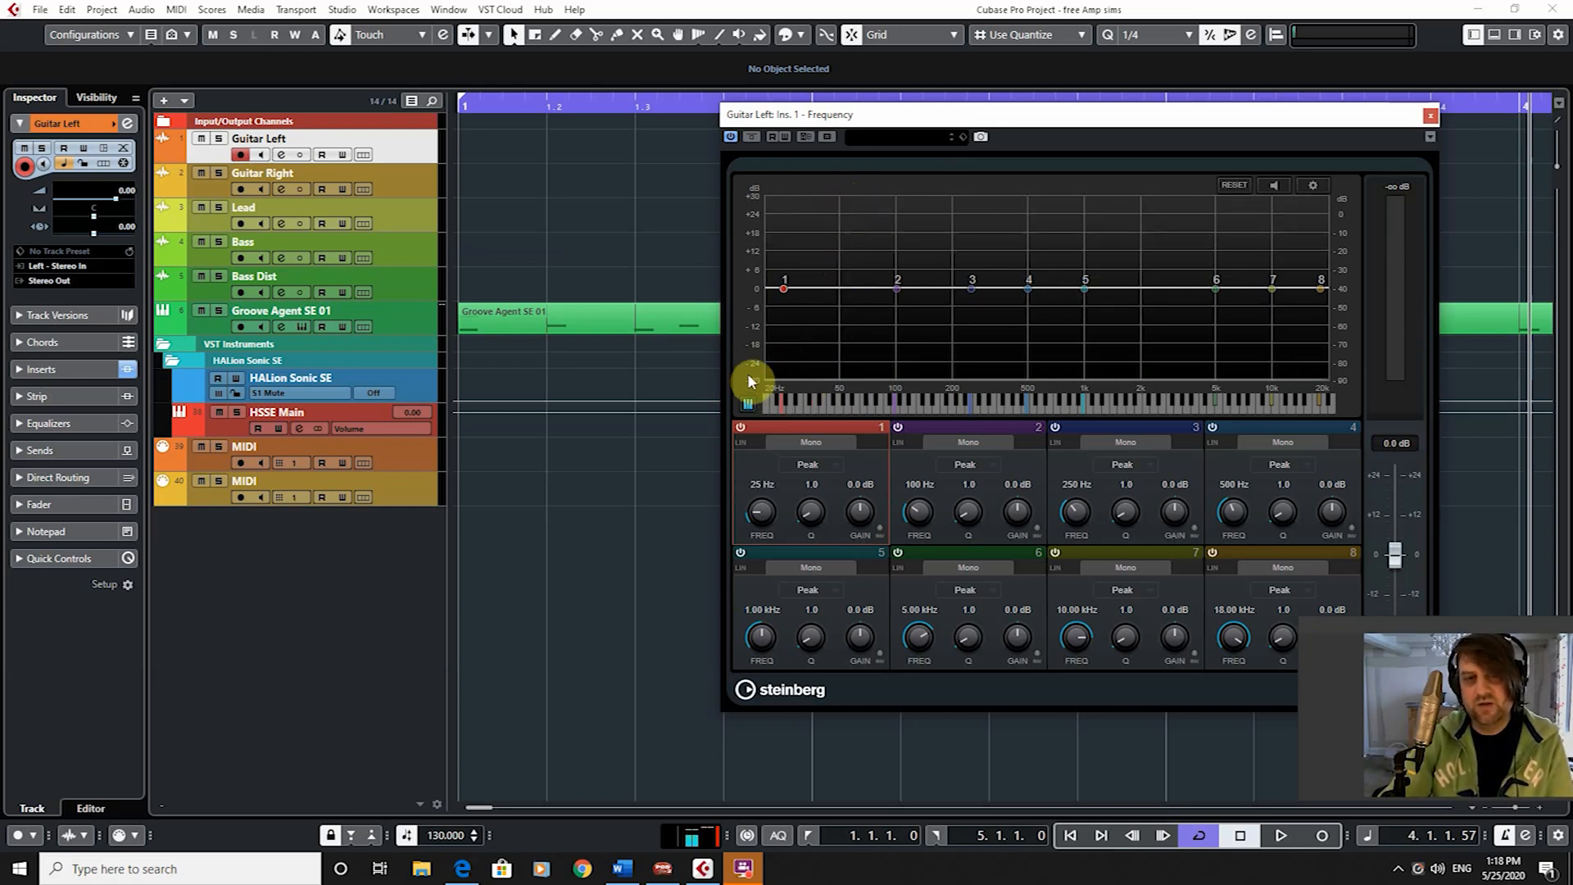
mouse_move(826, 364)
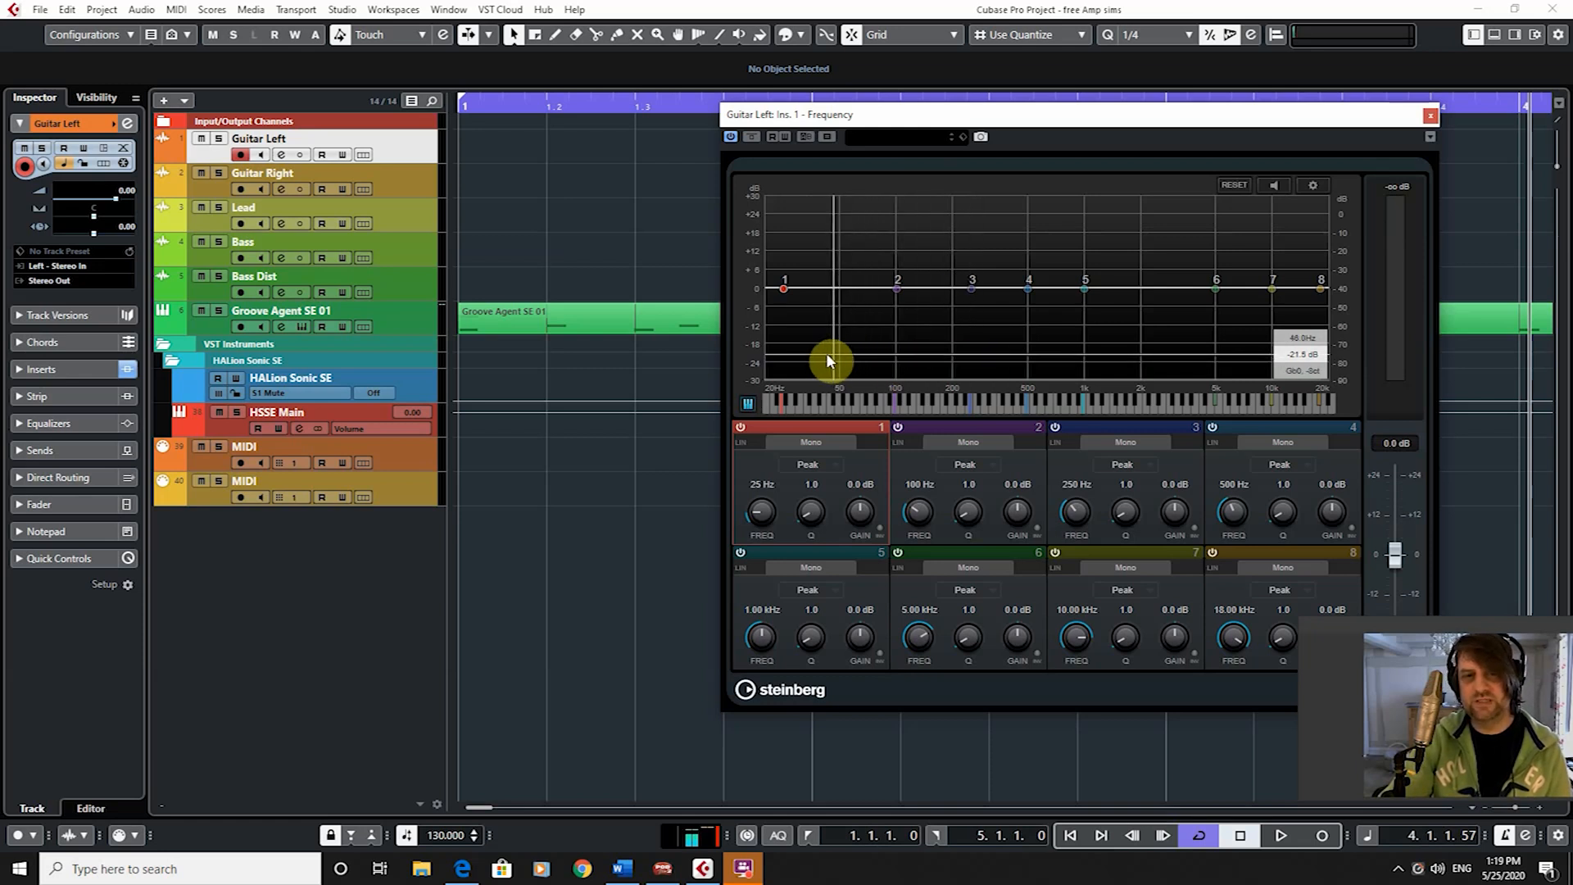
mouse_move(978, 360)
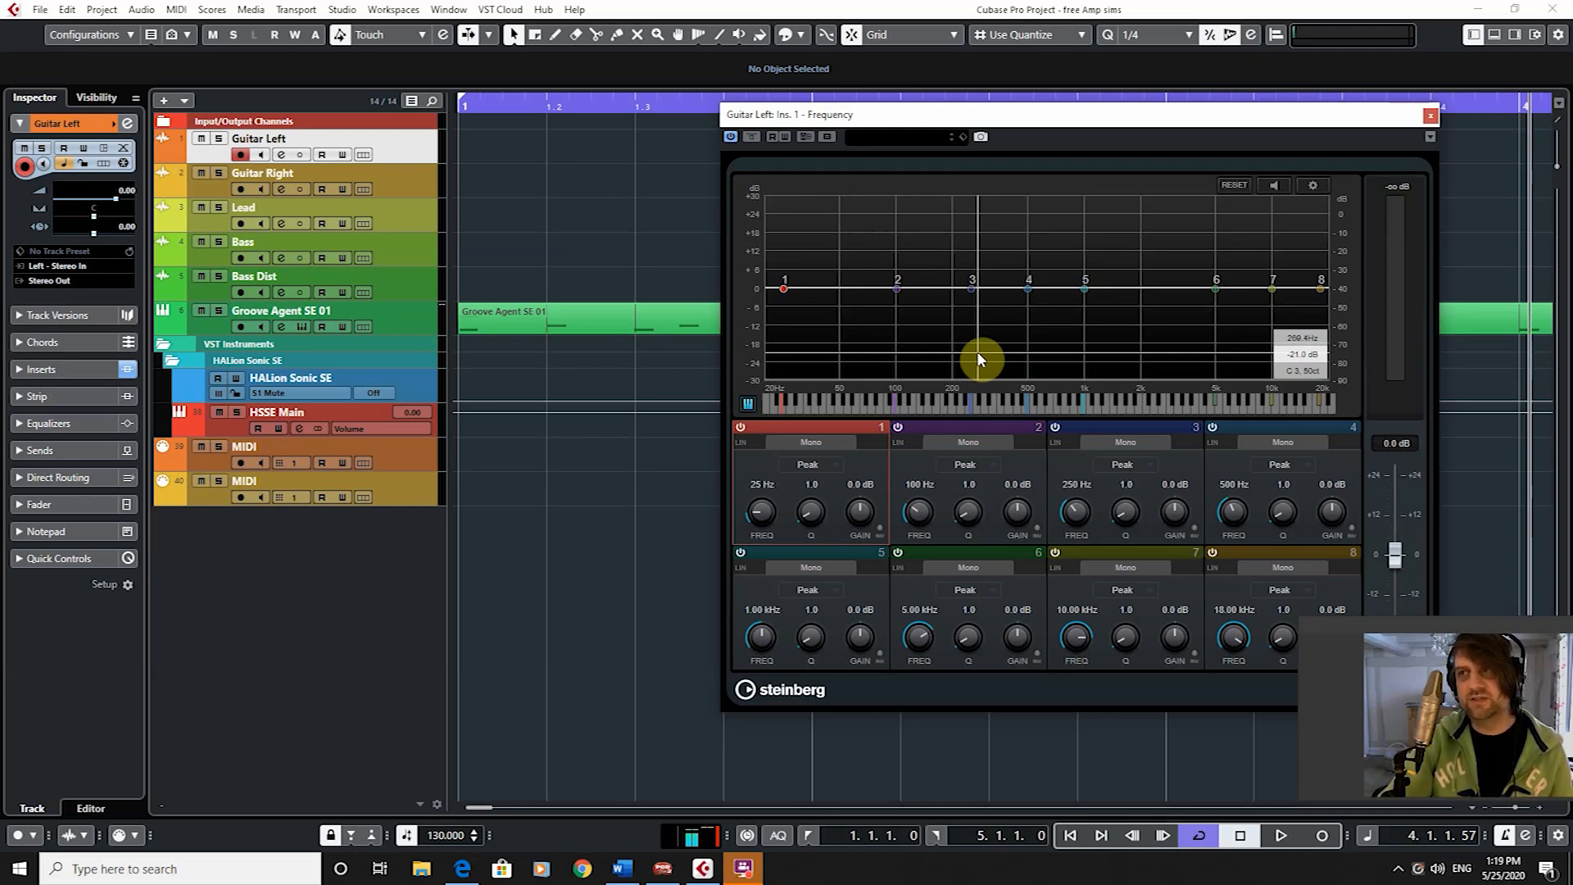
mouse_move(930, 318)
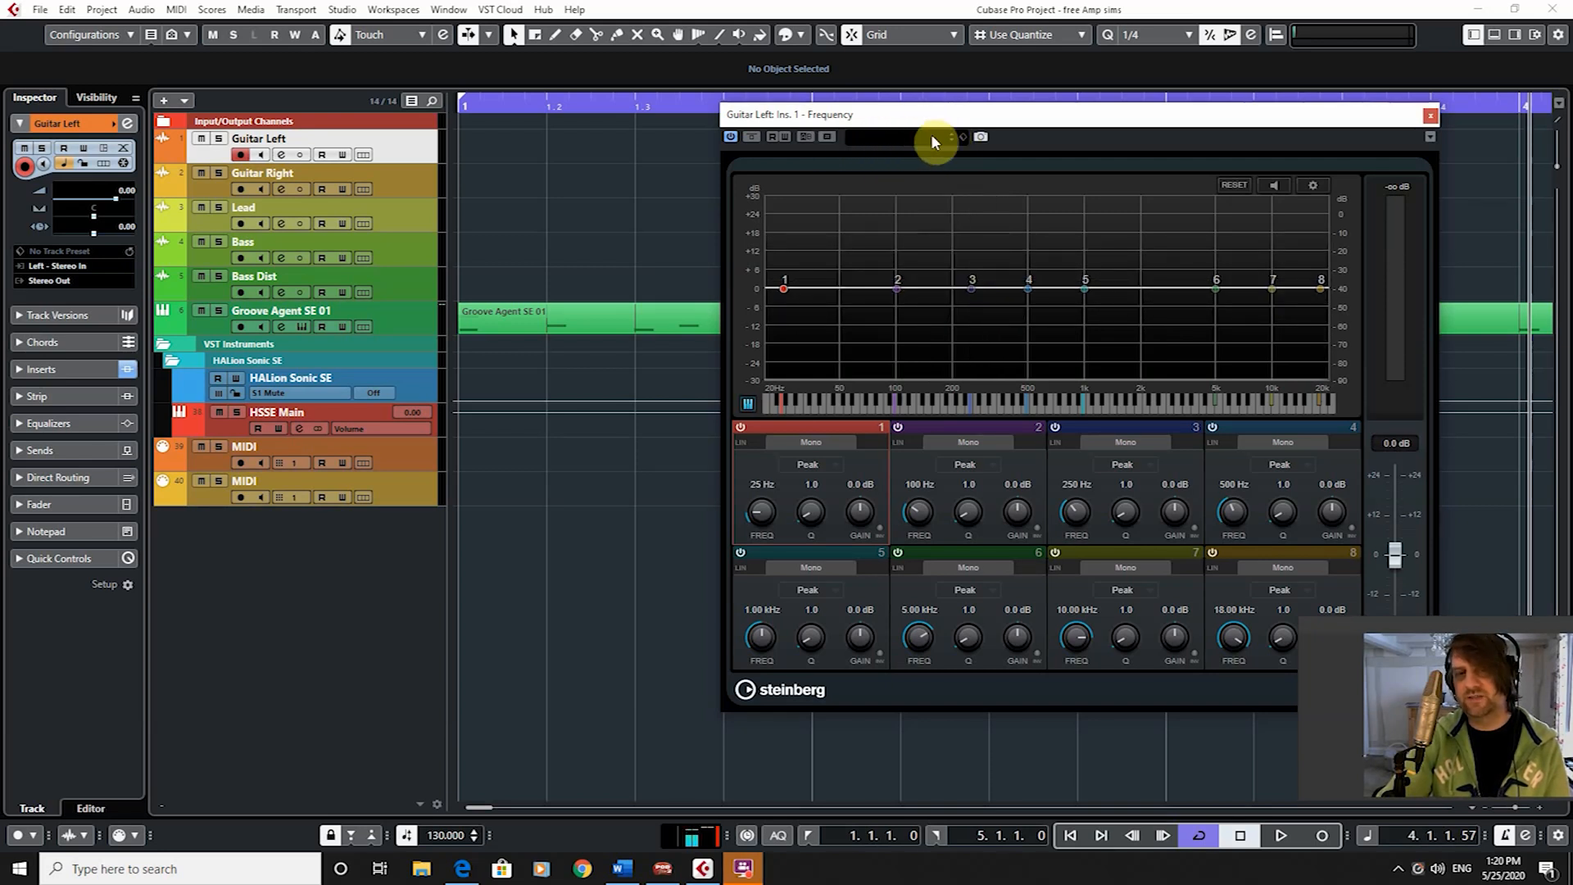
mouse_move(890, 147)
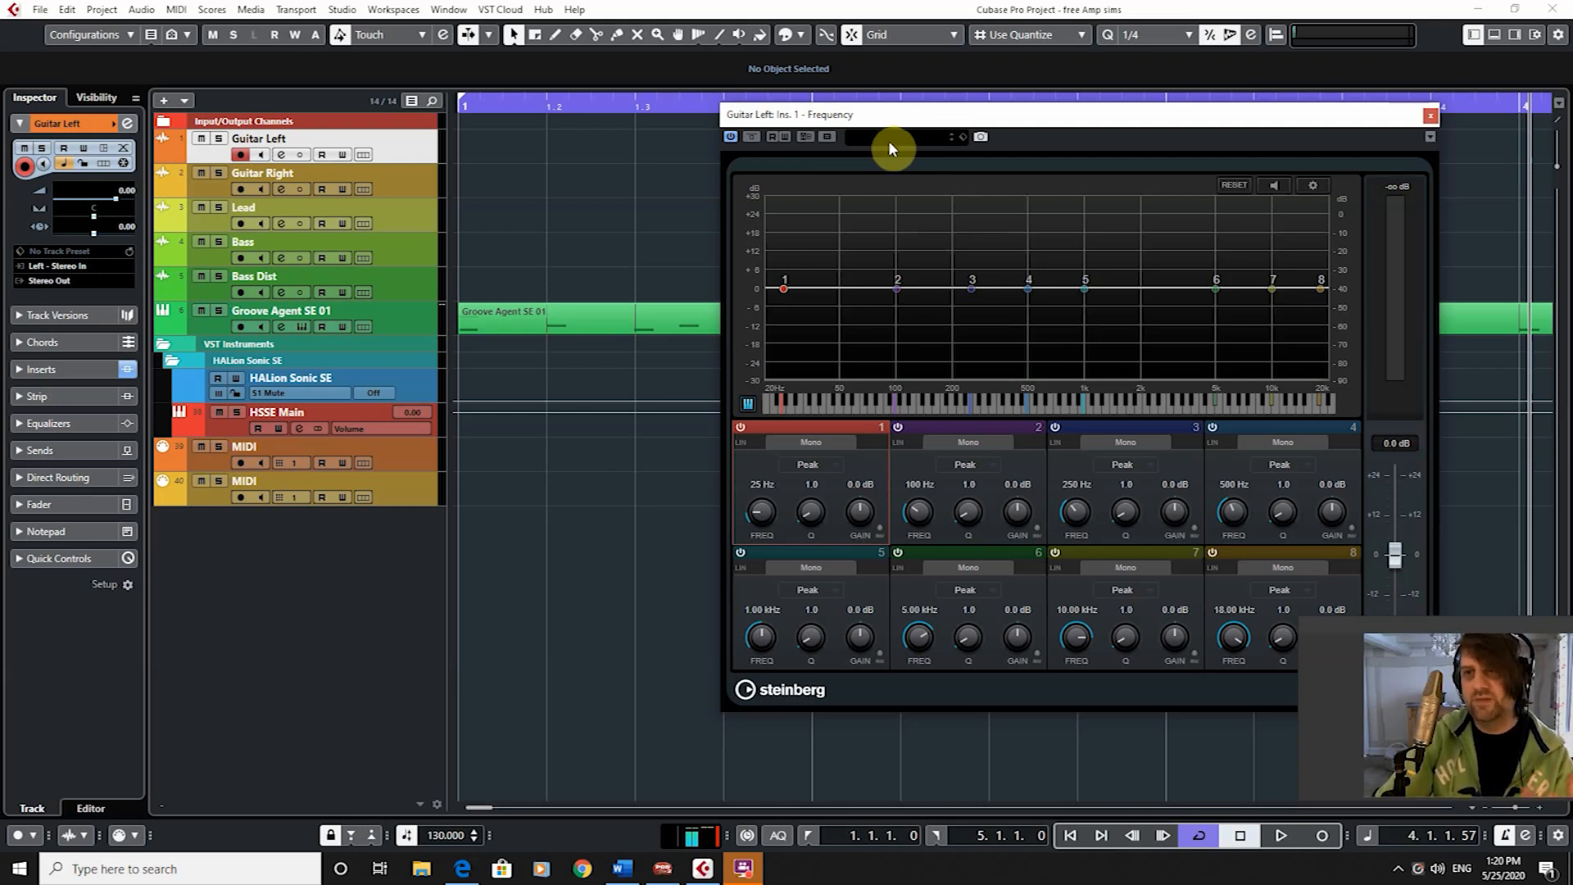
mouse_move(895, 135)
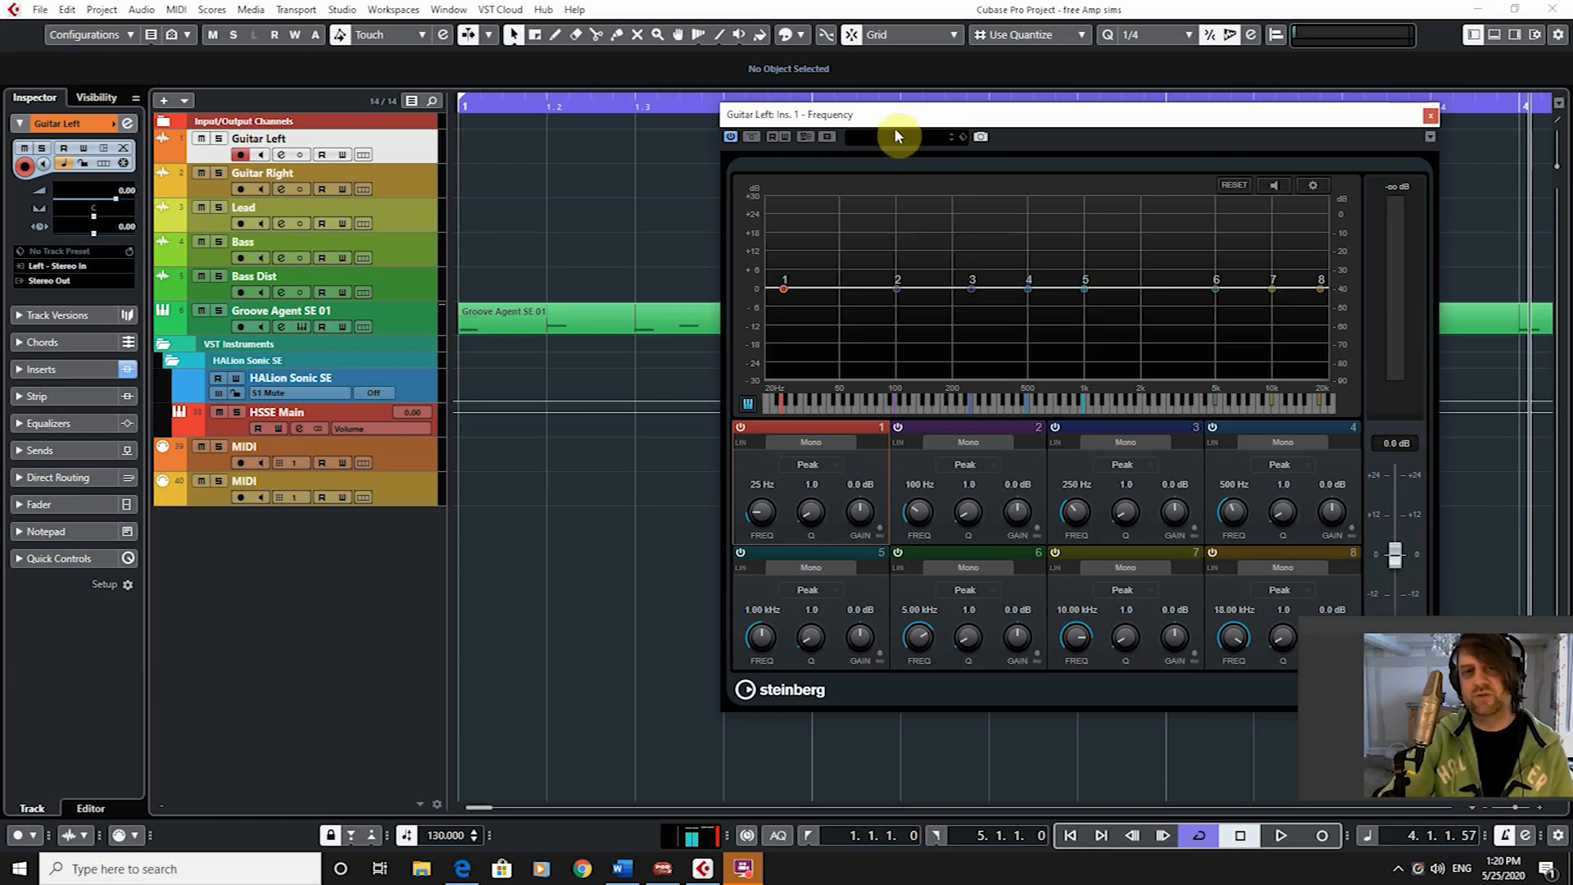
mouse_move(923, 131)
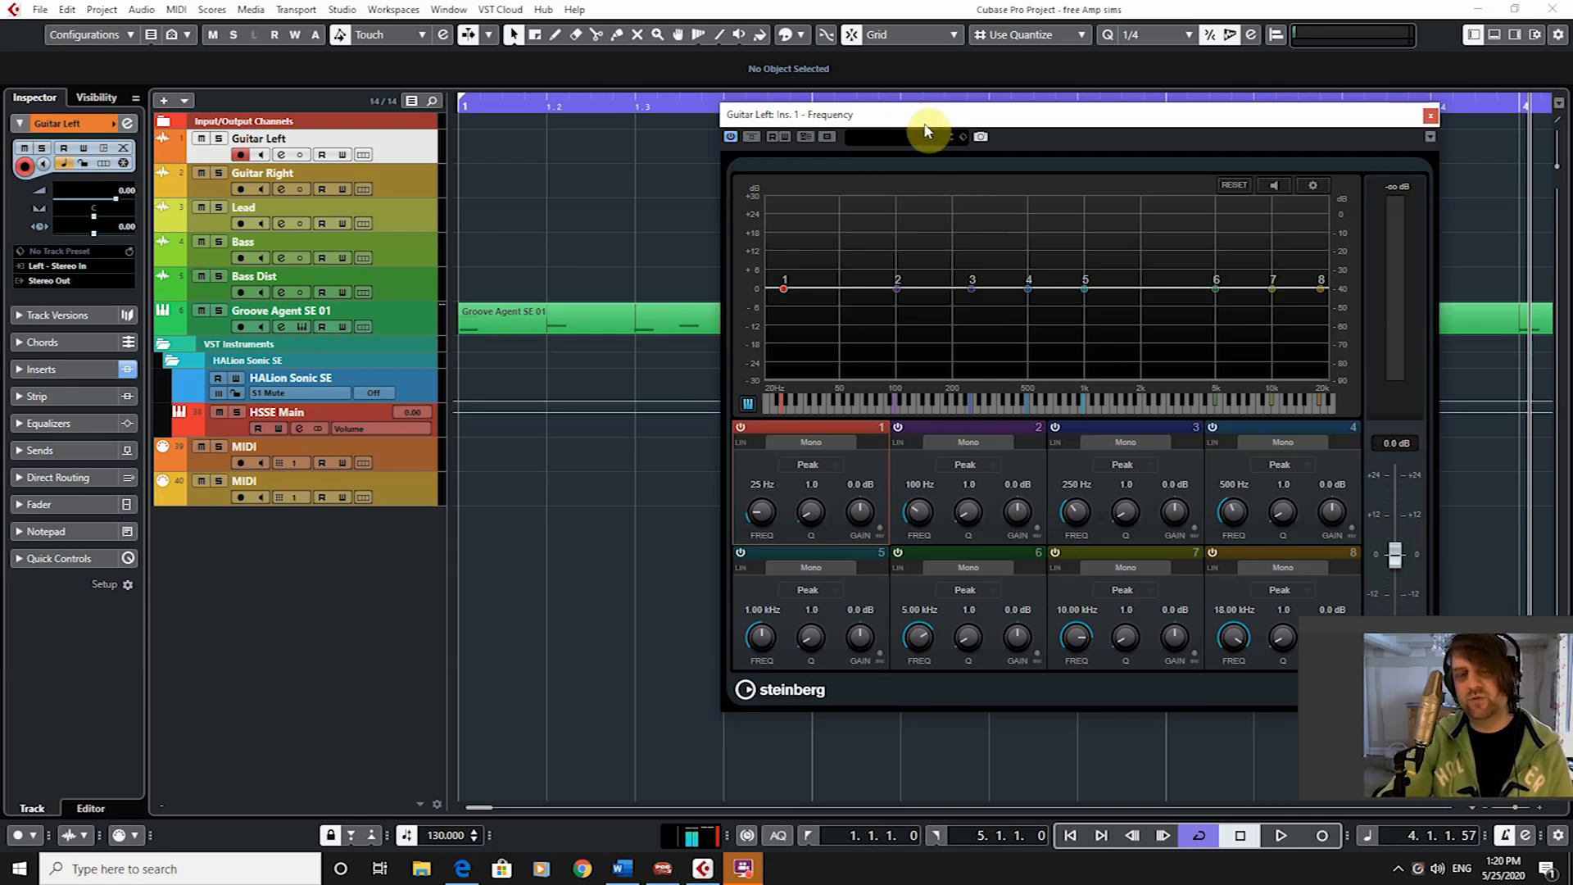
mouse_move(902, 152)
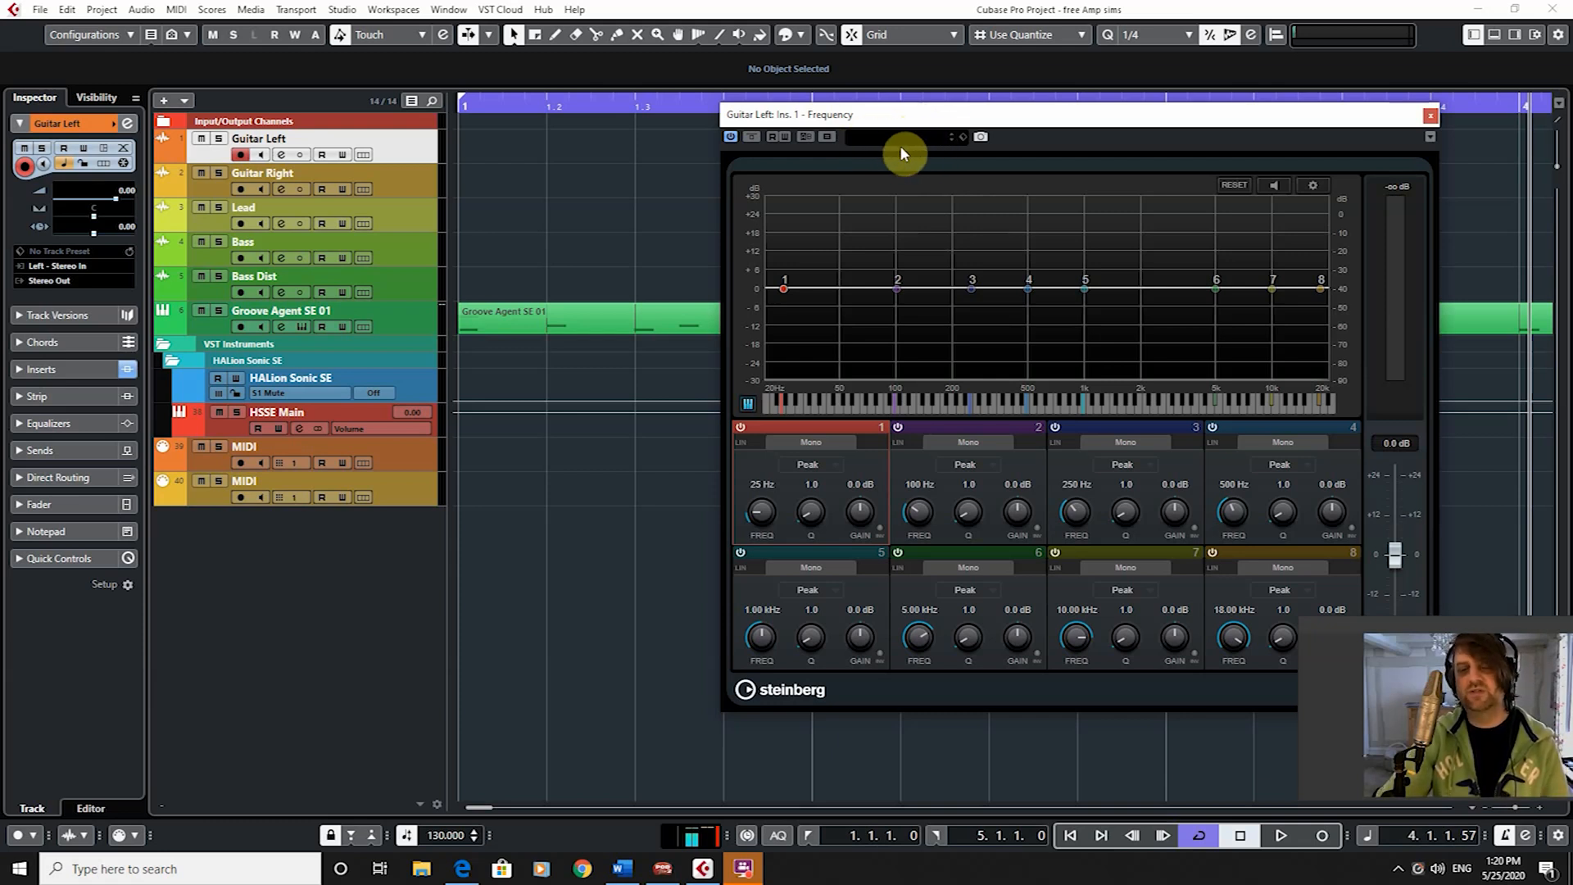
mouse_move(918, 358)
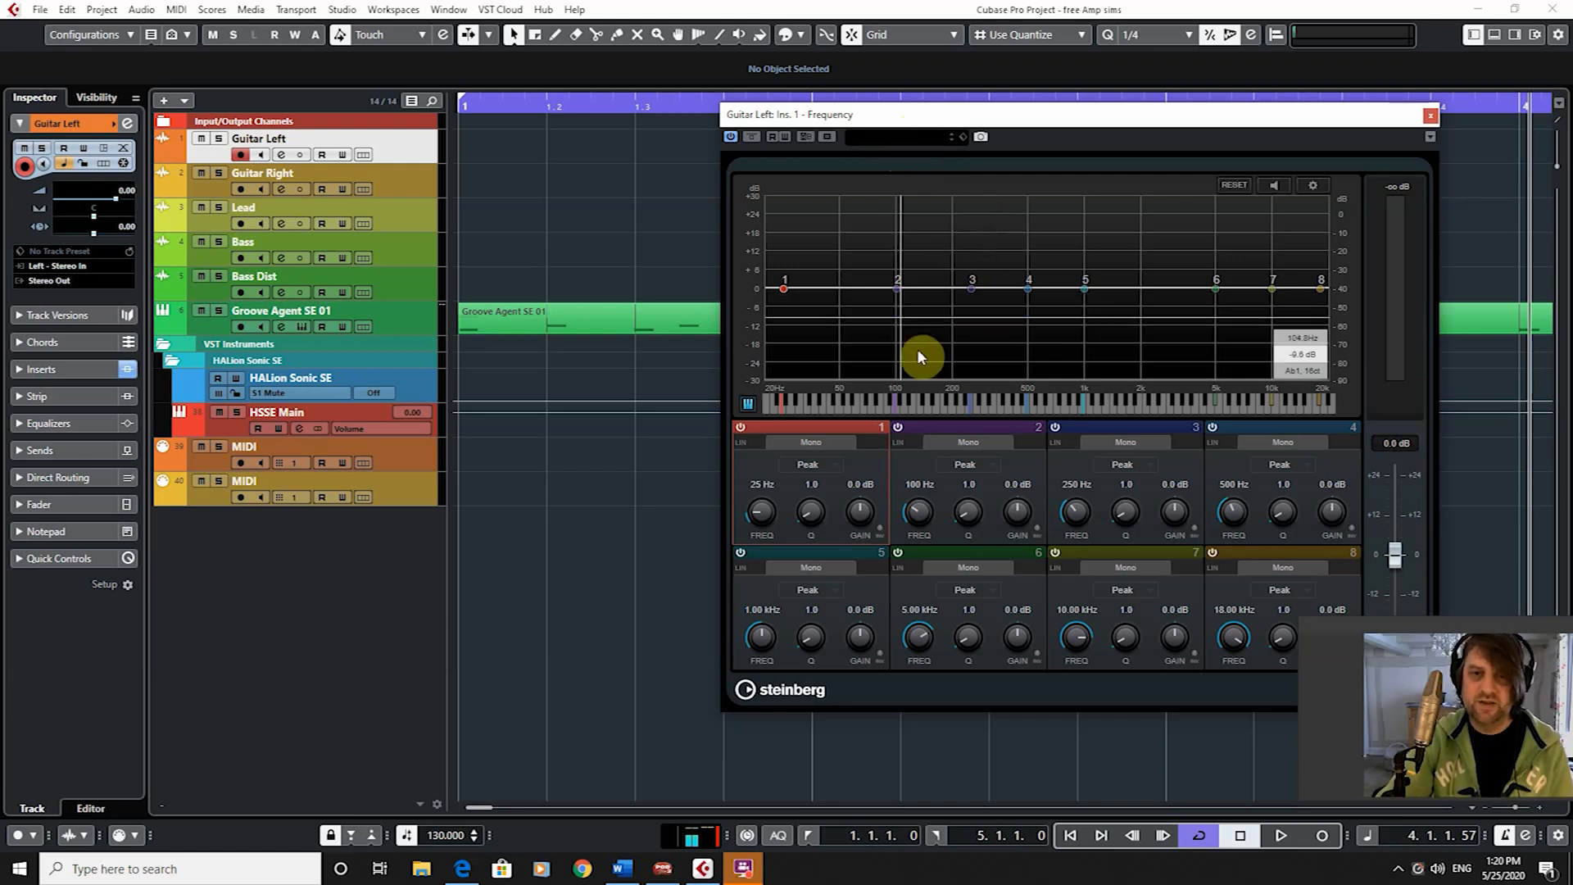
mouse_move(1014, 375)
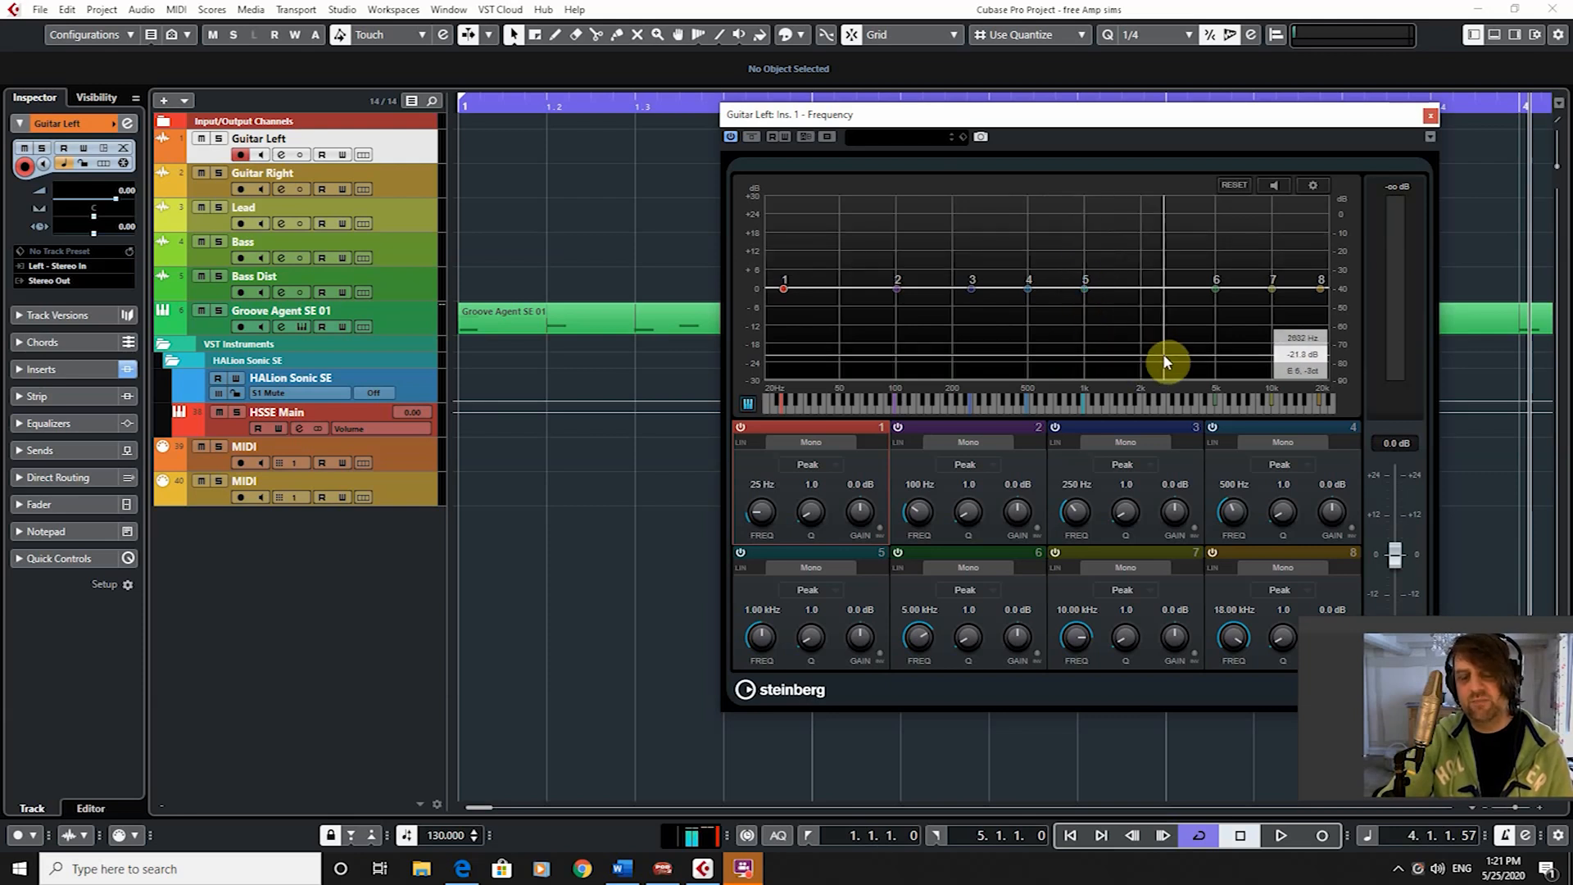
mouse_move(1164, 362)
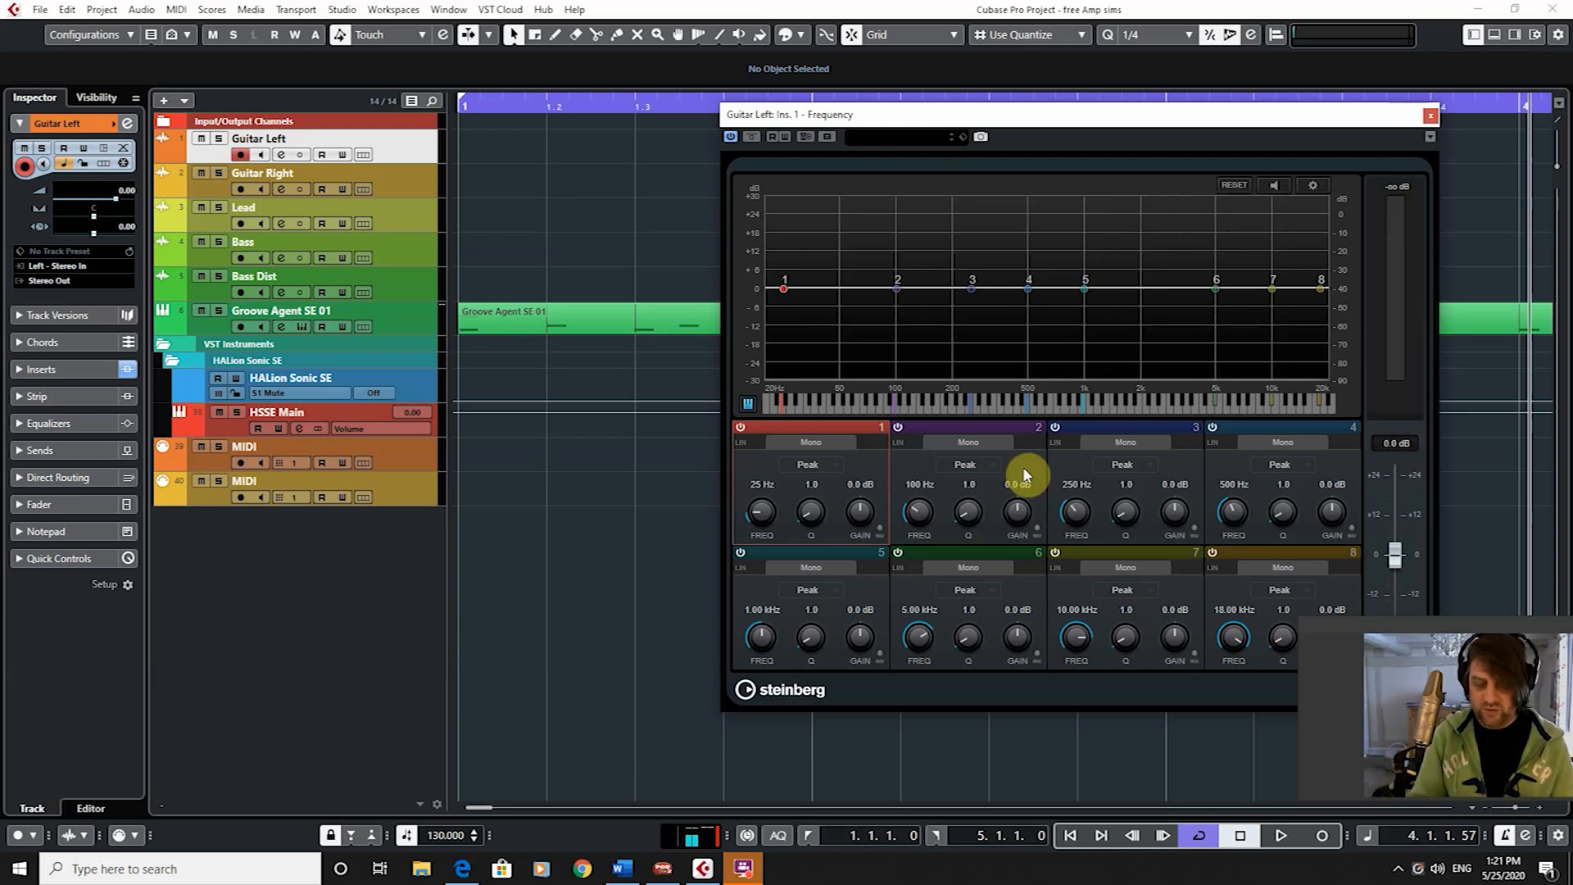
mouse_move(988, 456)
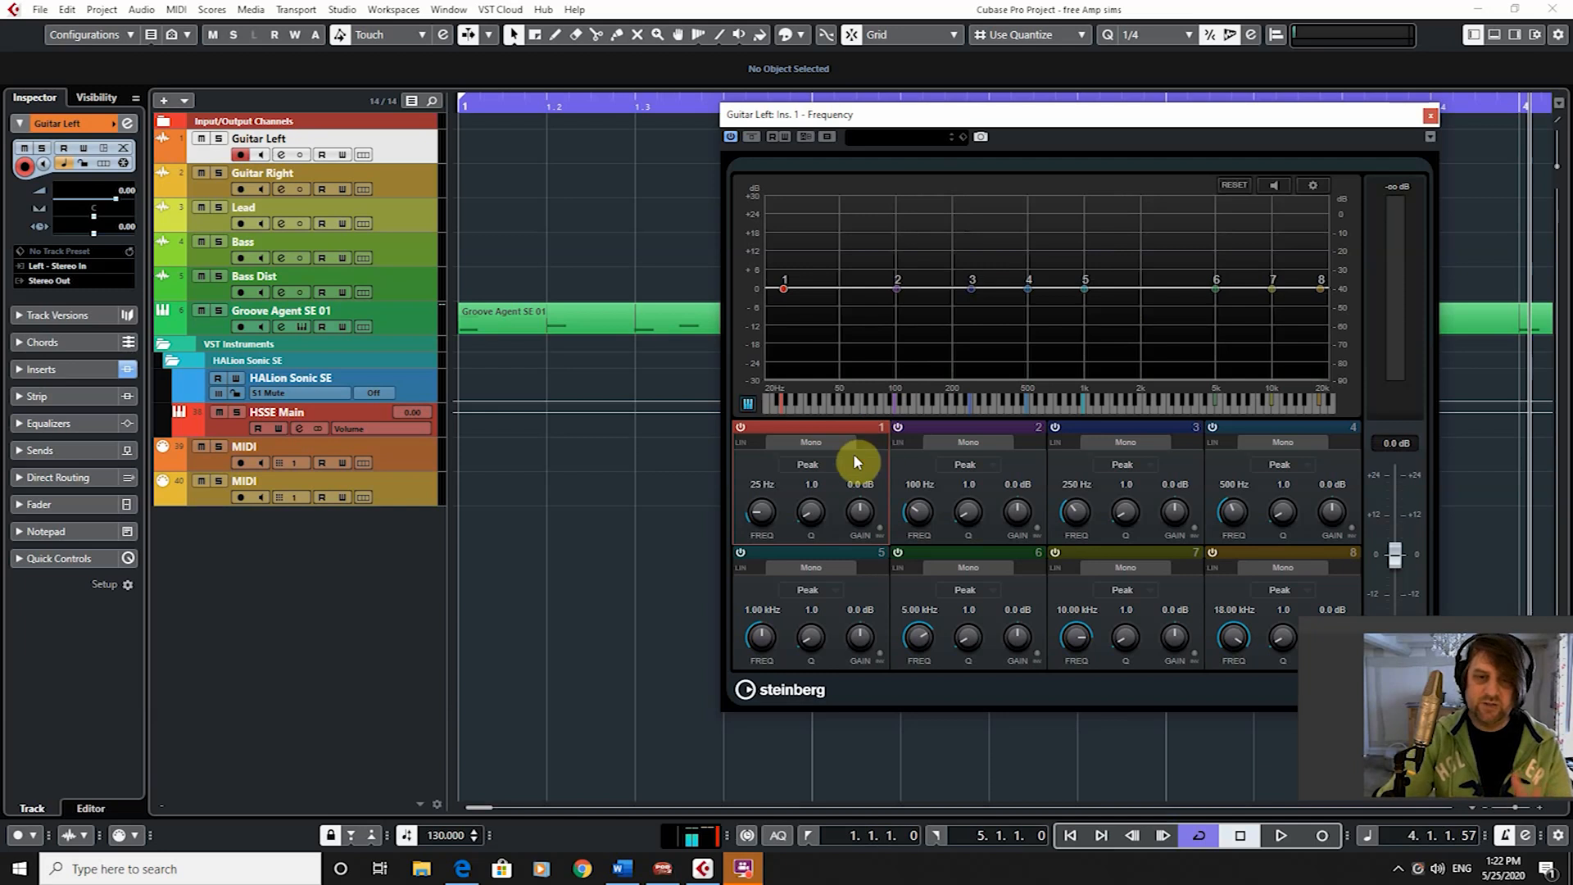
mouse_move(827, 472)
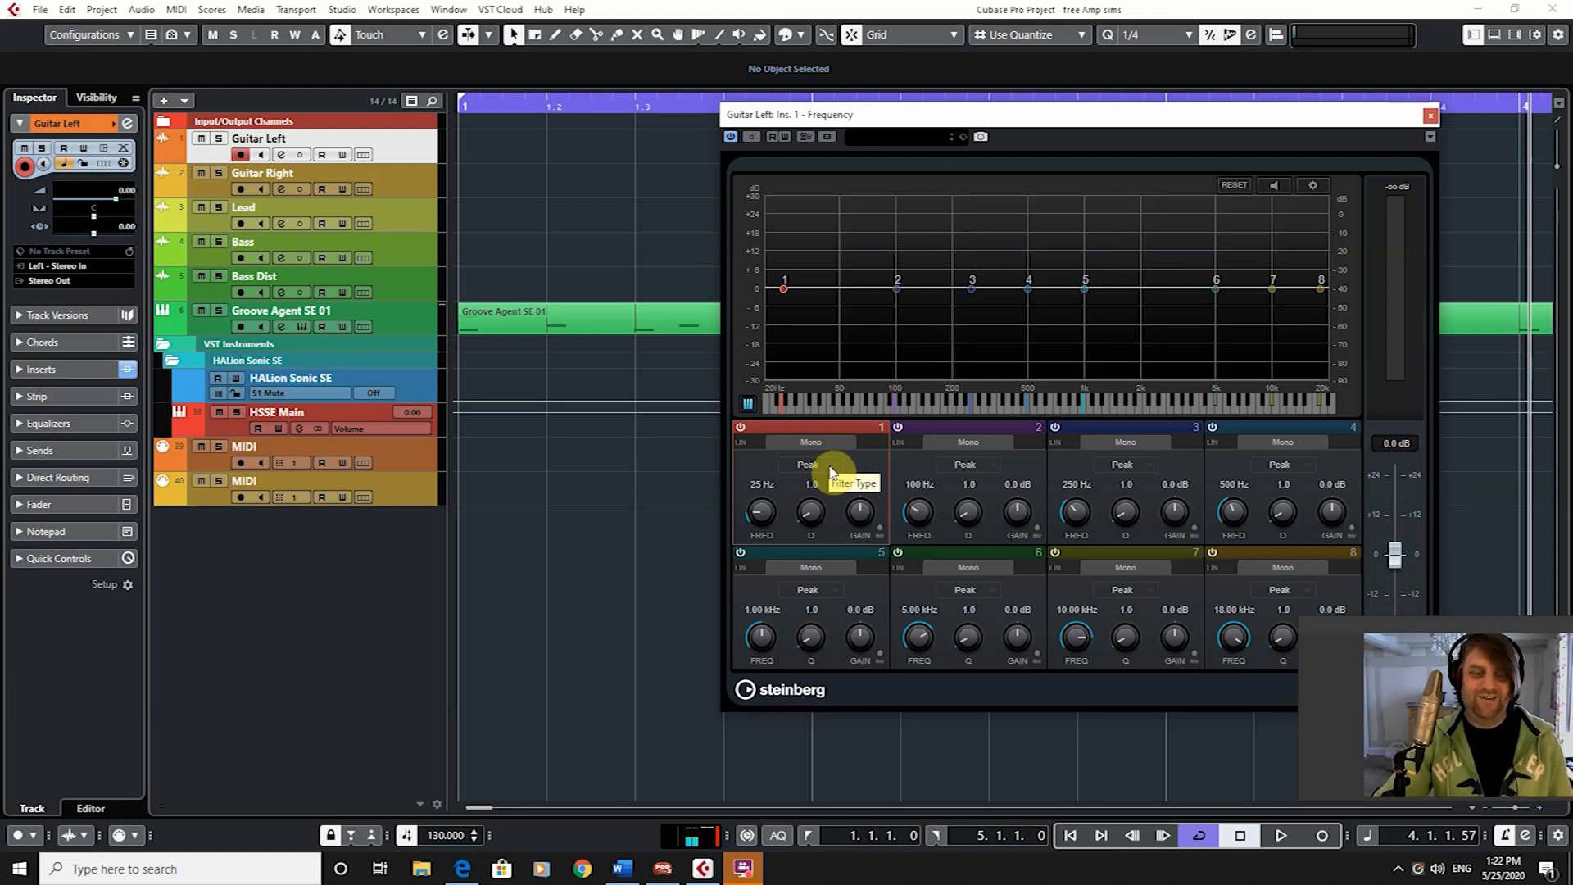
click(809, 464)
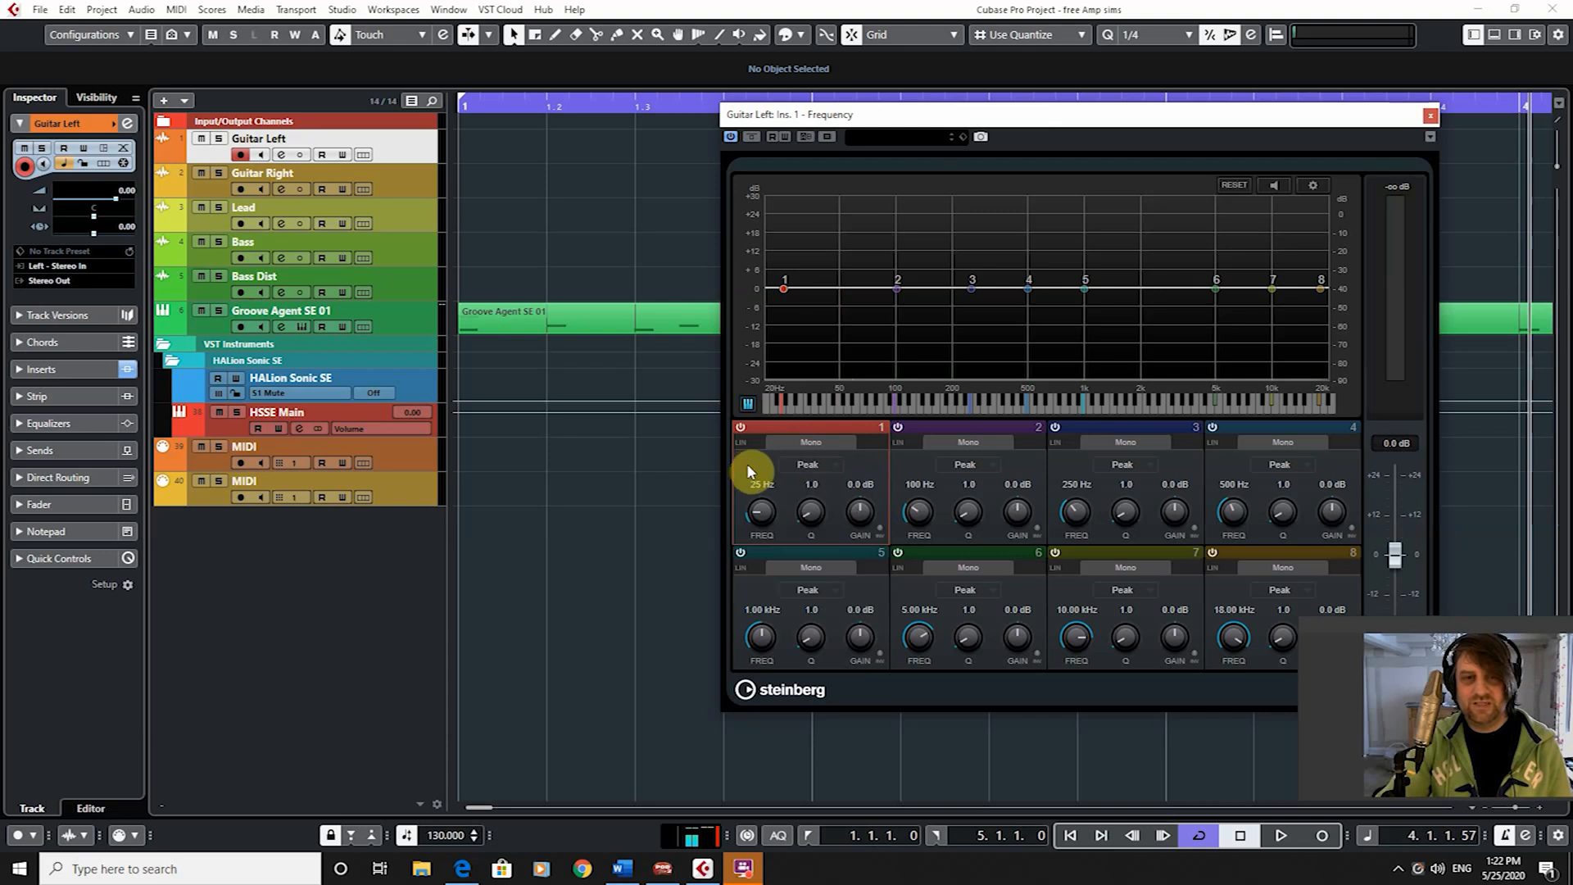
mouse_move(843, 439)
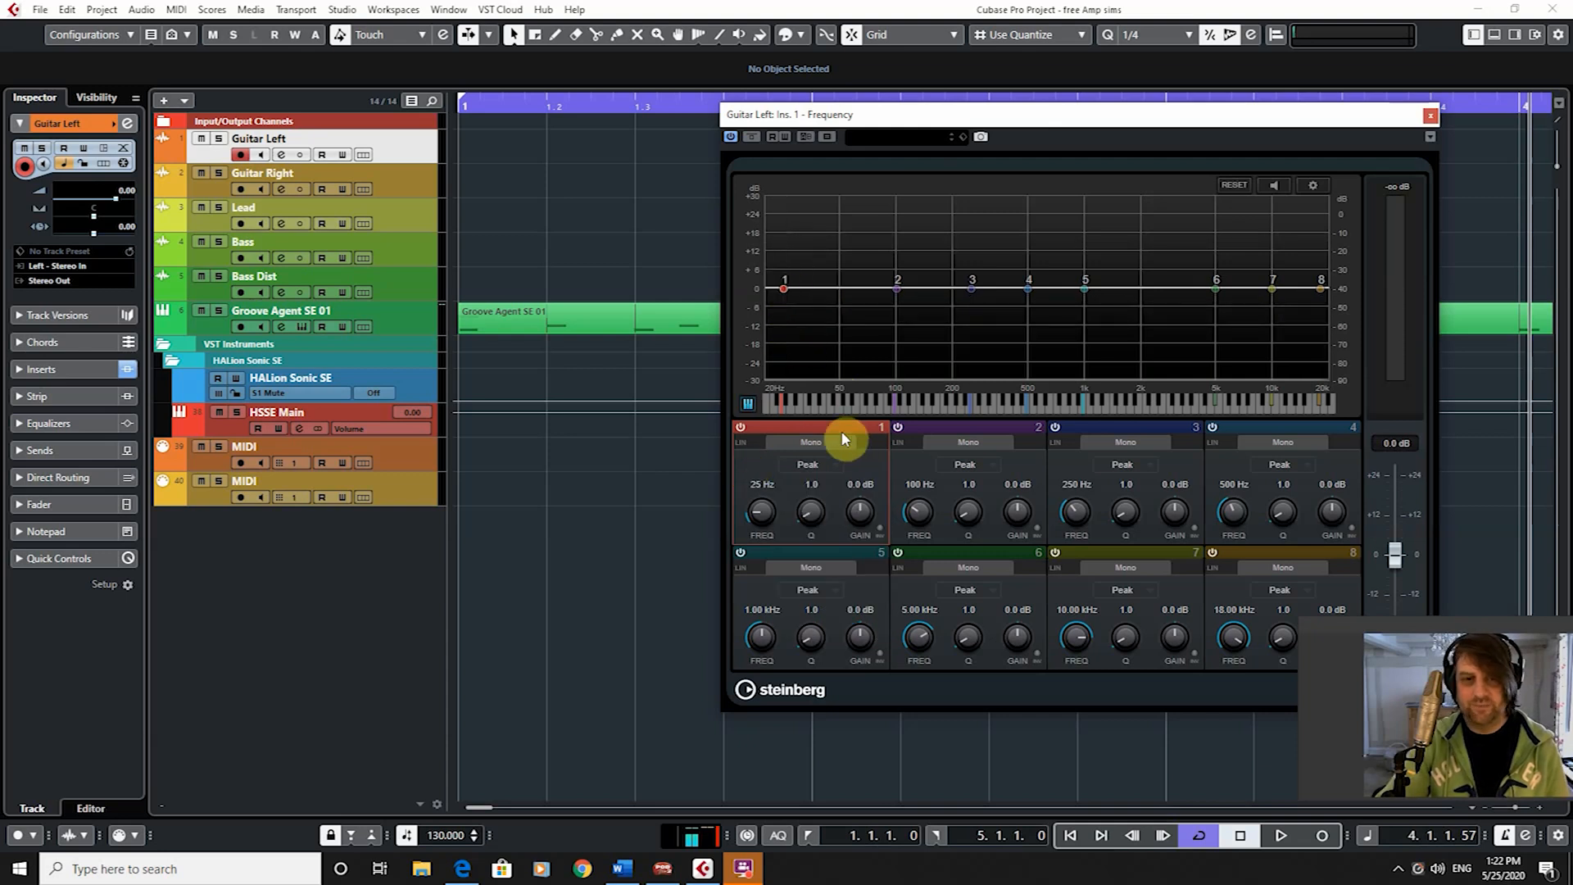
click(807, 463)
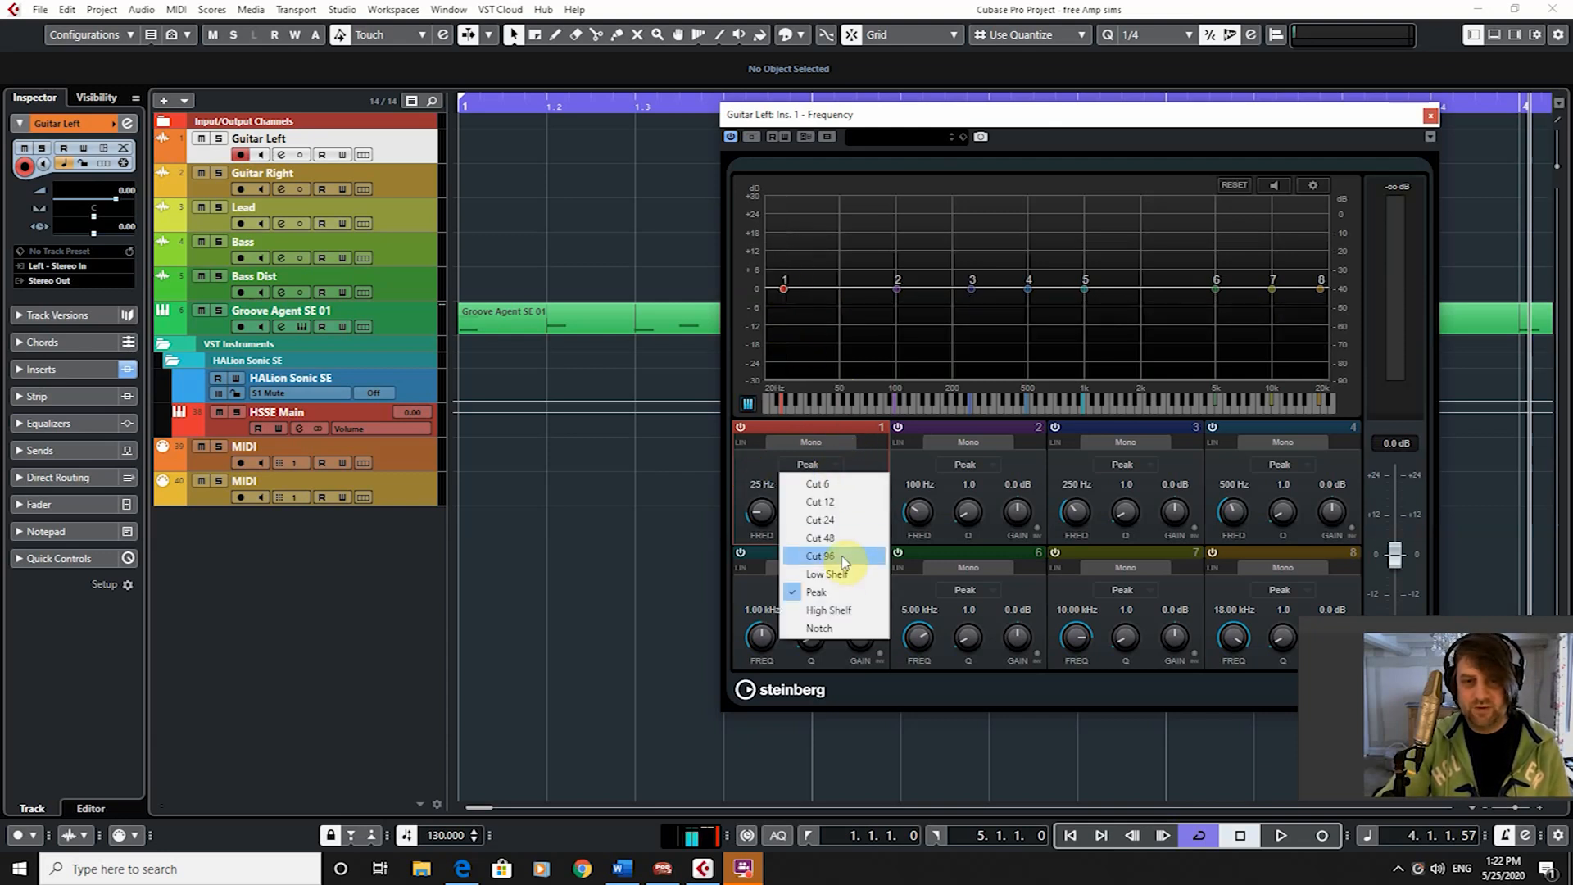
click(818, 556)
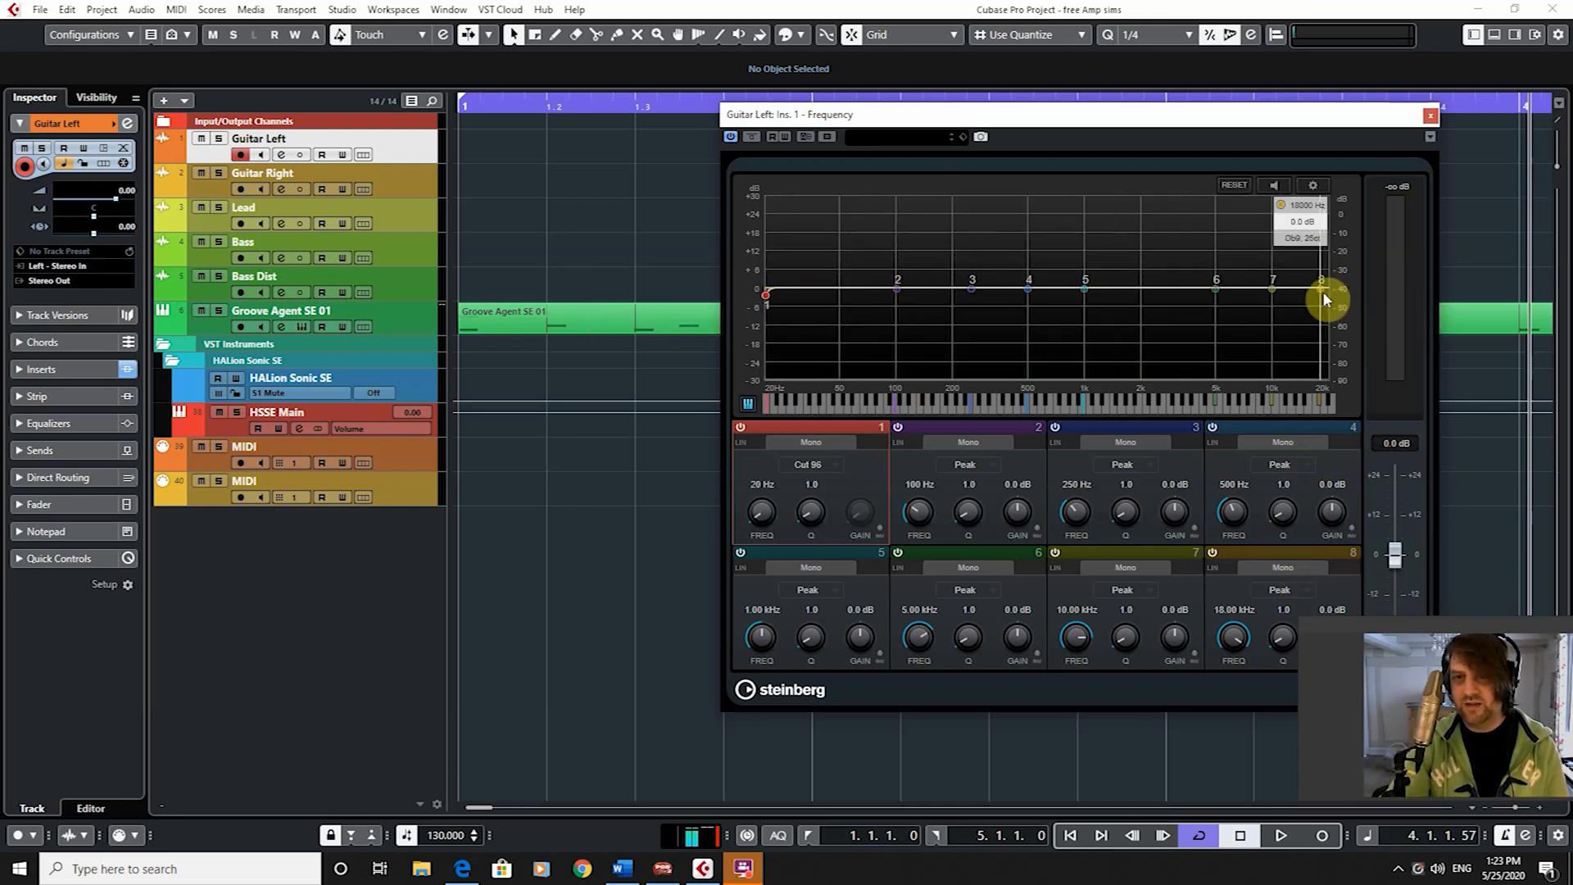
- Switch band 8's filter type to Cut 96 for a high cut
click(1279, 590)
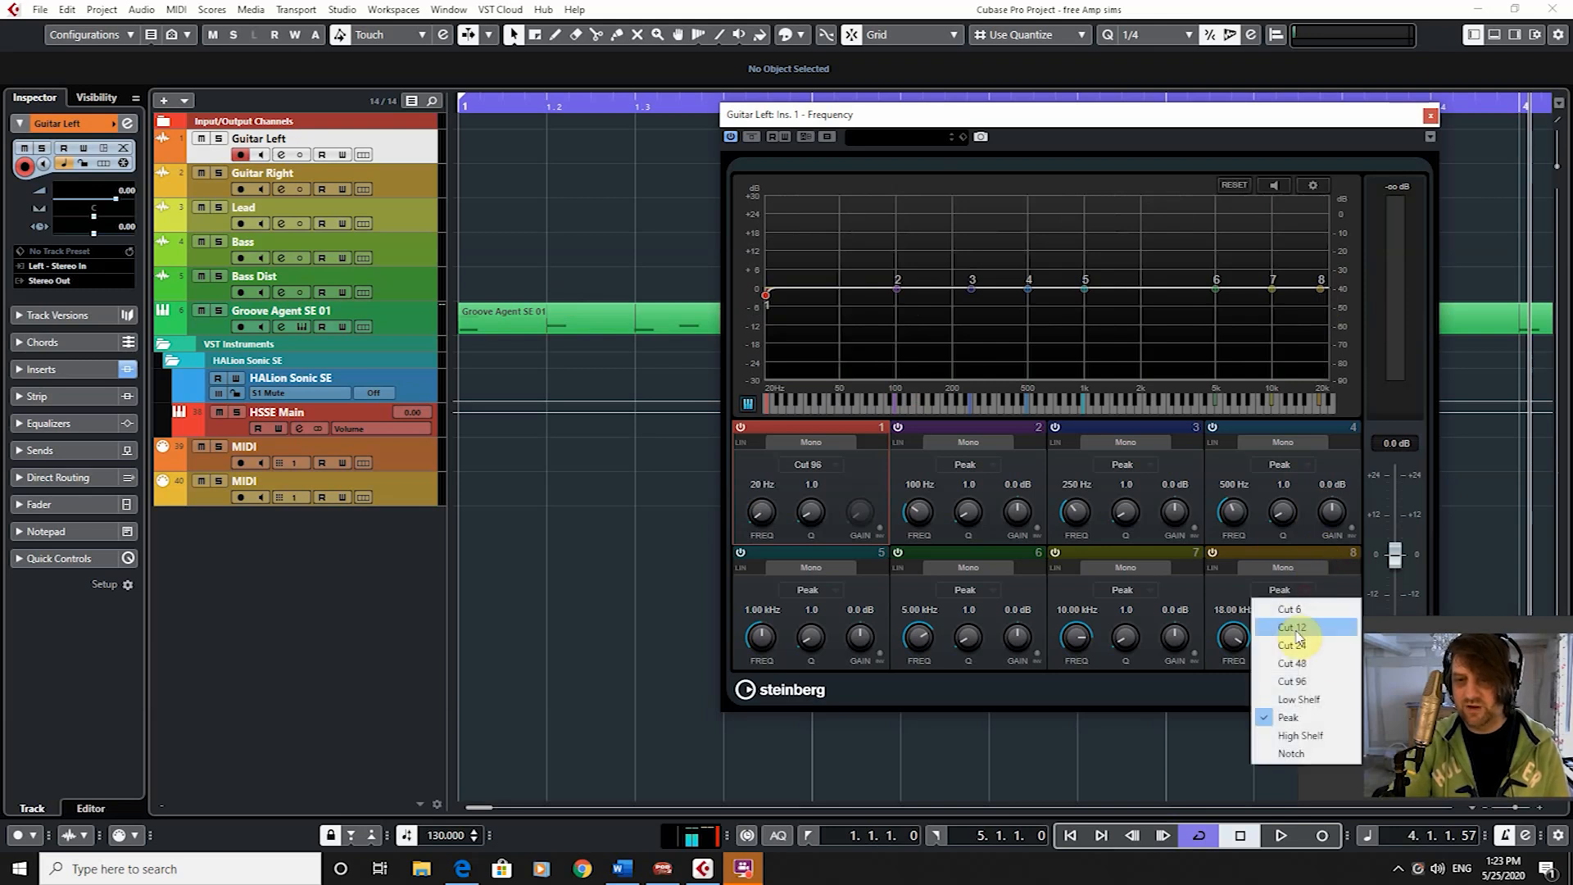
click(1292, 680)
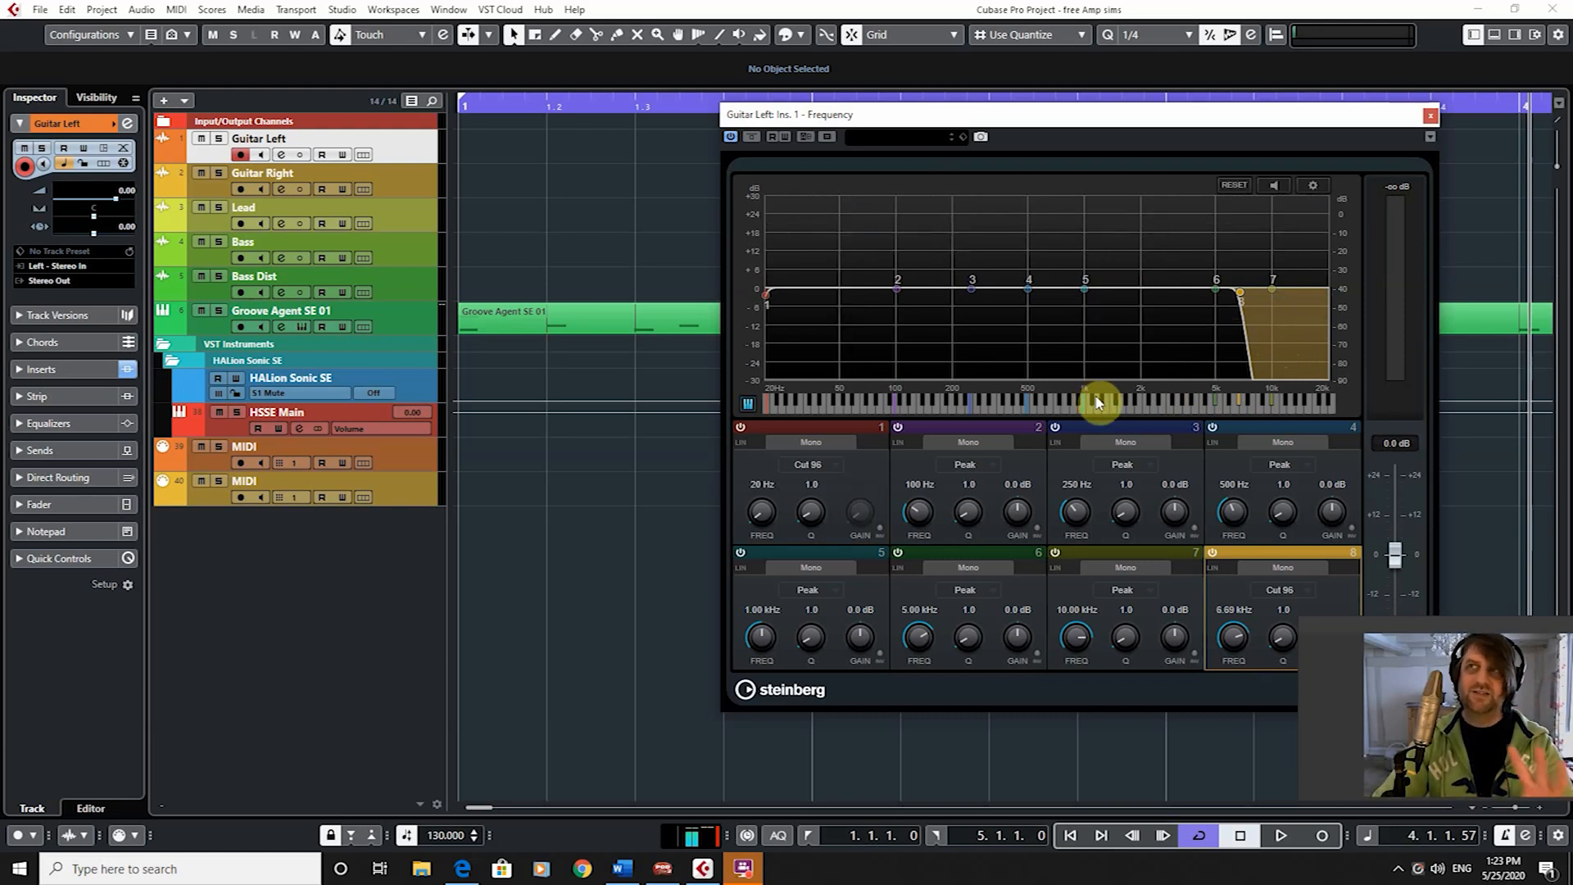
mouse_move(832, 469)
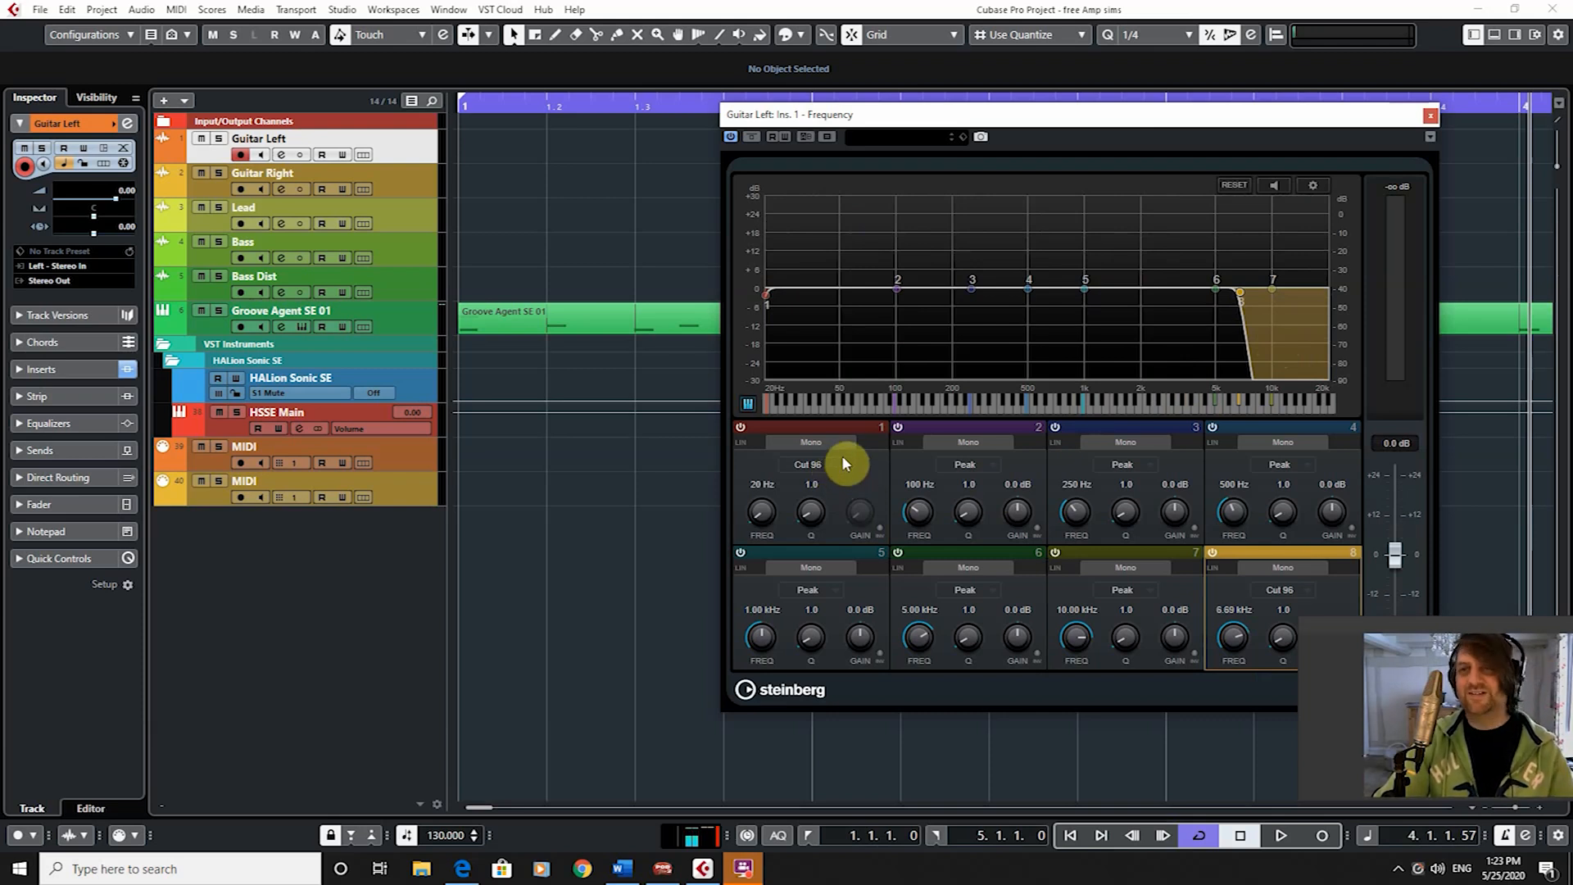
mouse_move(813, 472)
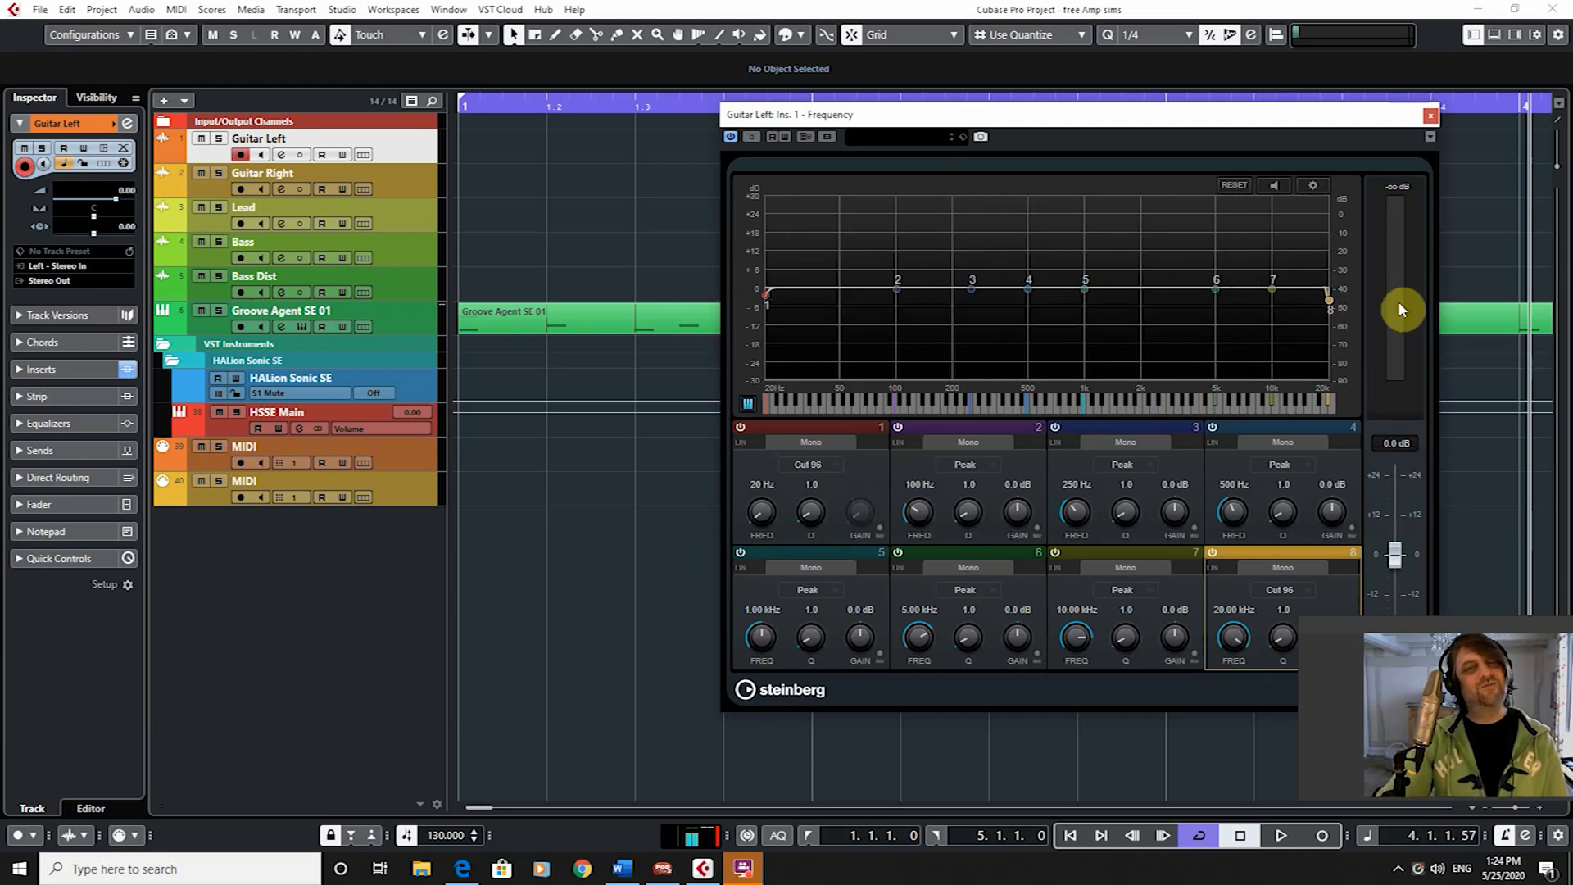
mouse_move(889, 476)
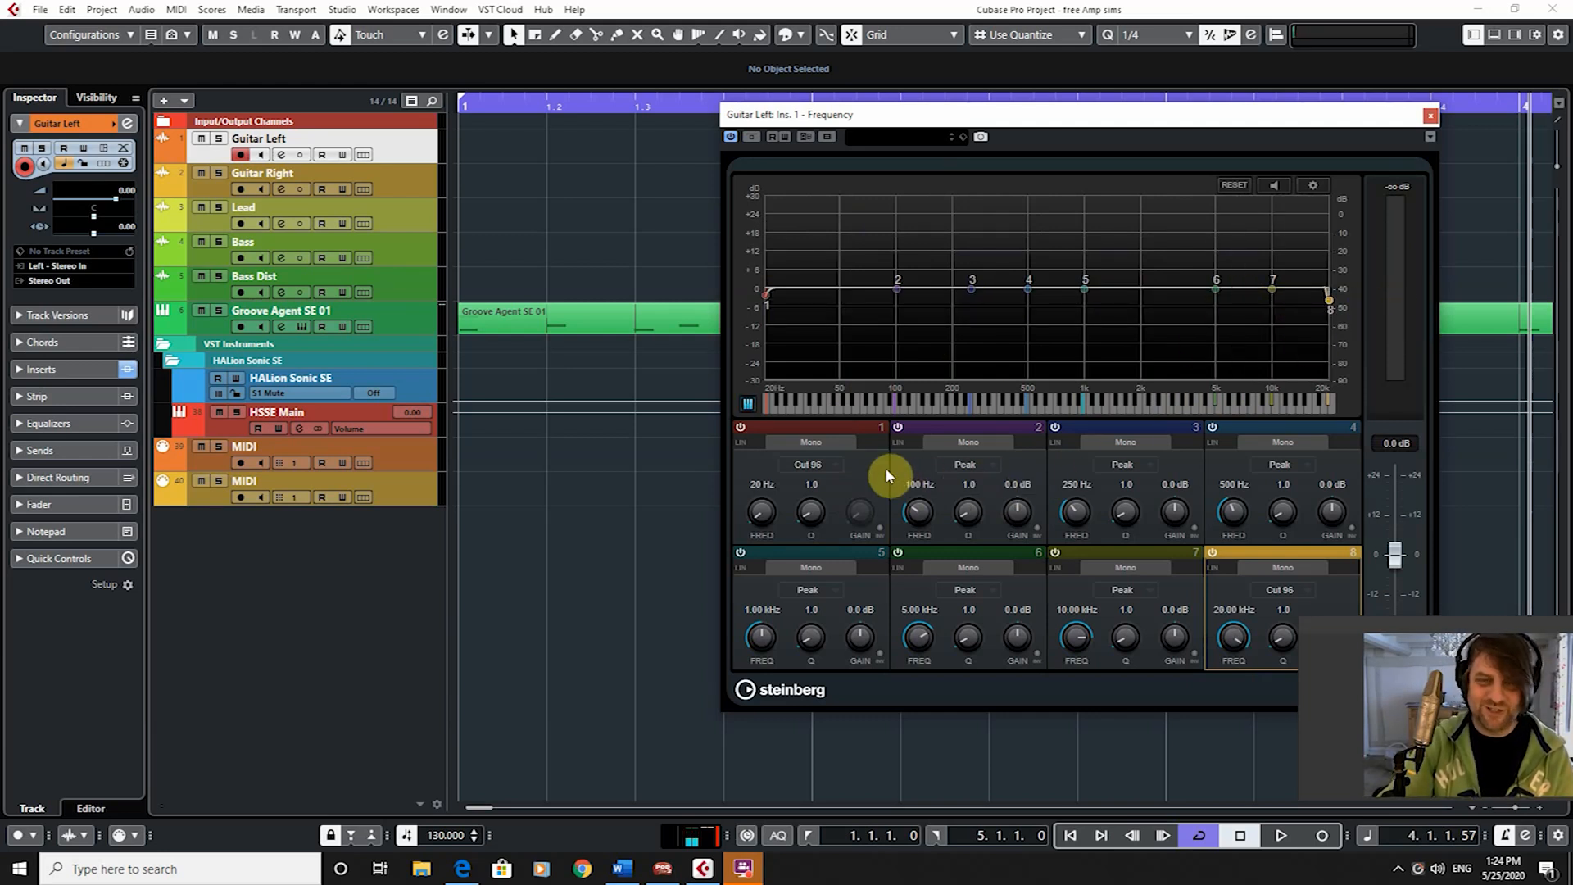
mouse_move(833, 466)
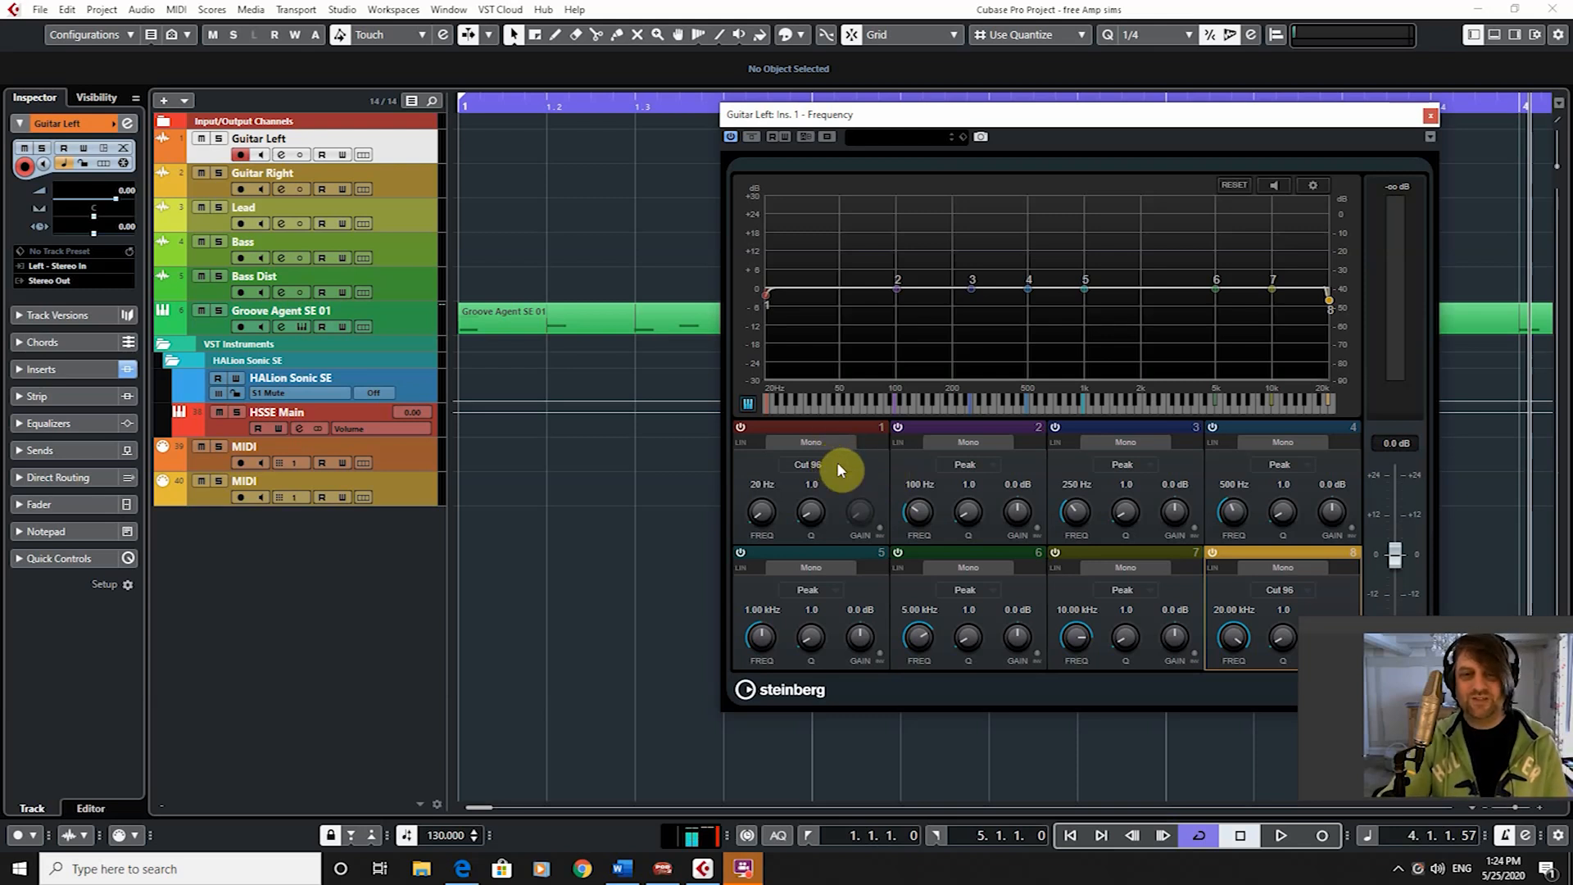
mouse_move(773, 421)
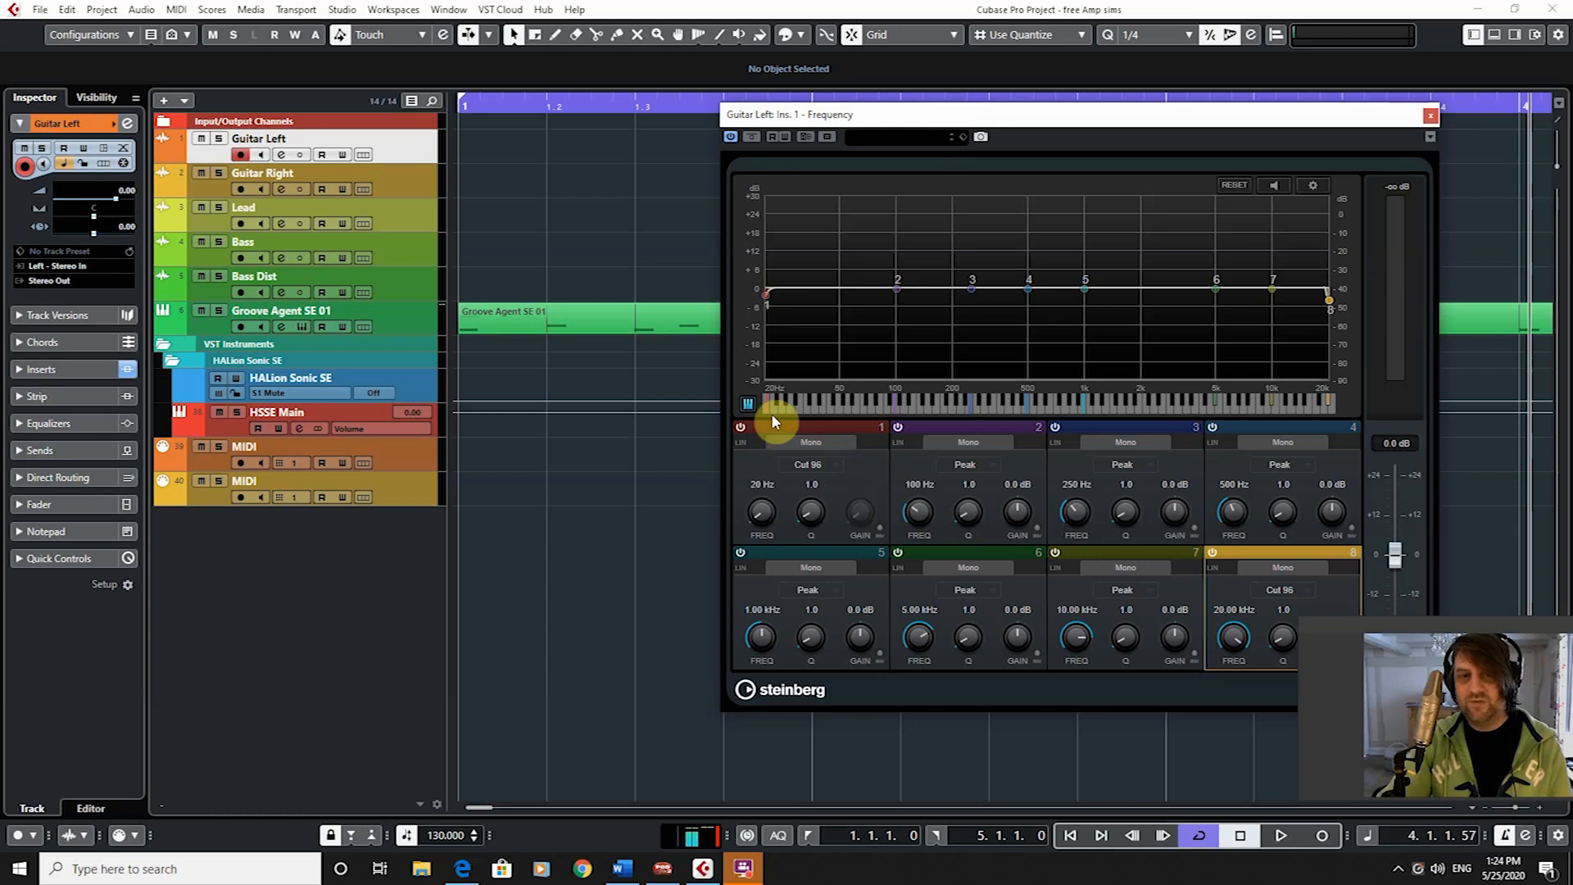
mouse_move(1329, 406)
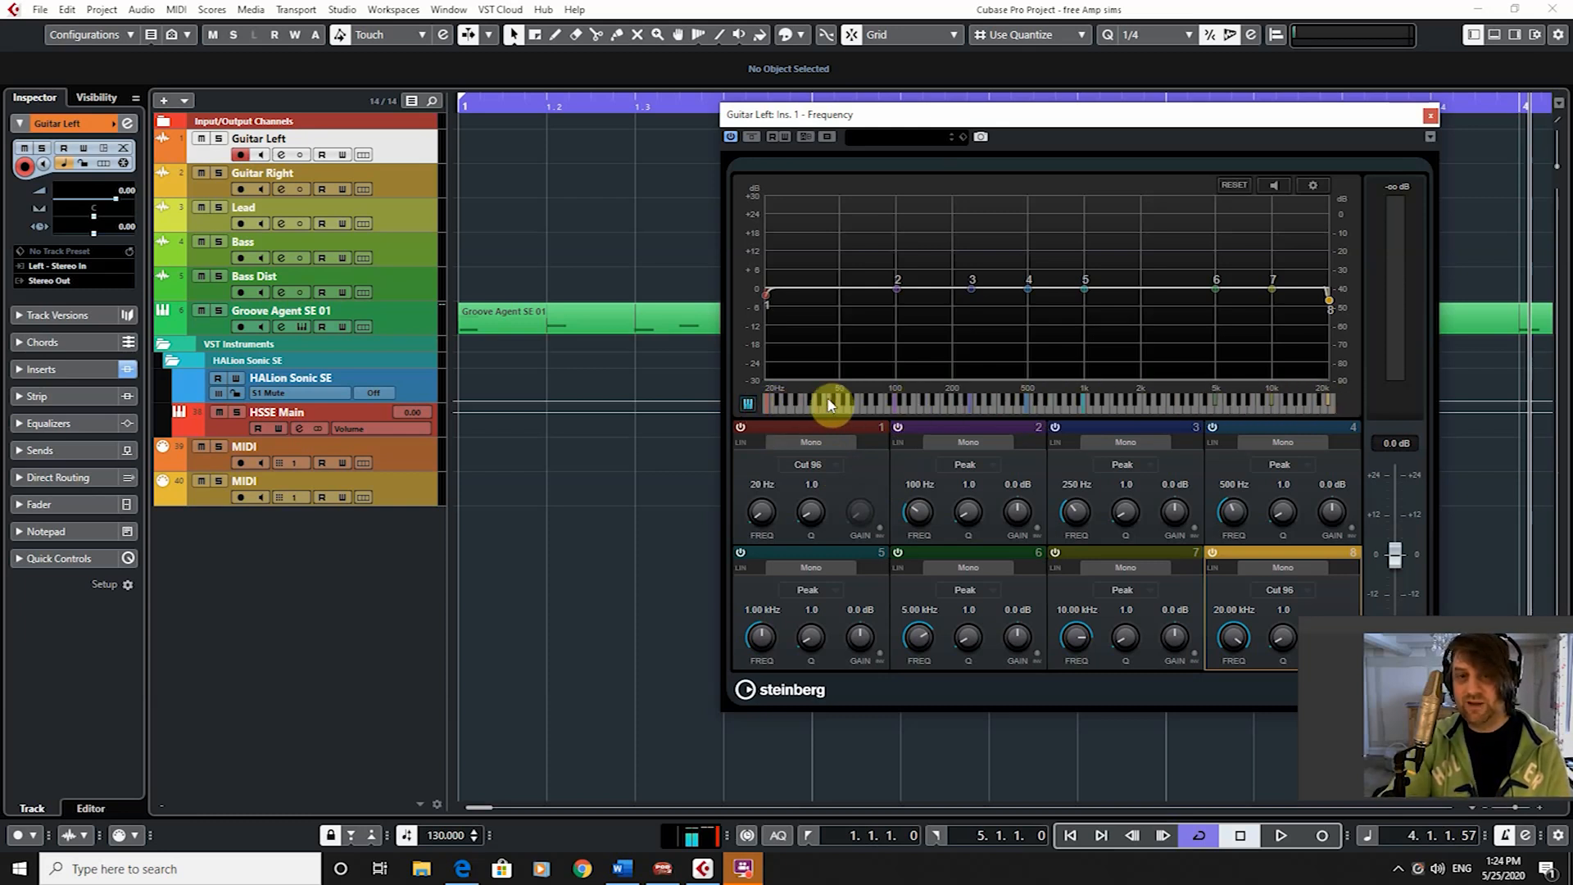
mouse_move(1266, 399)
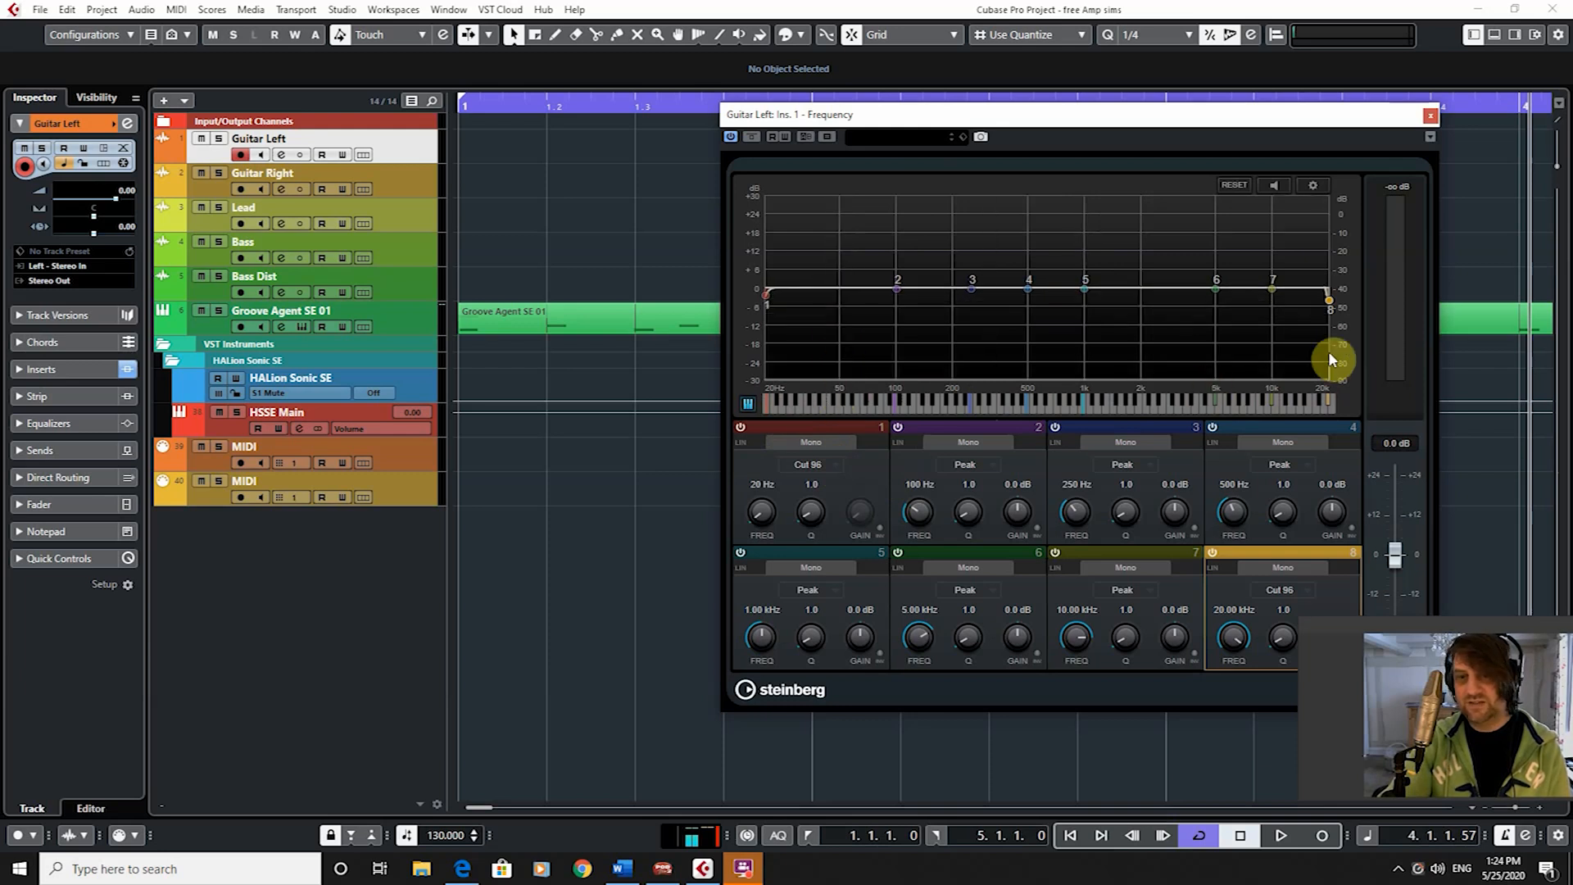
mouse_move(1193, 411)
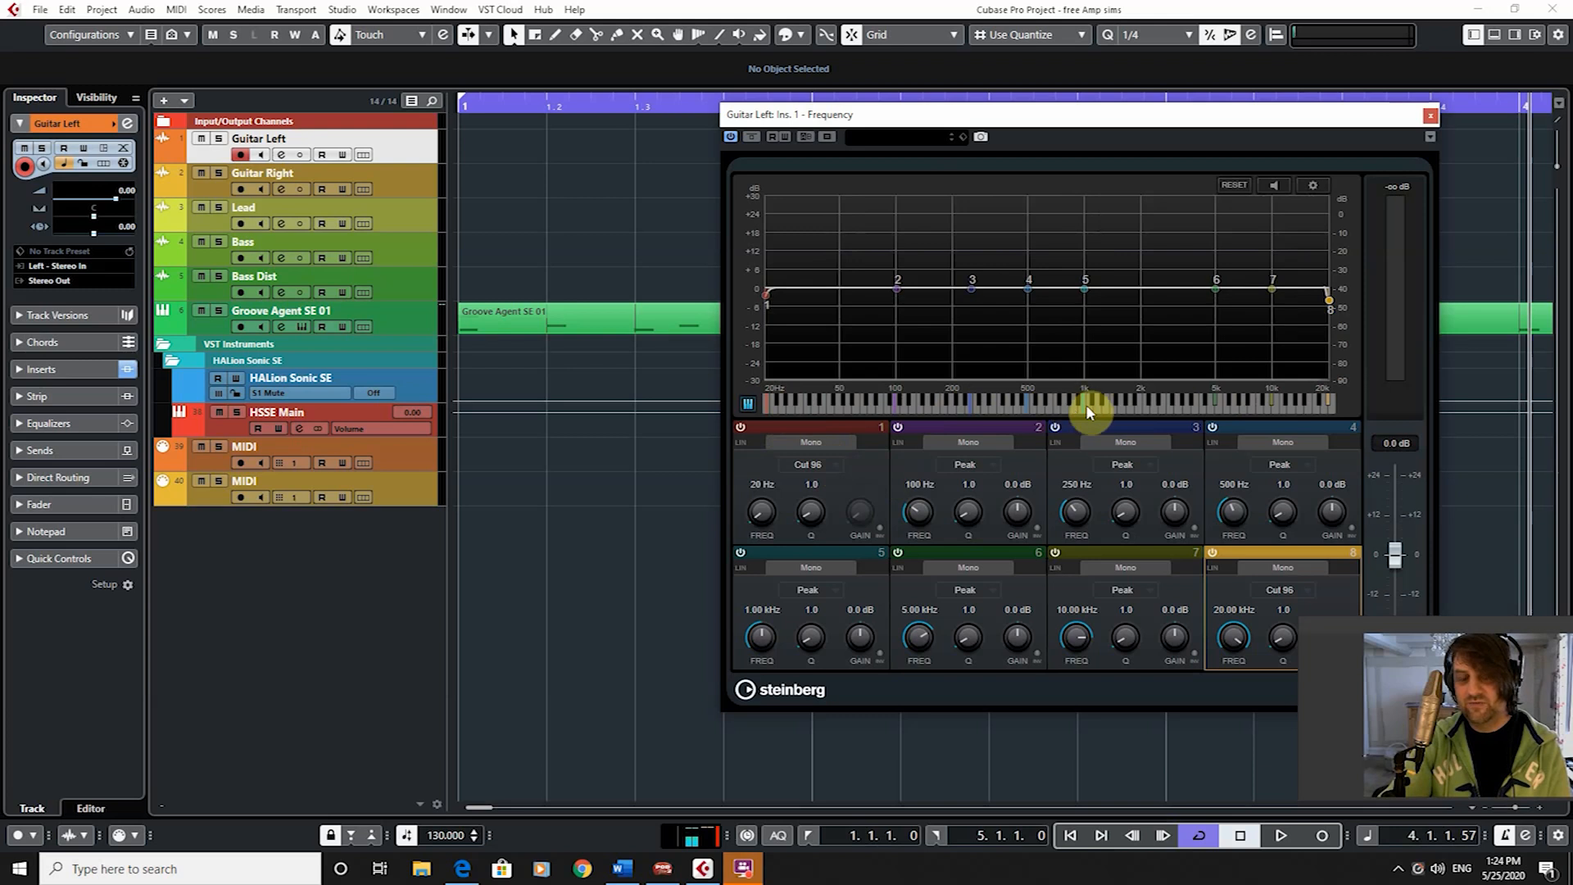
mouse_move(983, 469)
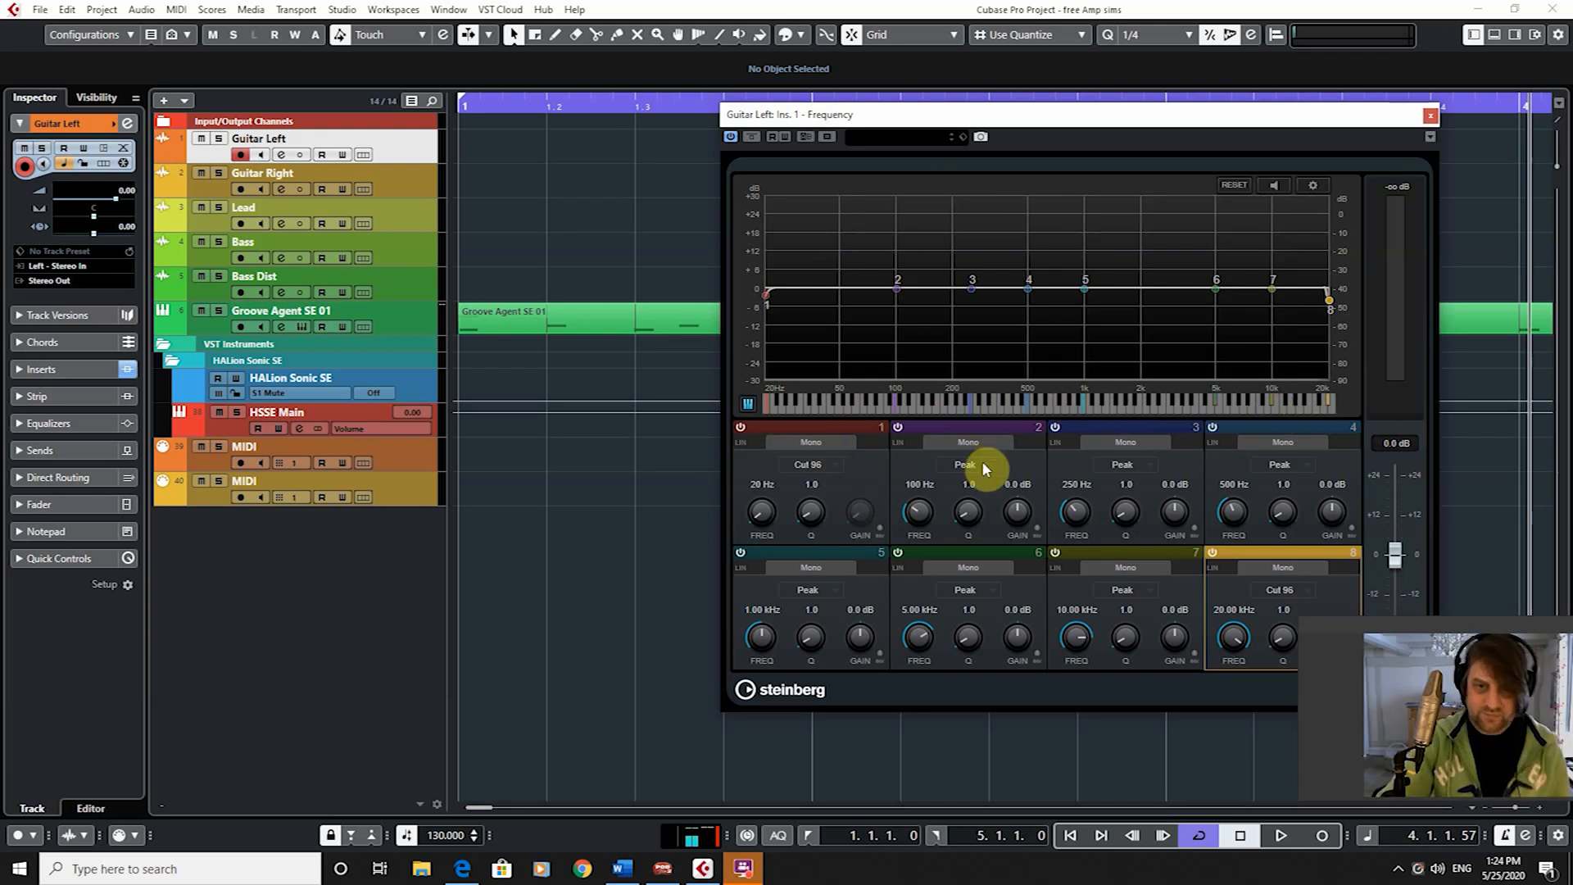
- Set band 2's filter type to Notch at 100 Hz
click(964, 464)
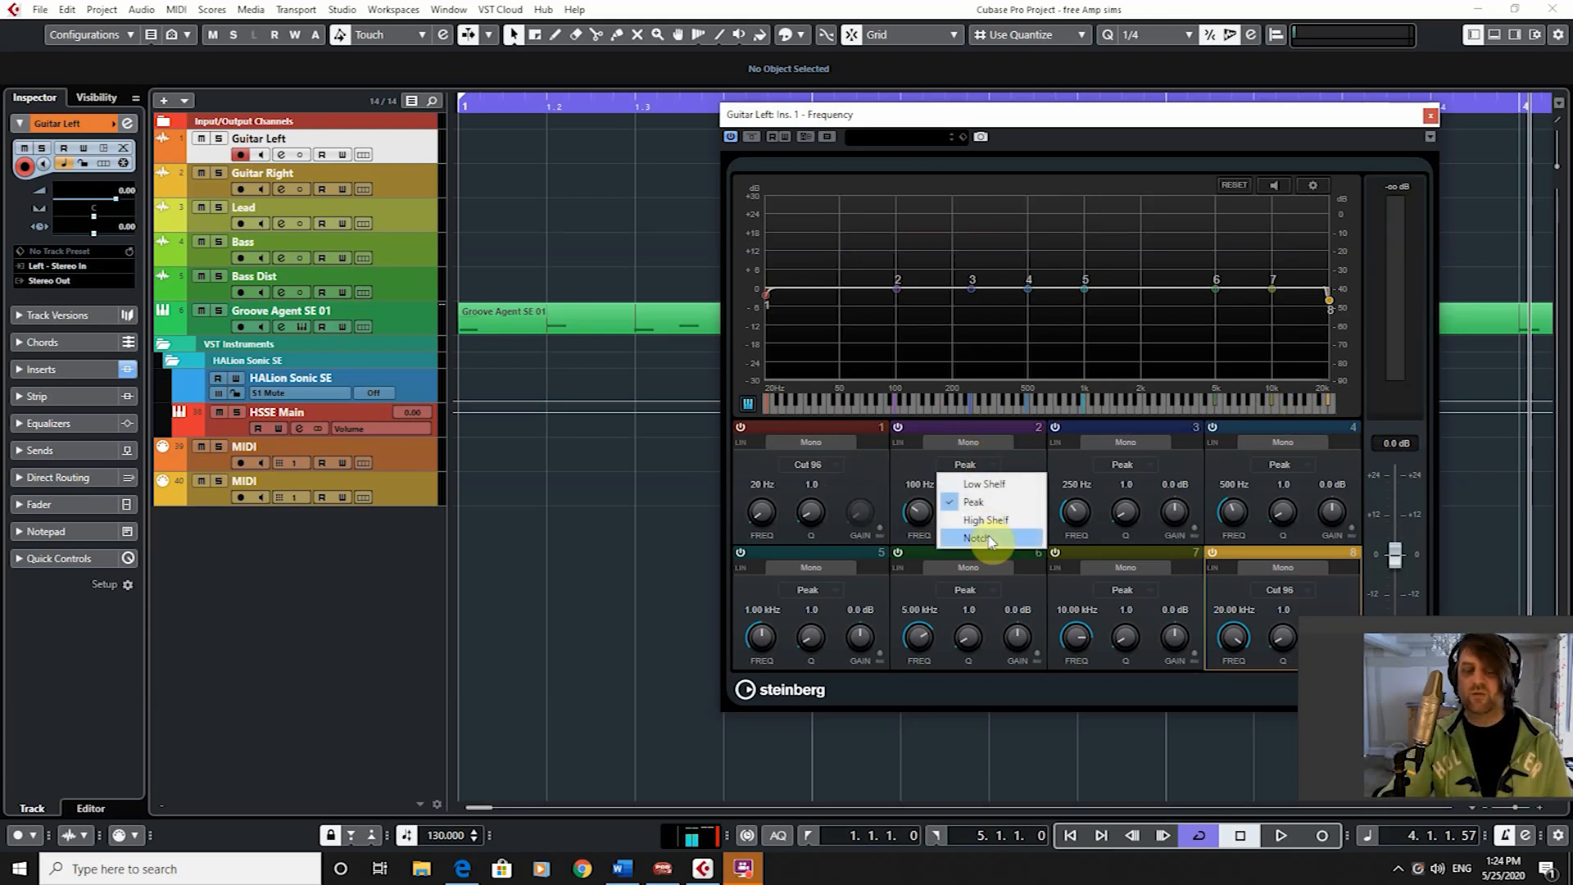
click(975, 539)
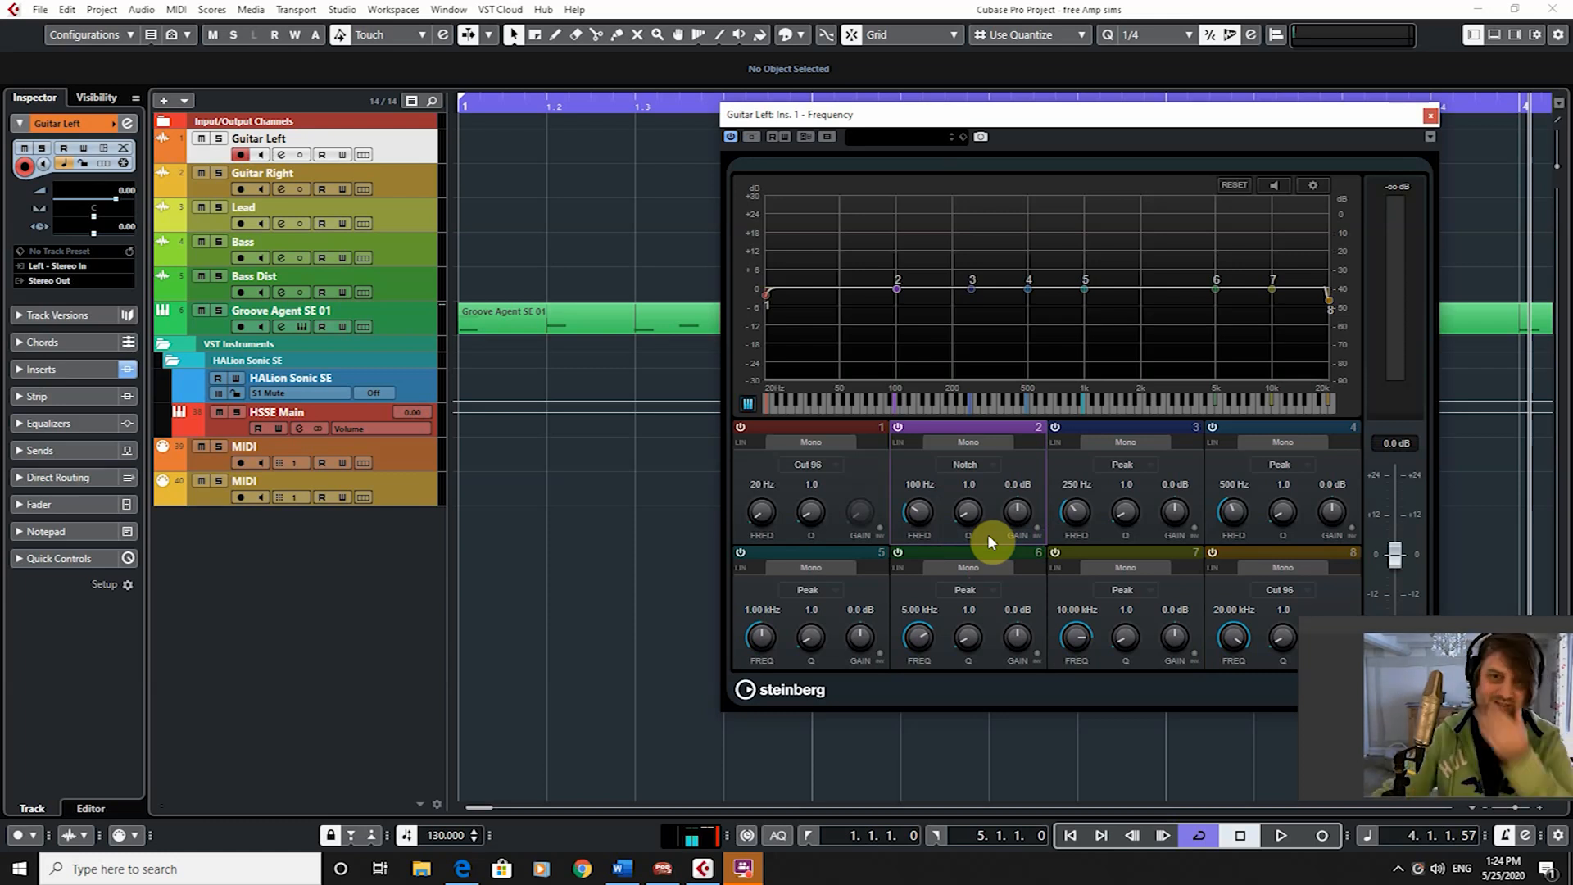
mouse_move(1006, 424)
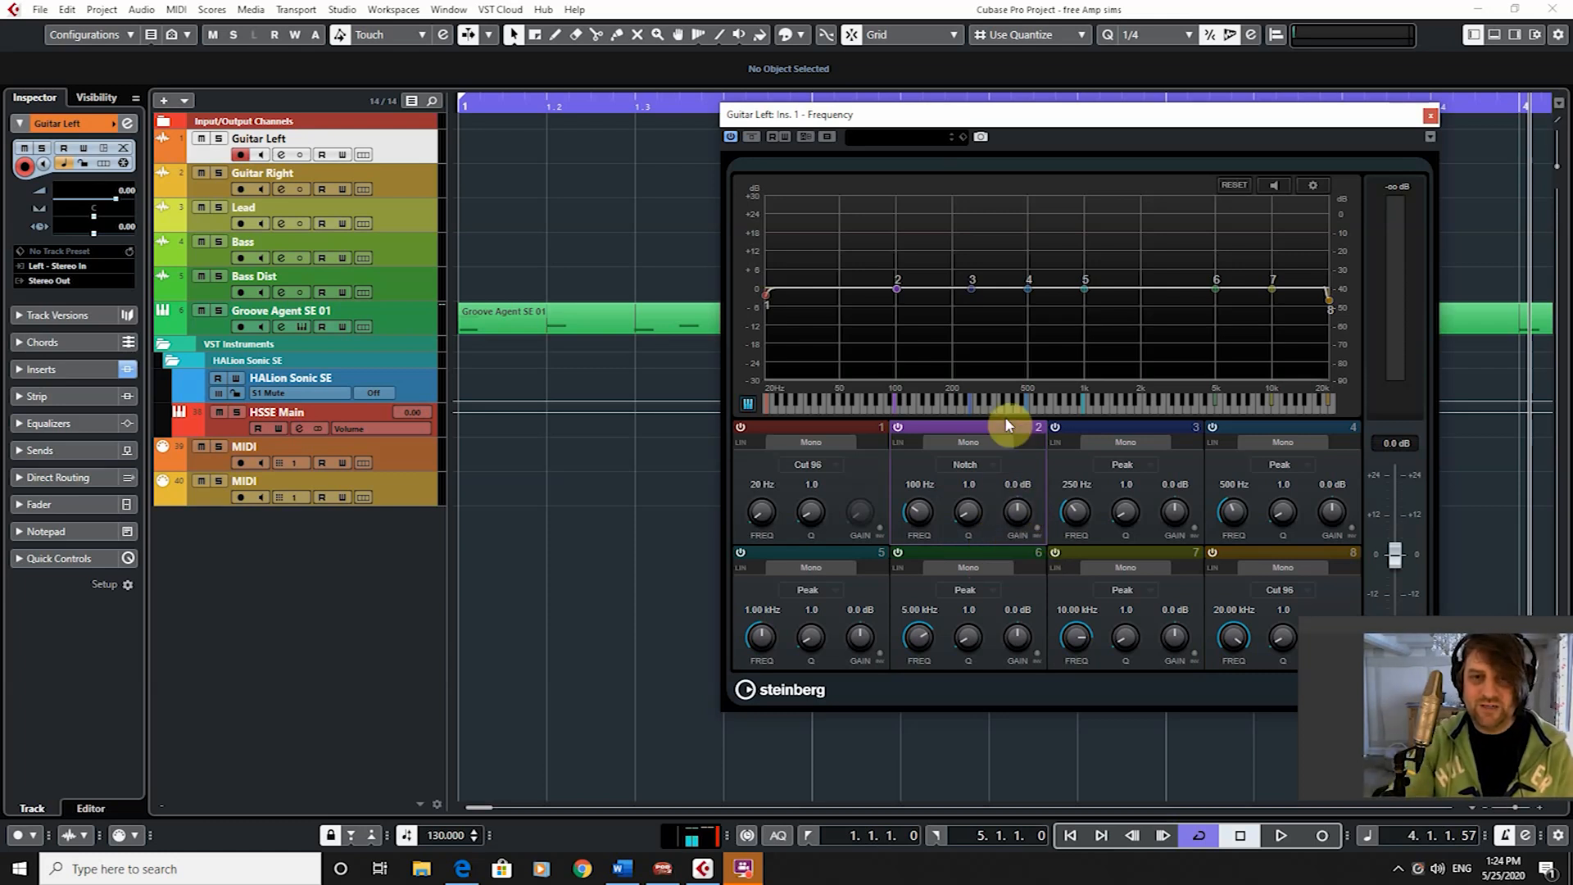
mouse_move(1189, 424)
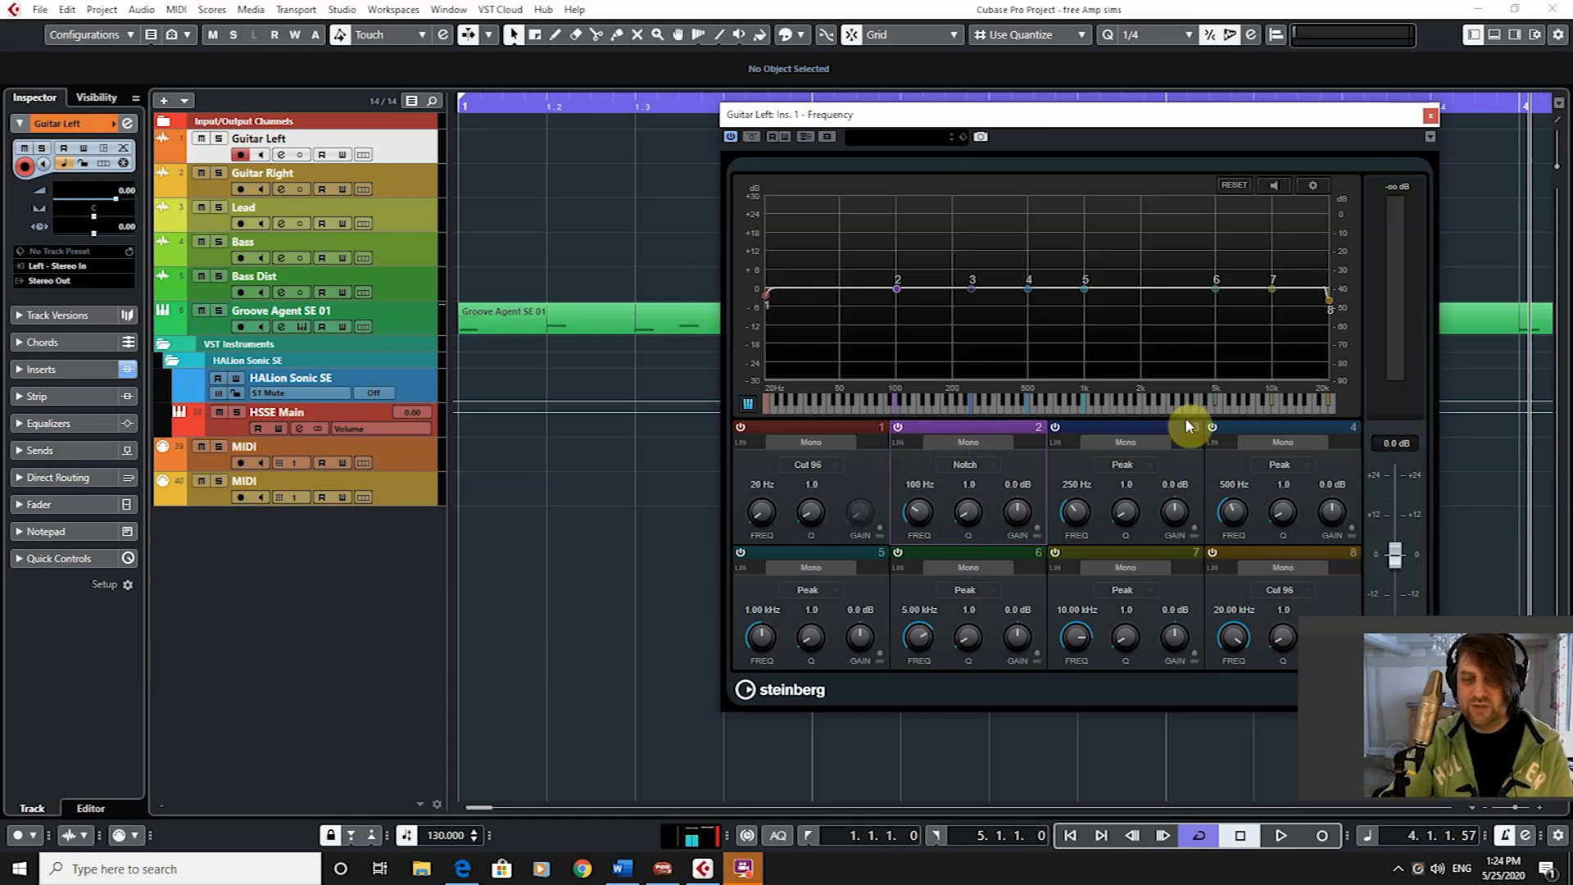
mouse_move(1046, 375)
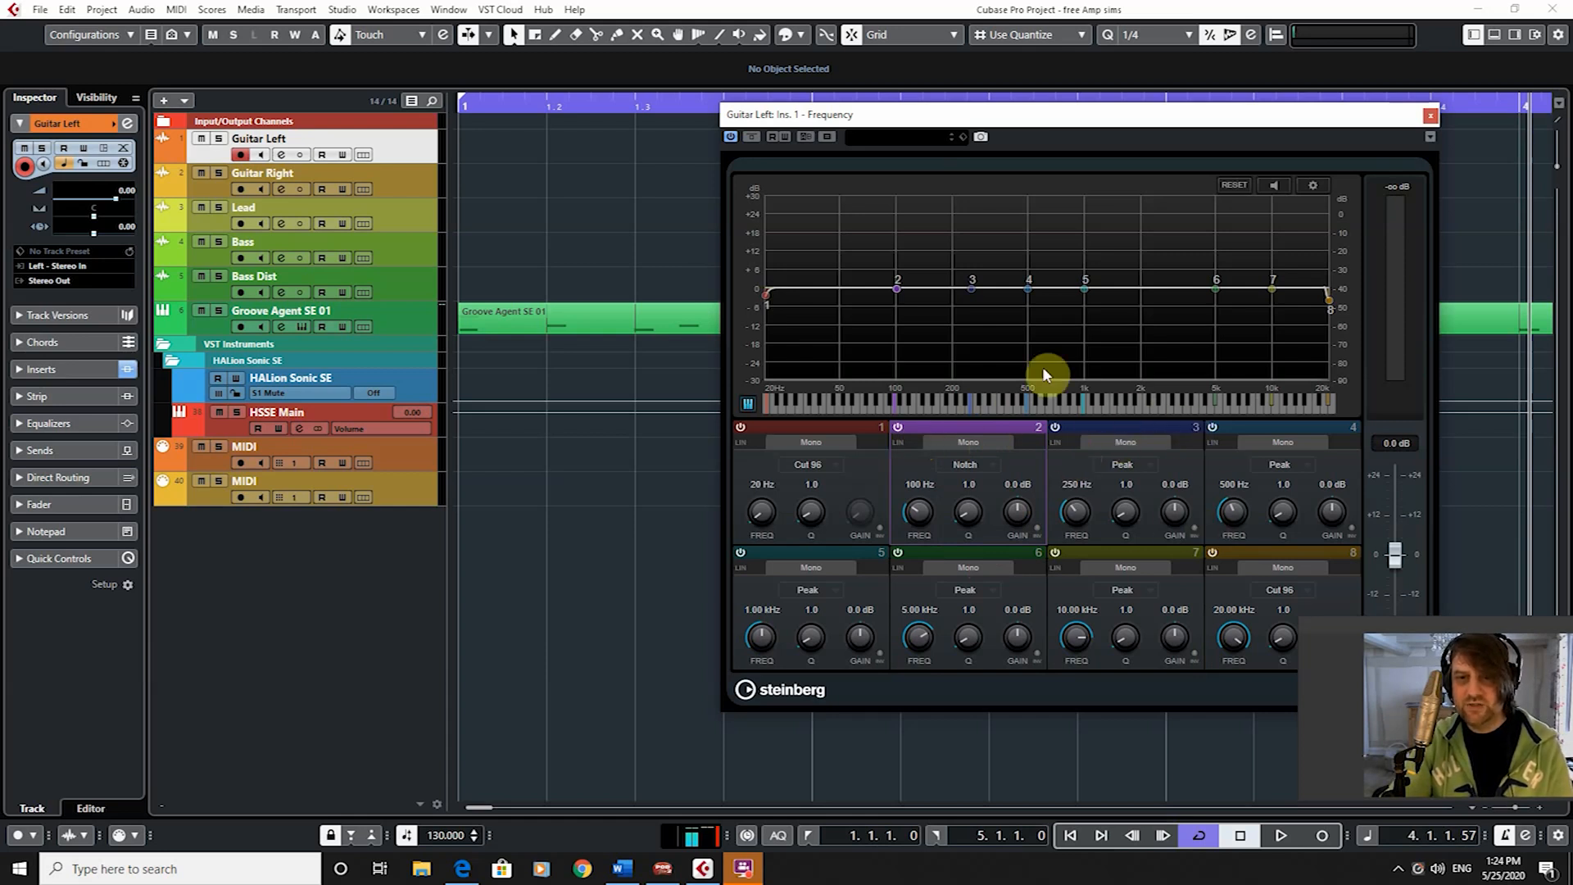
mouse_move(1209, 512)
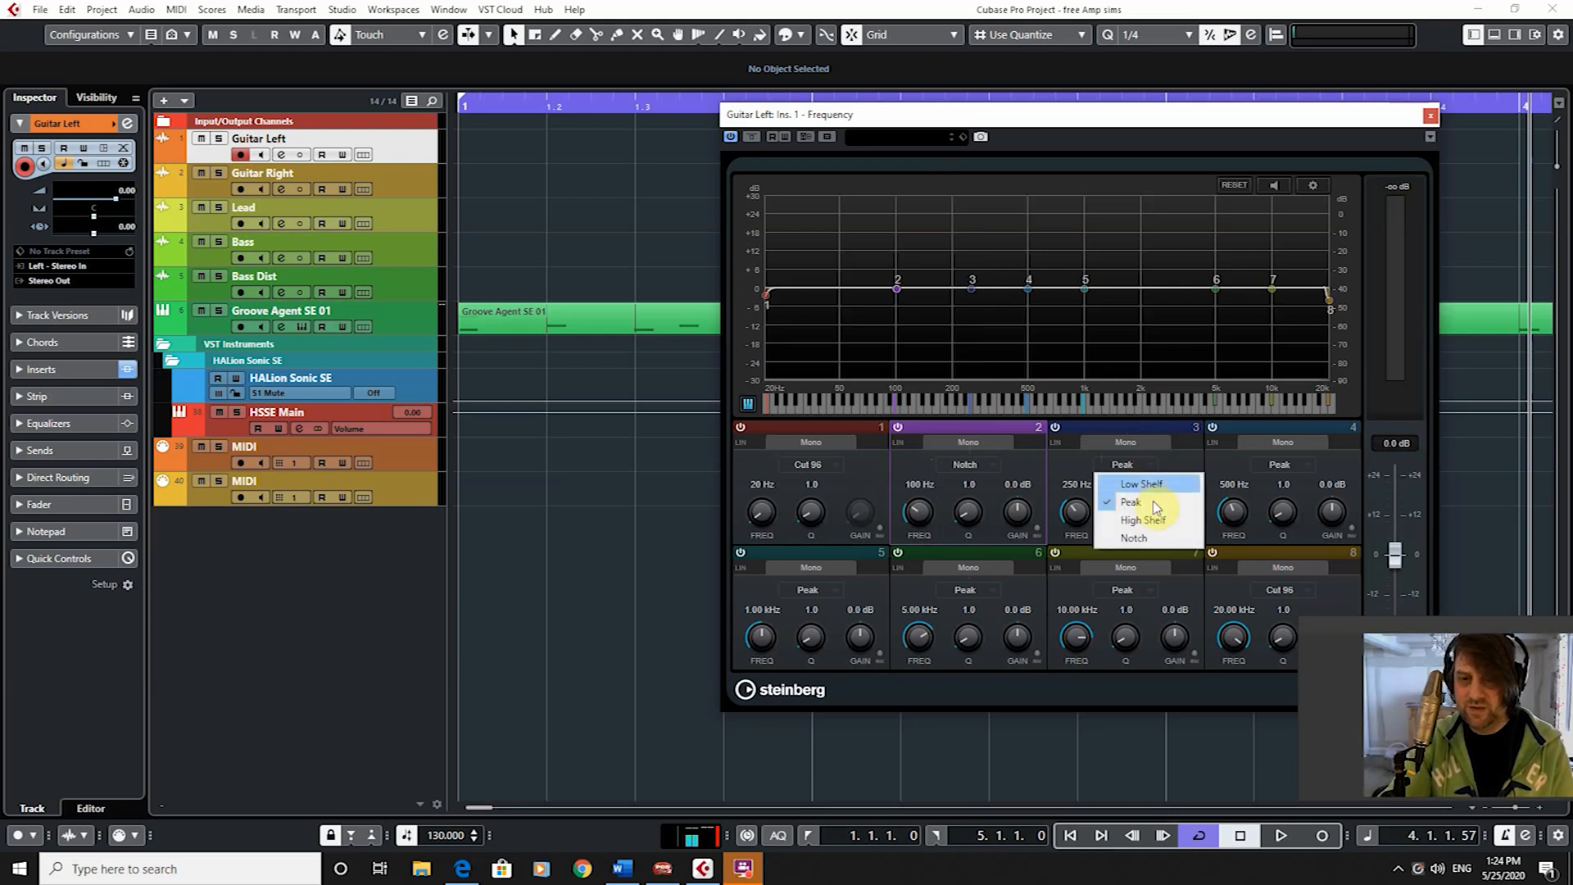
- Choose Notch as band 3's filter type, centred at 250 Hz
click(1134, 538)
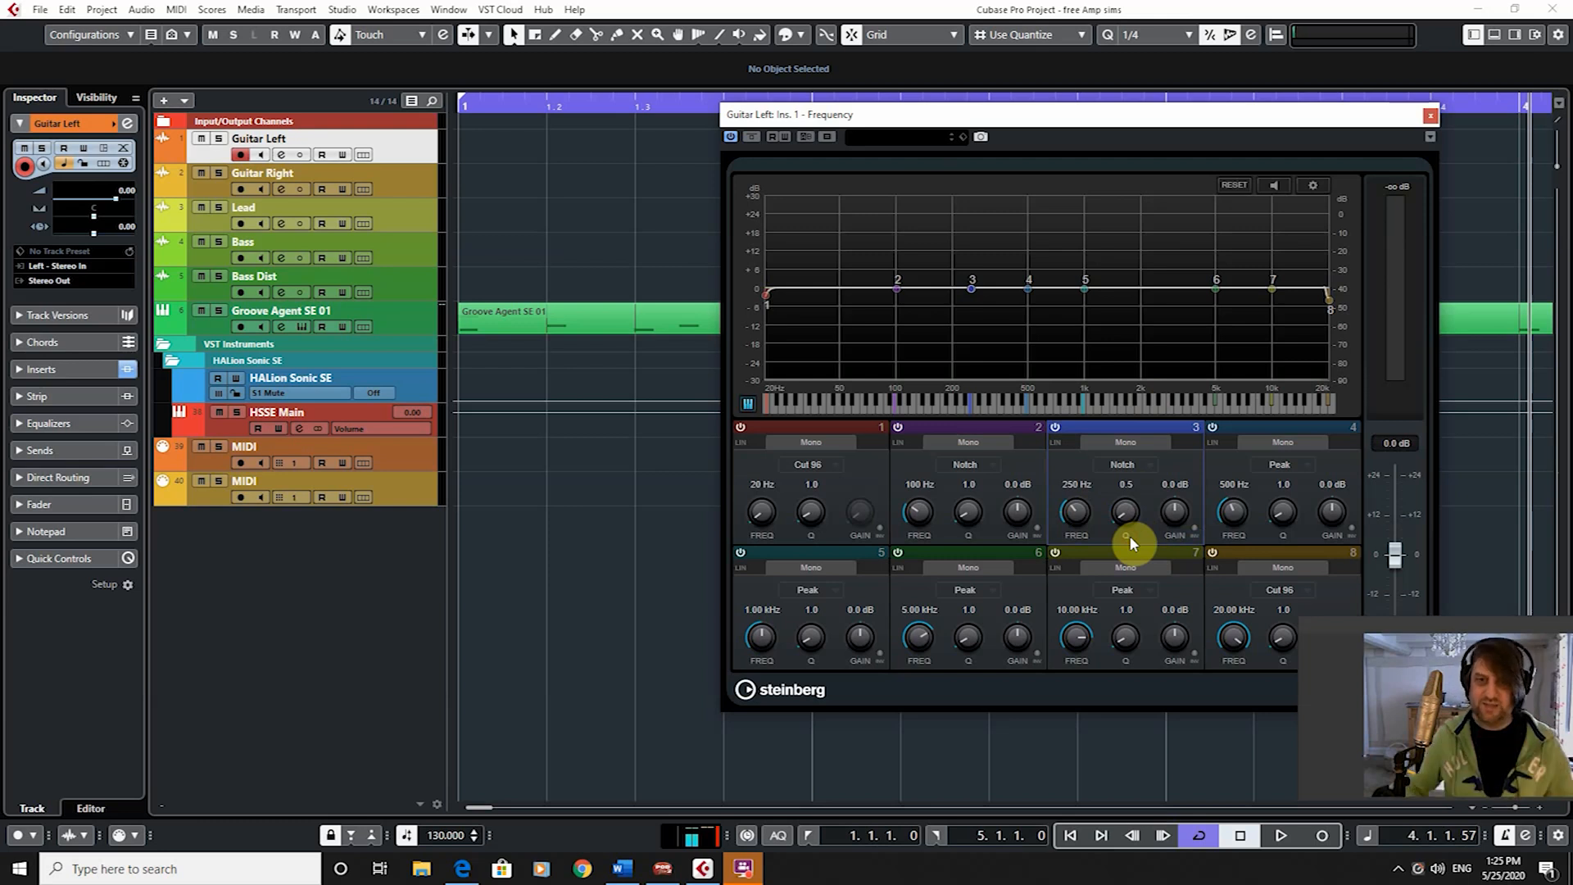
mouse_move(1174, 527)
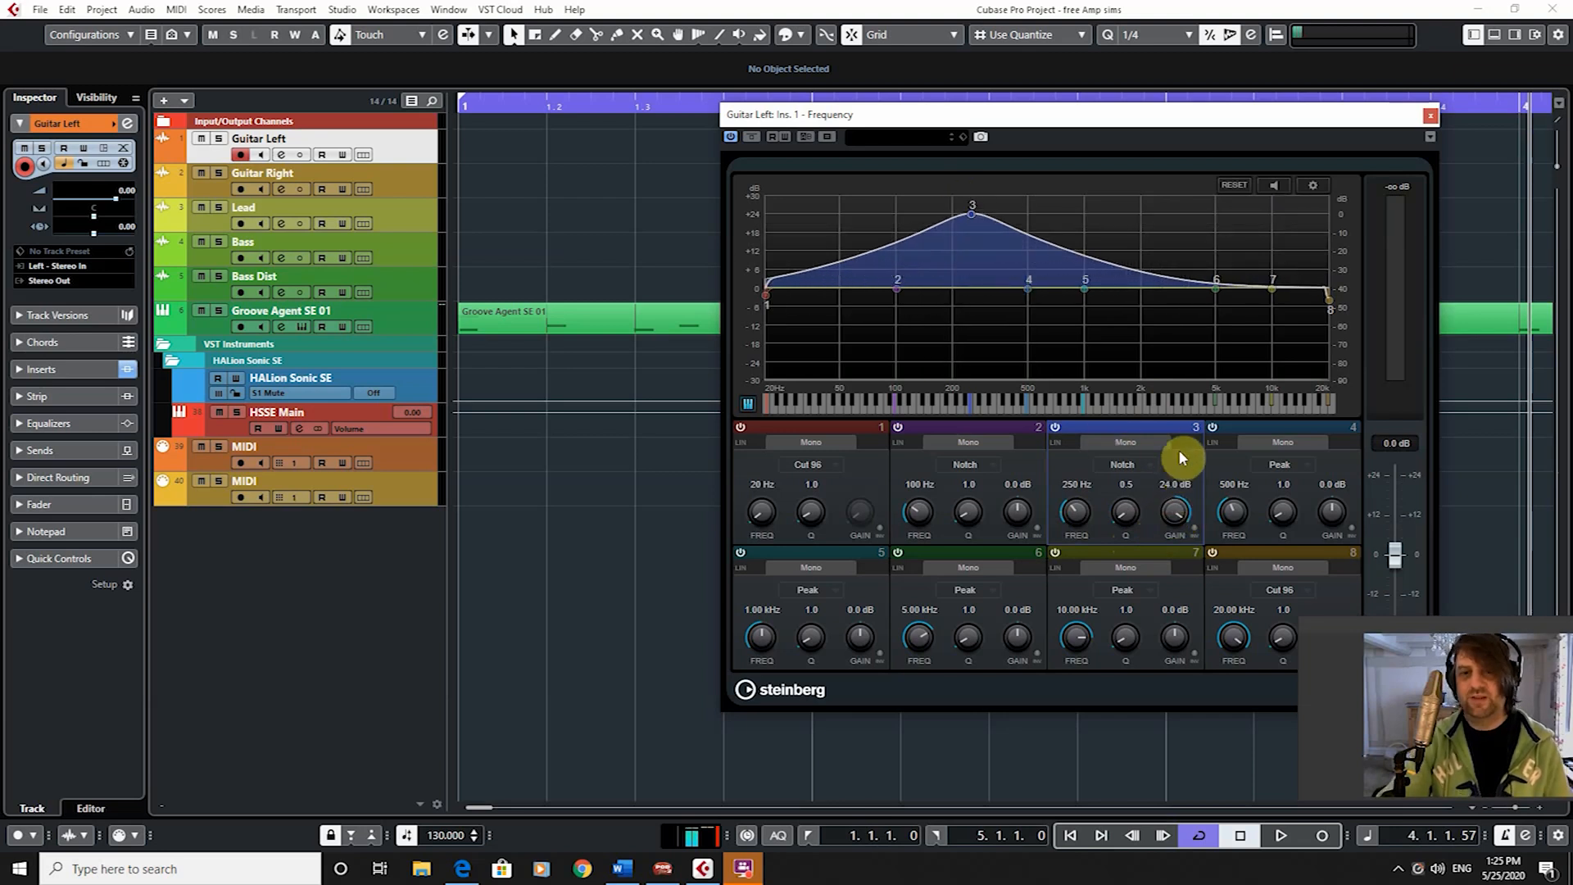
mouse_move(1123, 519)
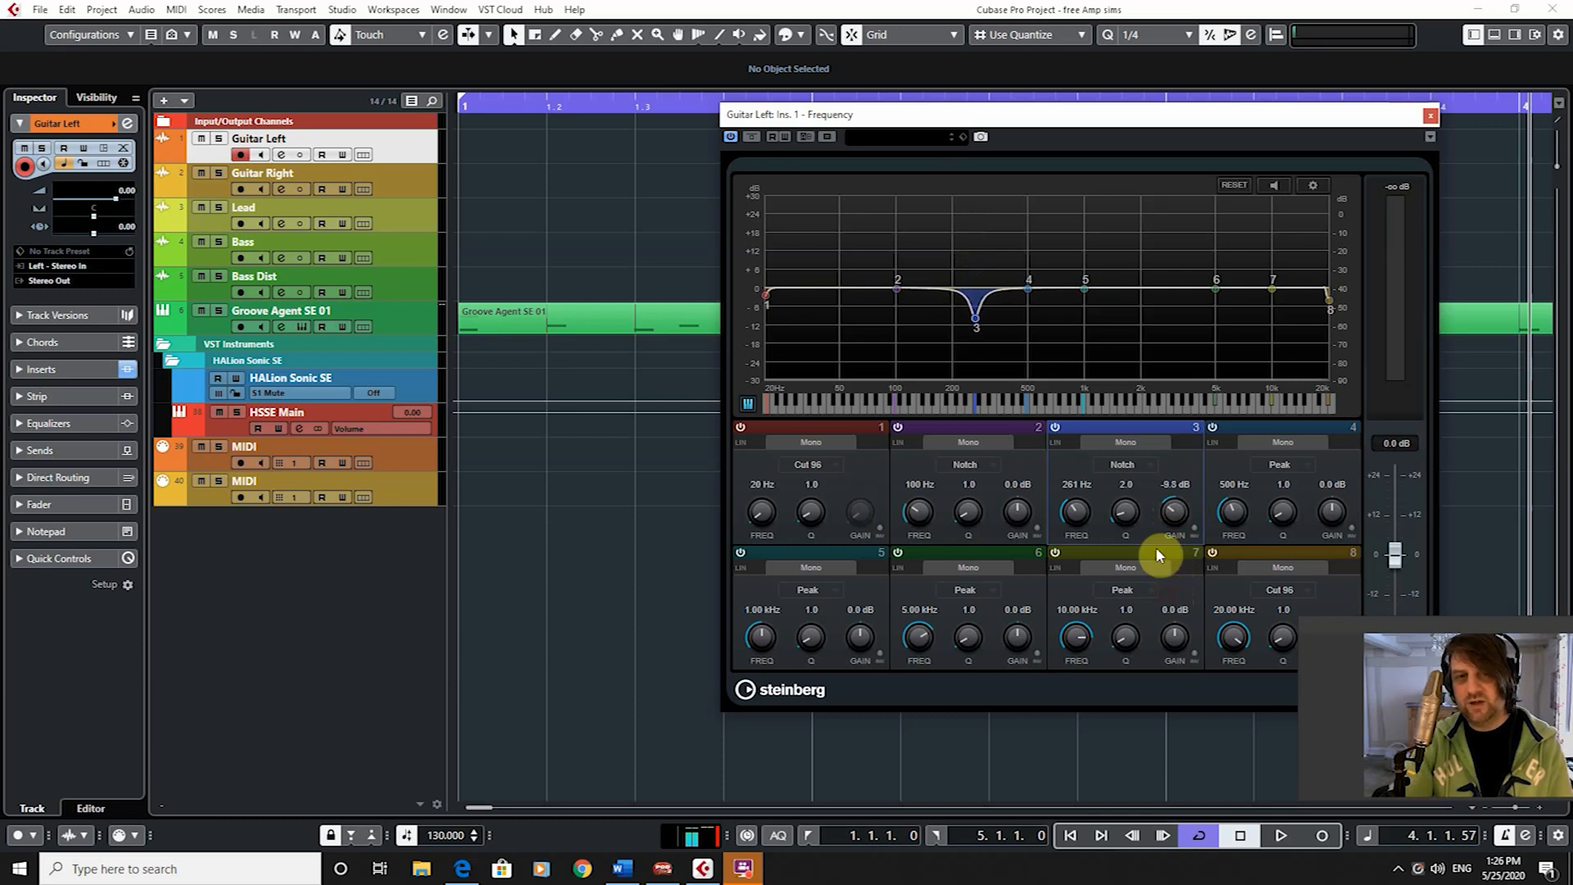
- Adjust band 3's gain at 261 Hz to ease the cut depth
click(974, 322)
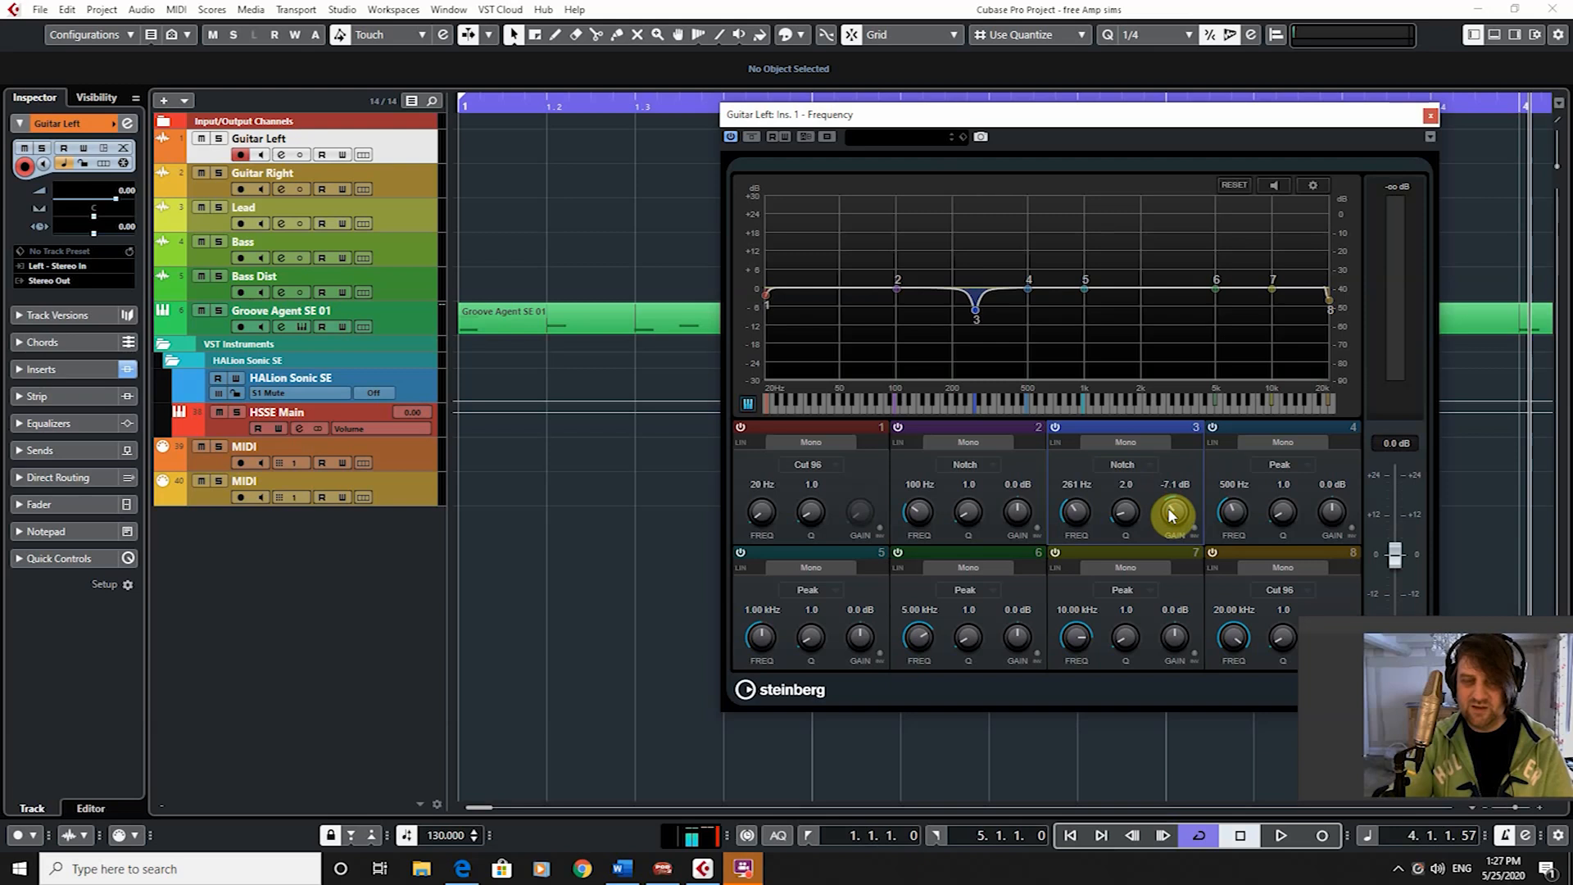
mouse_move(1149, 502)
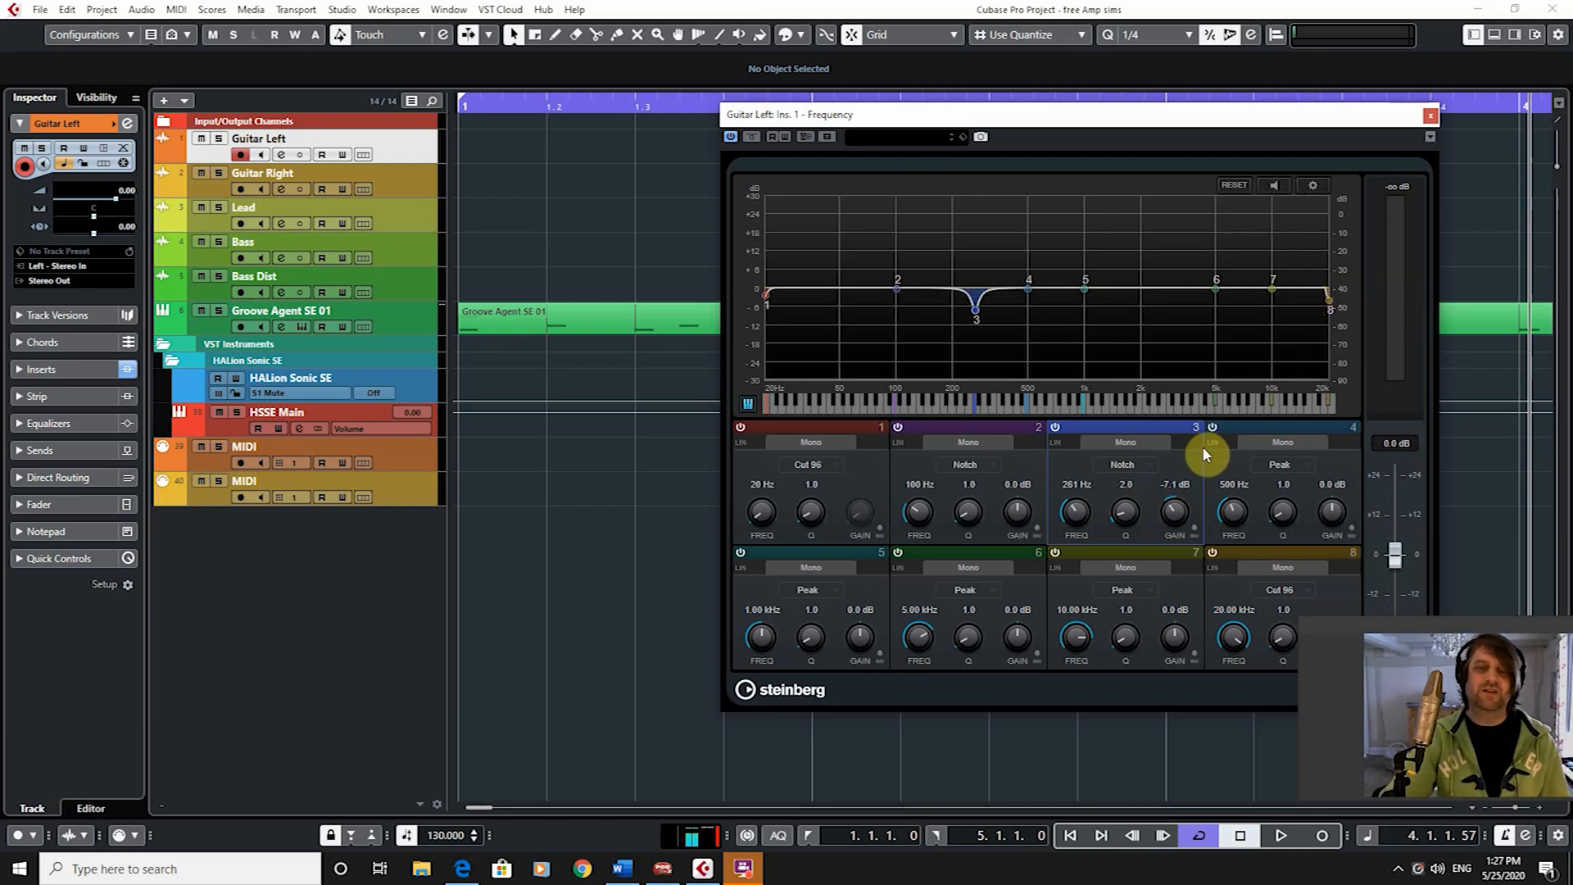
mouse_move(1179, 467)
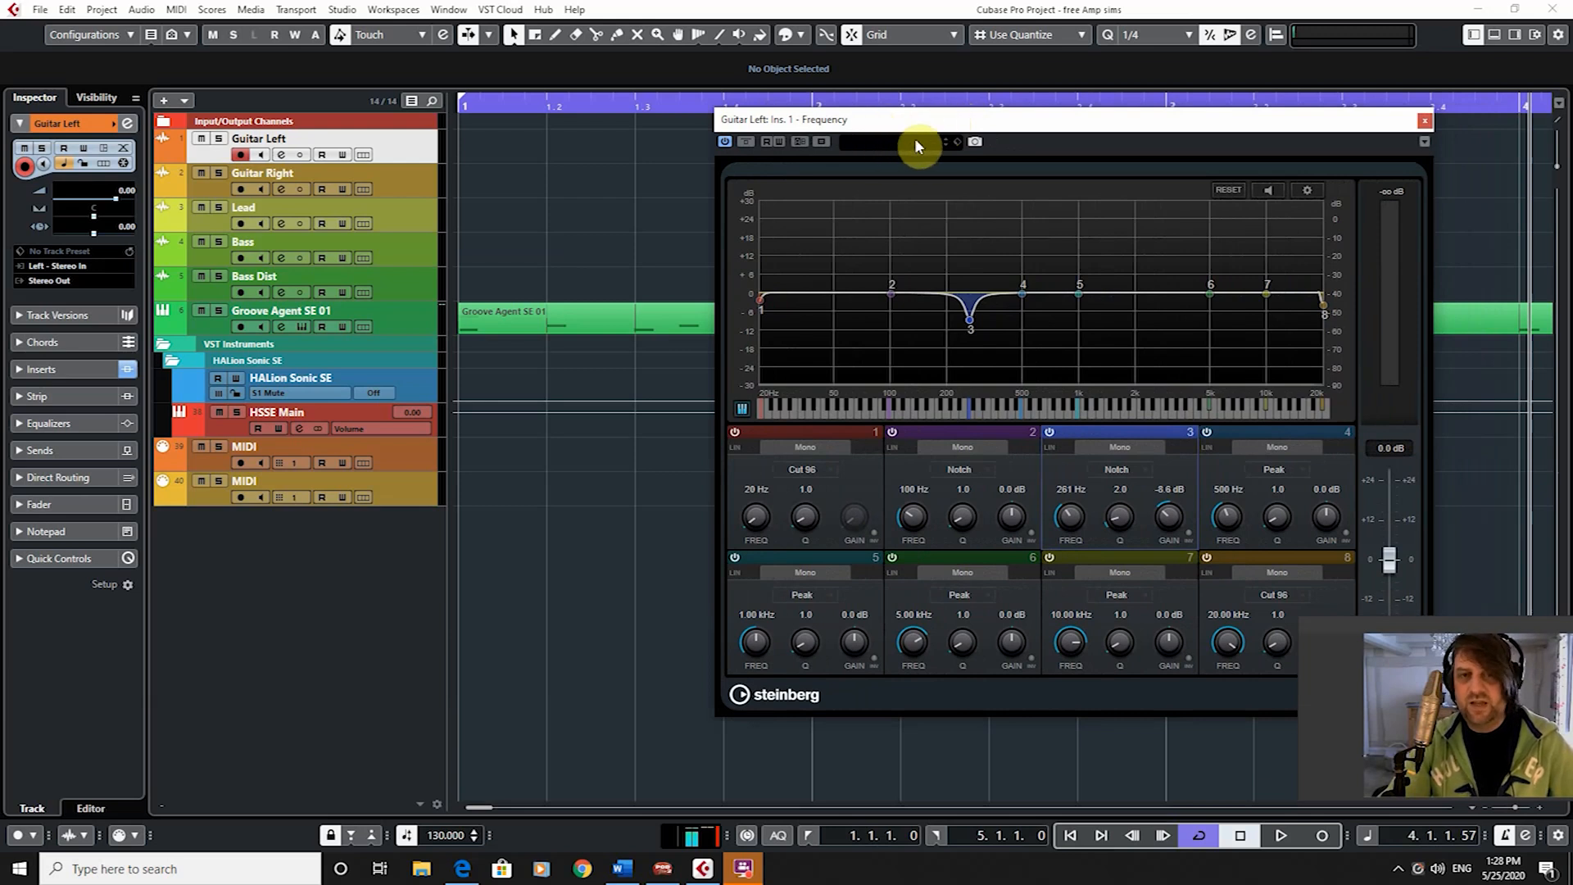
mouse_move(877, 148)
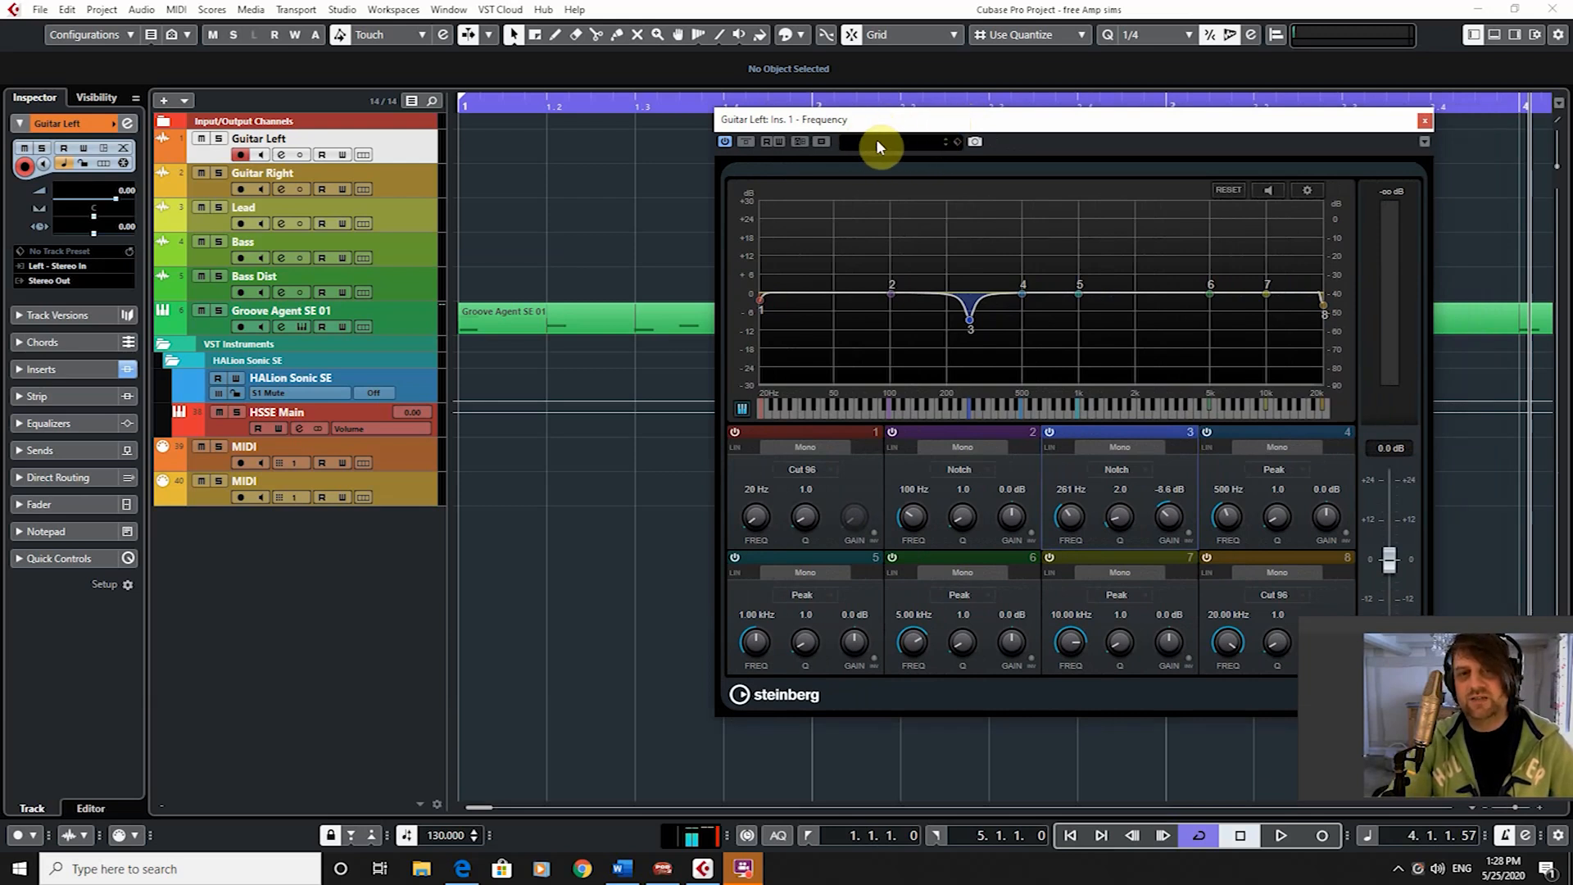
click(938, 142)
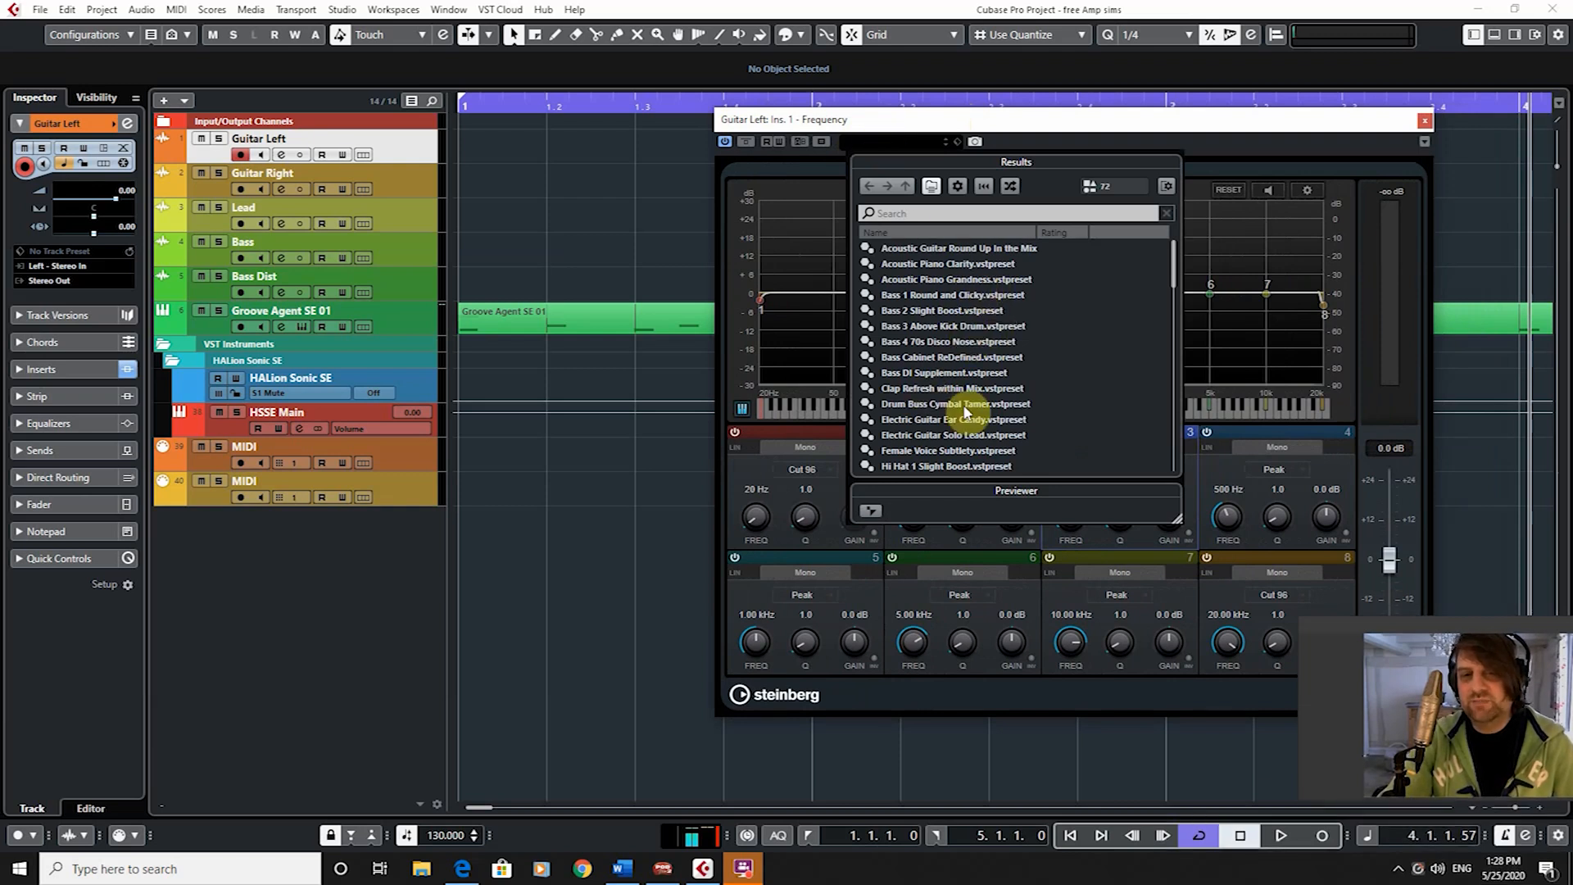
mouse_move(948, 356)
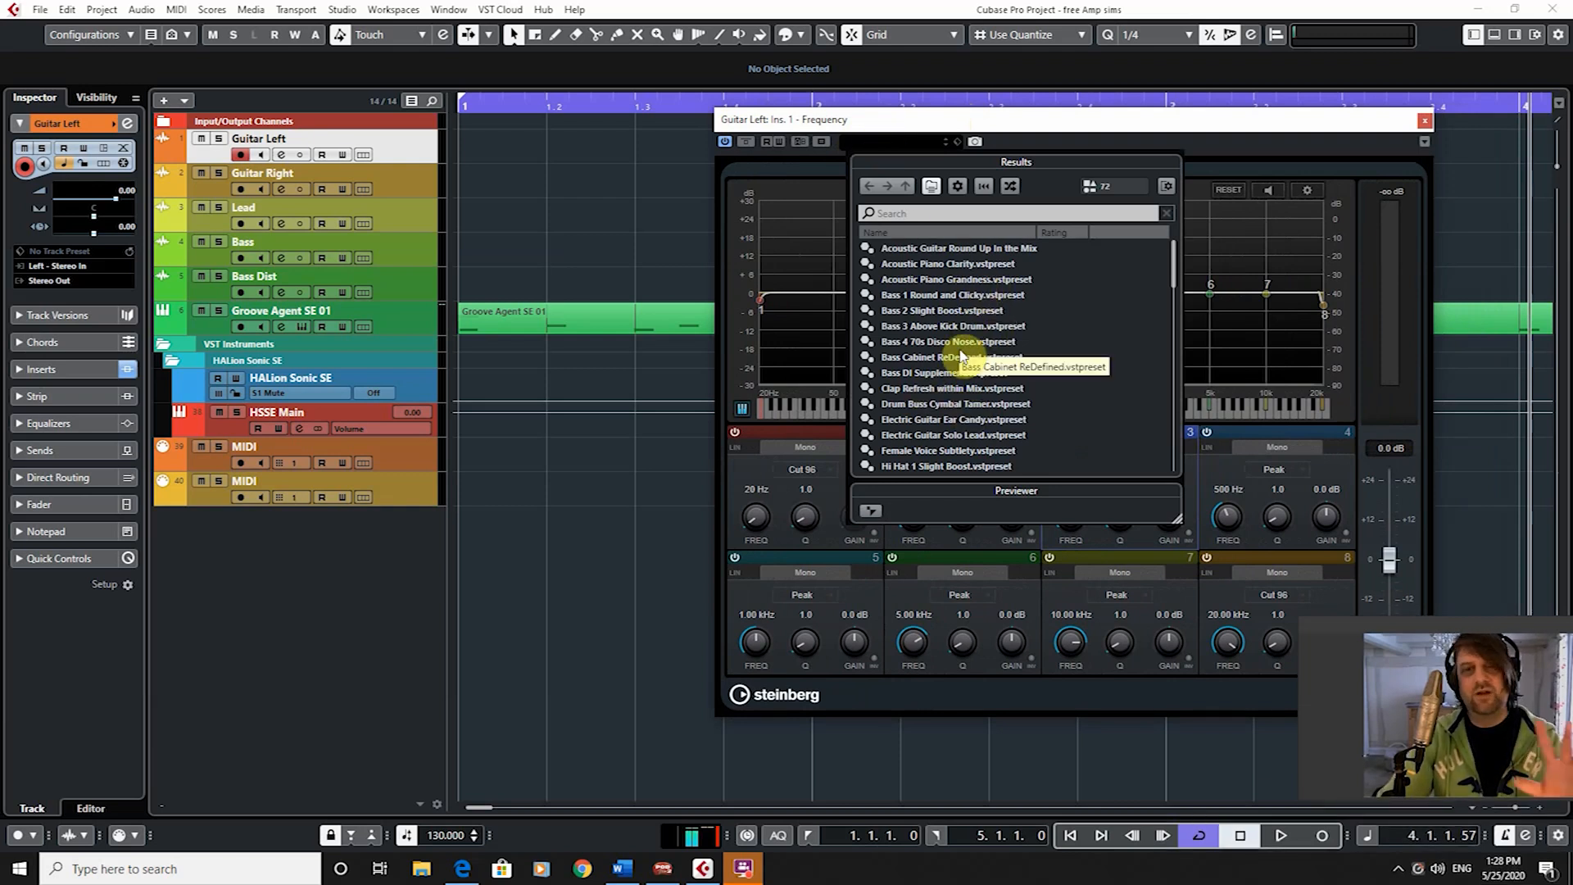
mouse_move(913, 278)
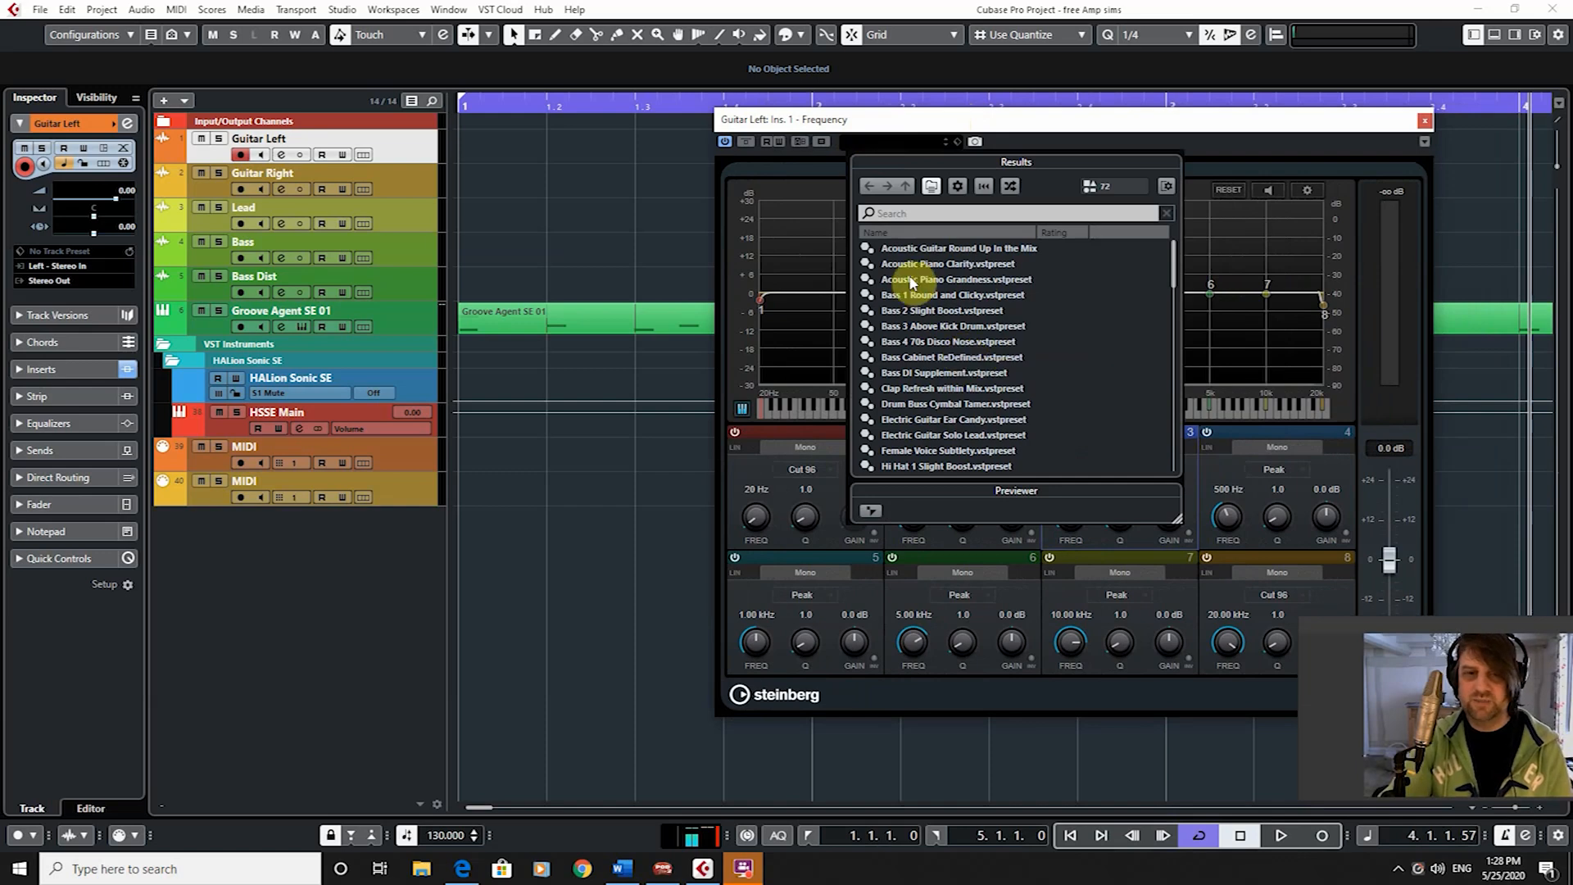
mouse_move(921, 342)
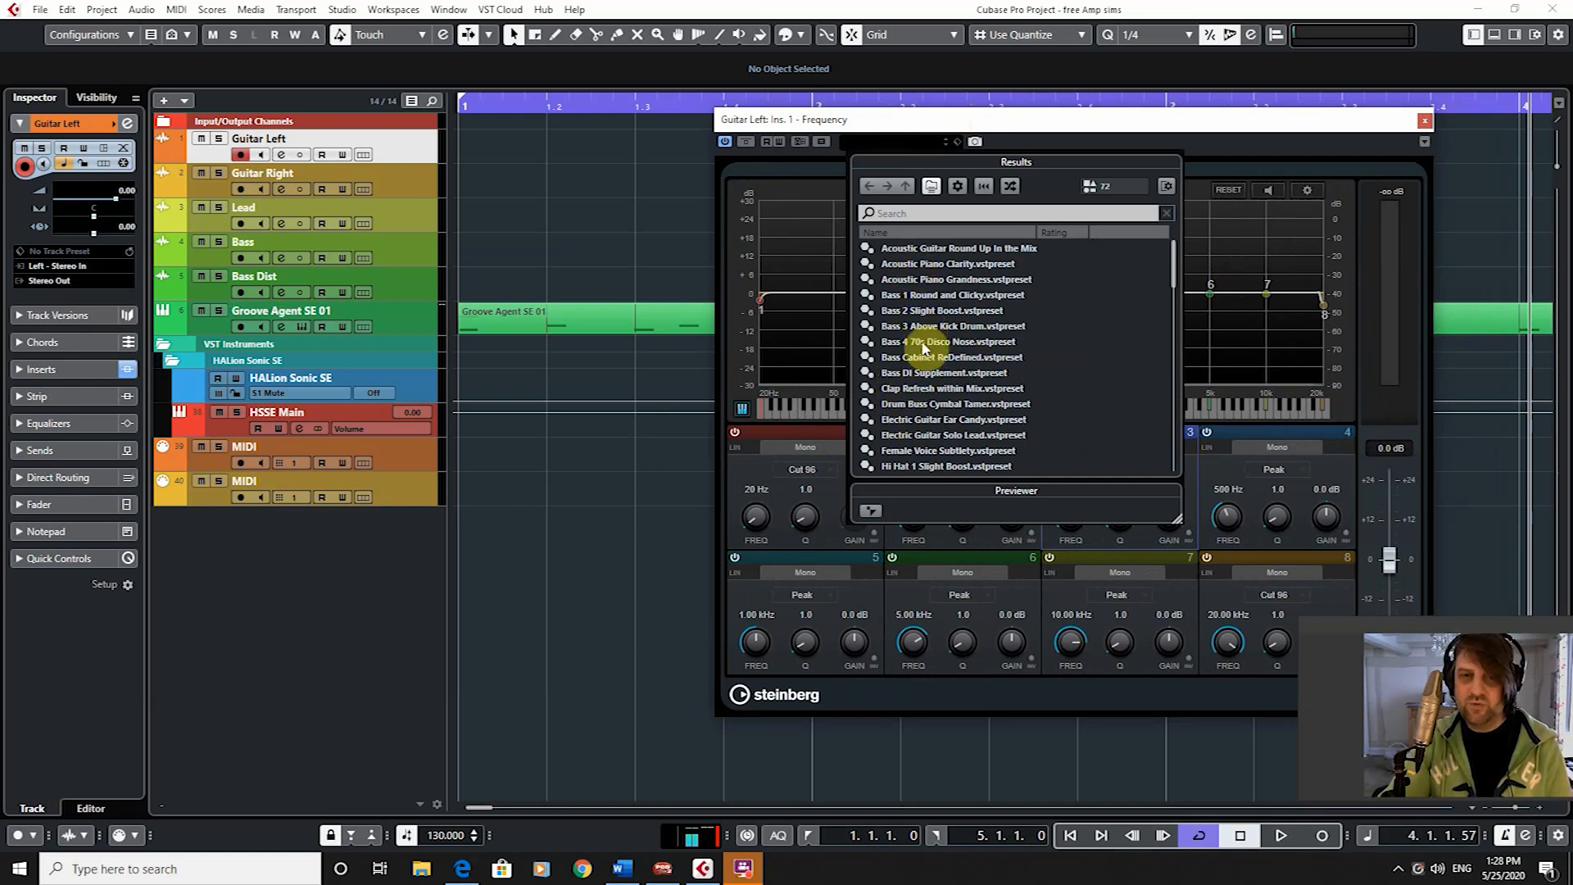
scroll(down, 3)
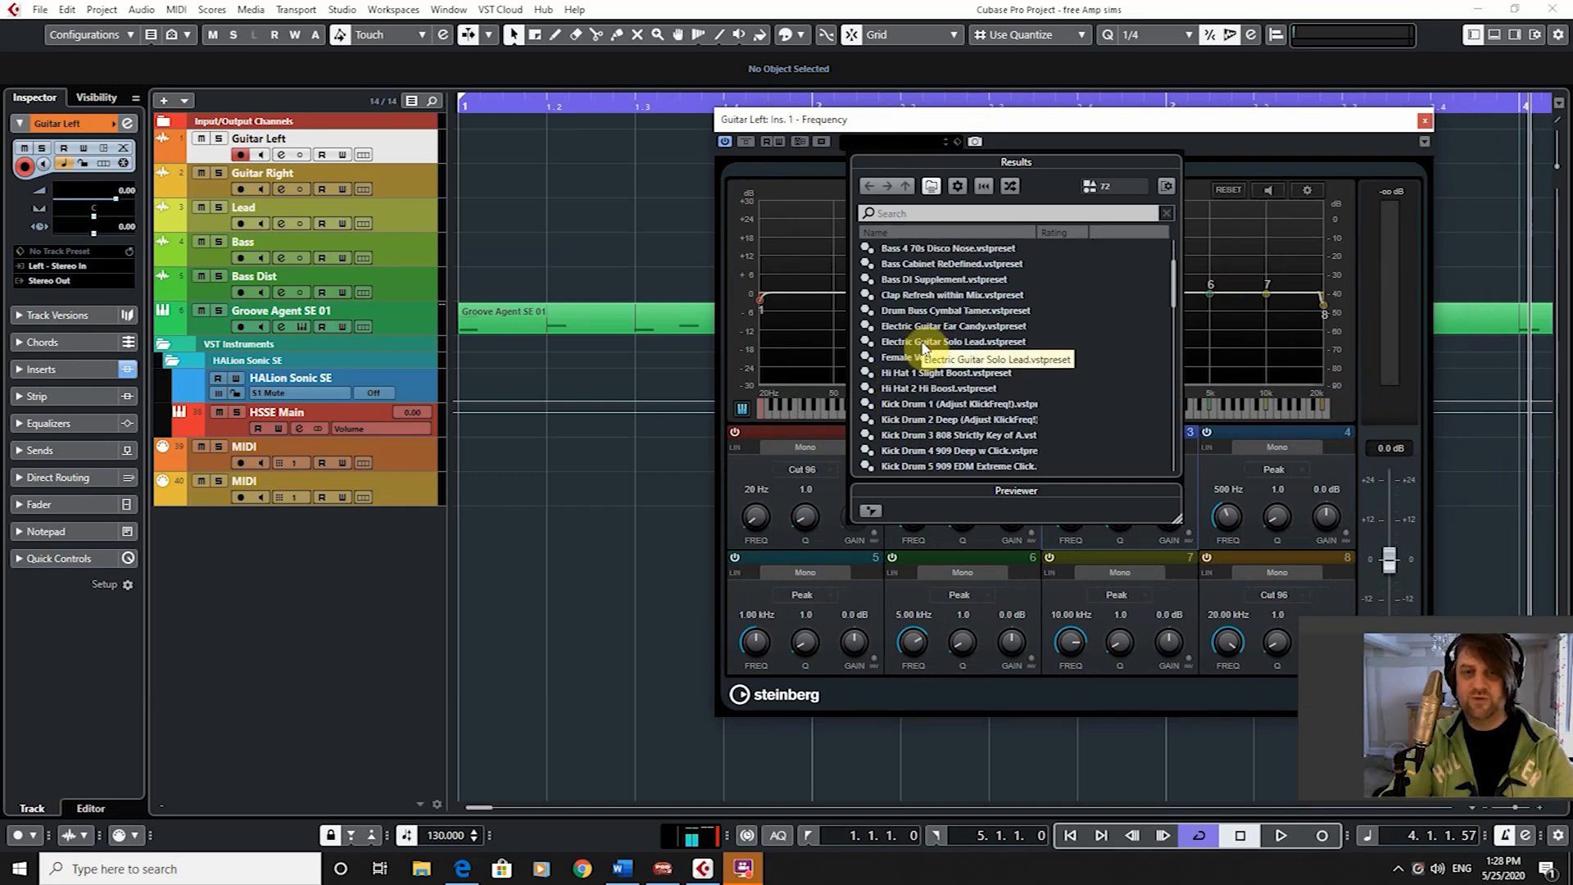
scroll(down, 3)
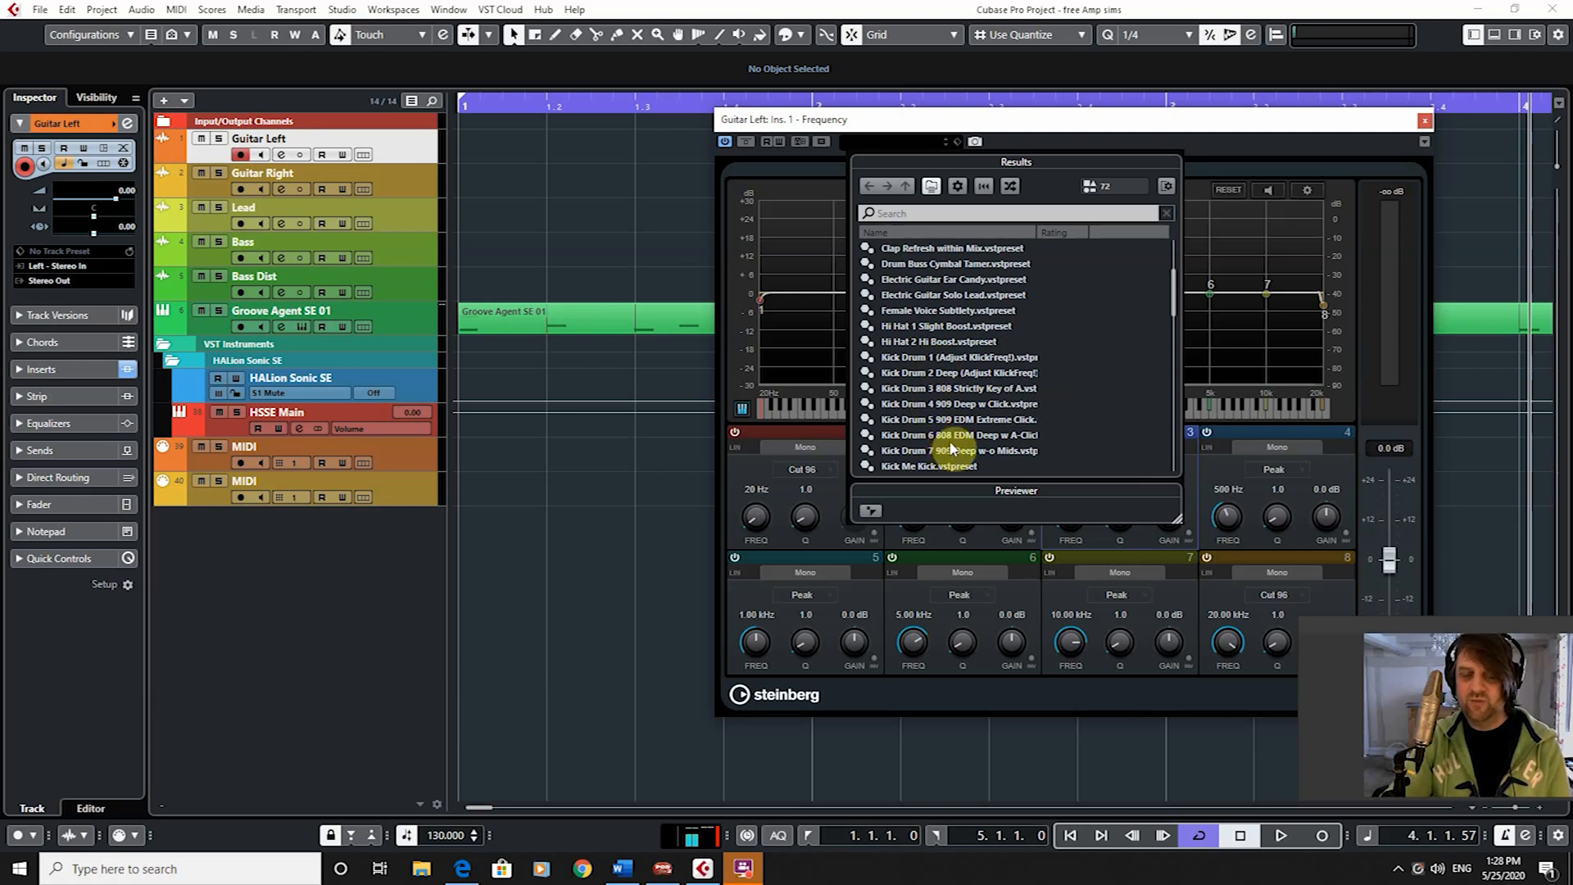
scroll(down, 3)
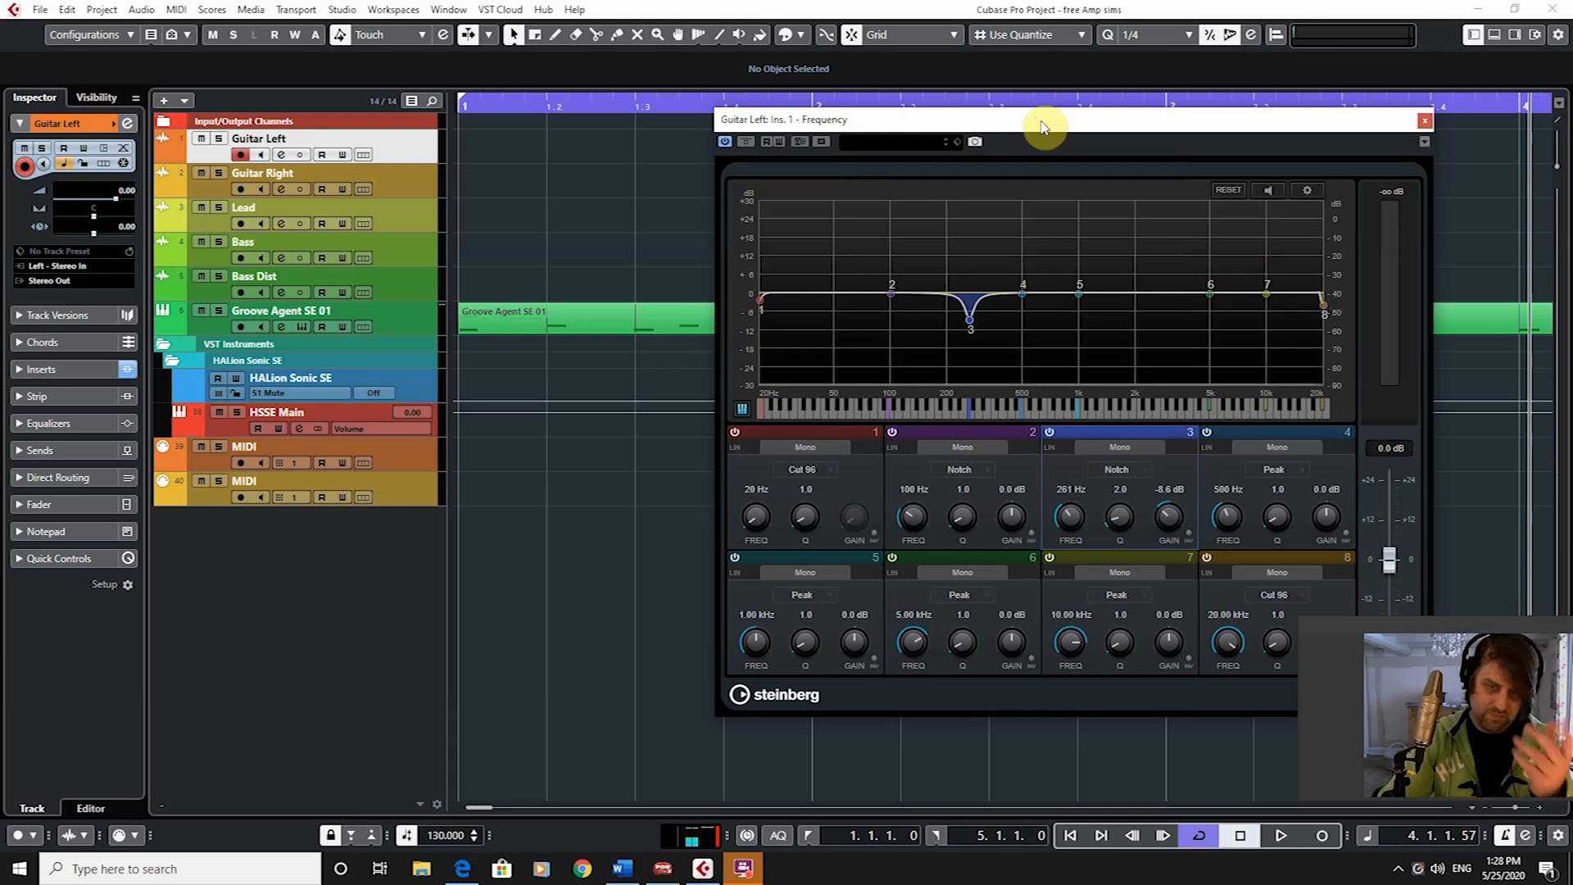
mouse_move(986, 118)
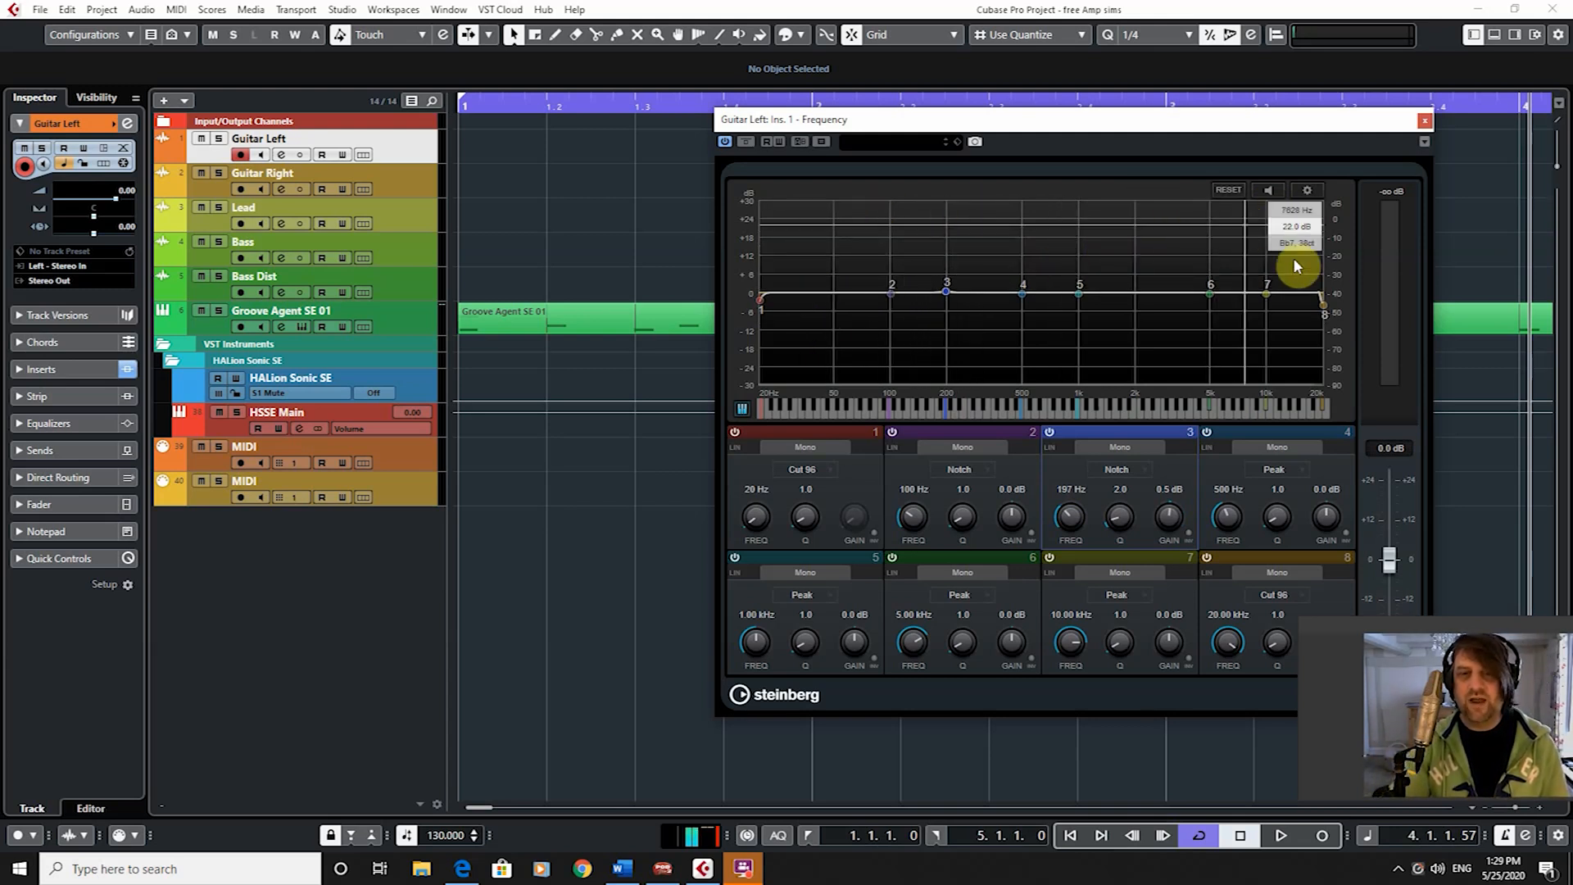
mouse_move(1199, 201)
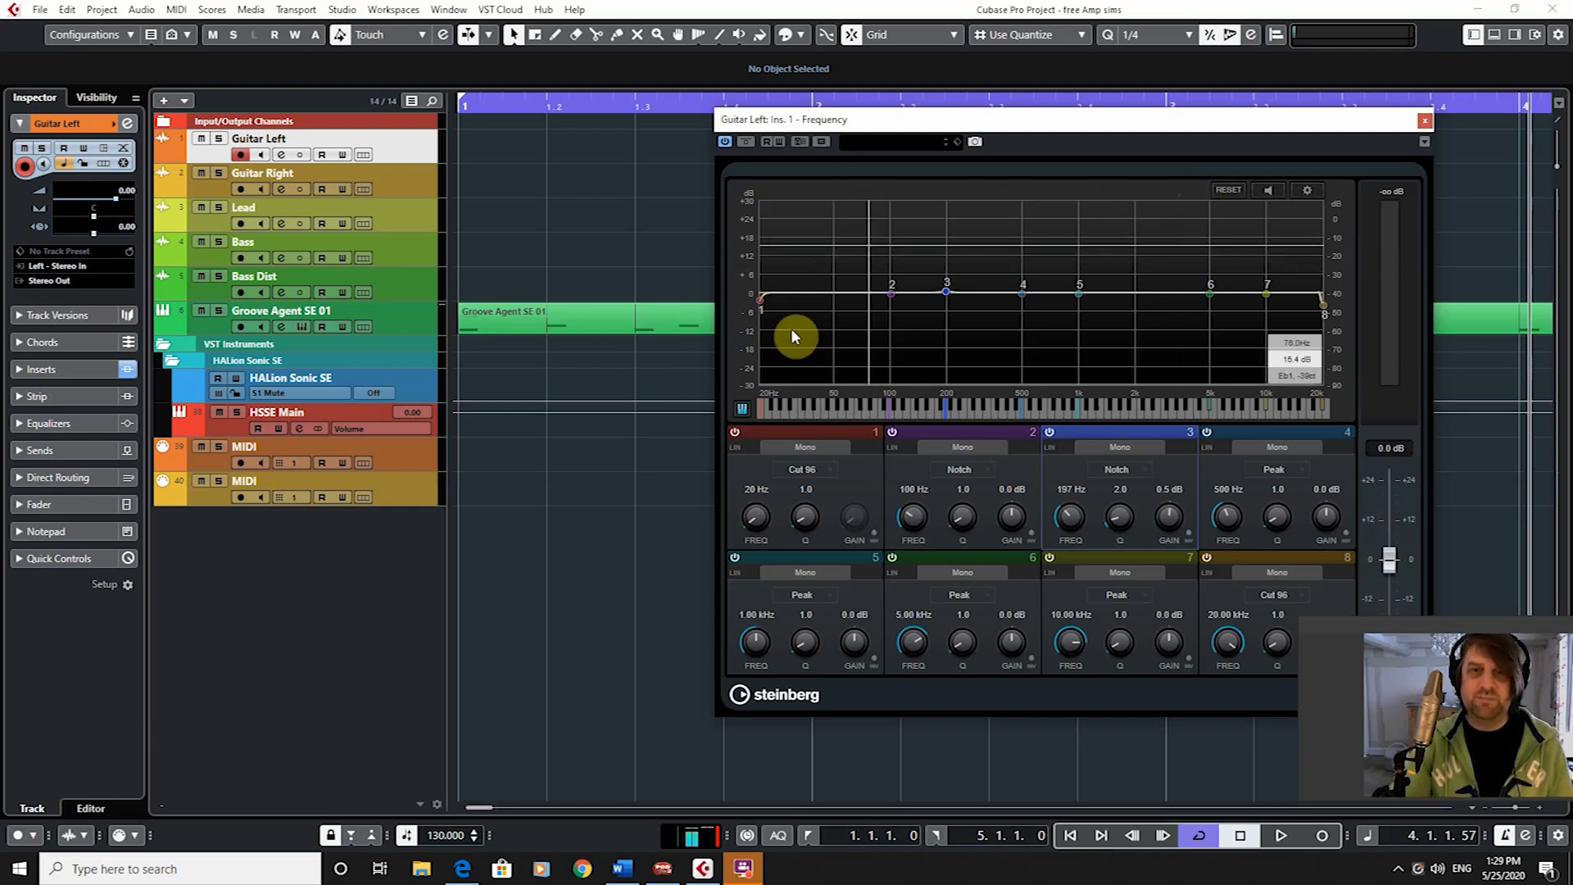
mouse_move(1405, 150)
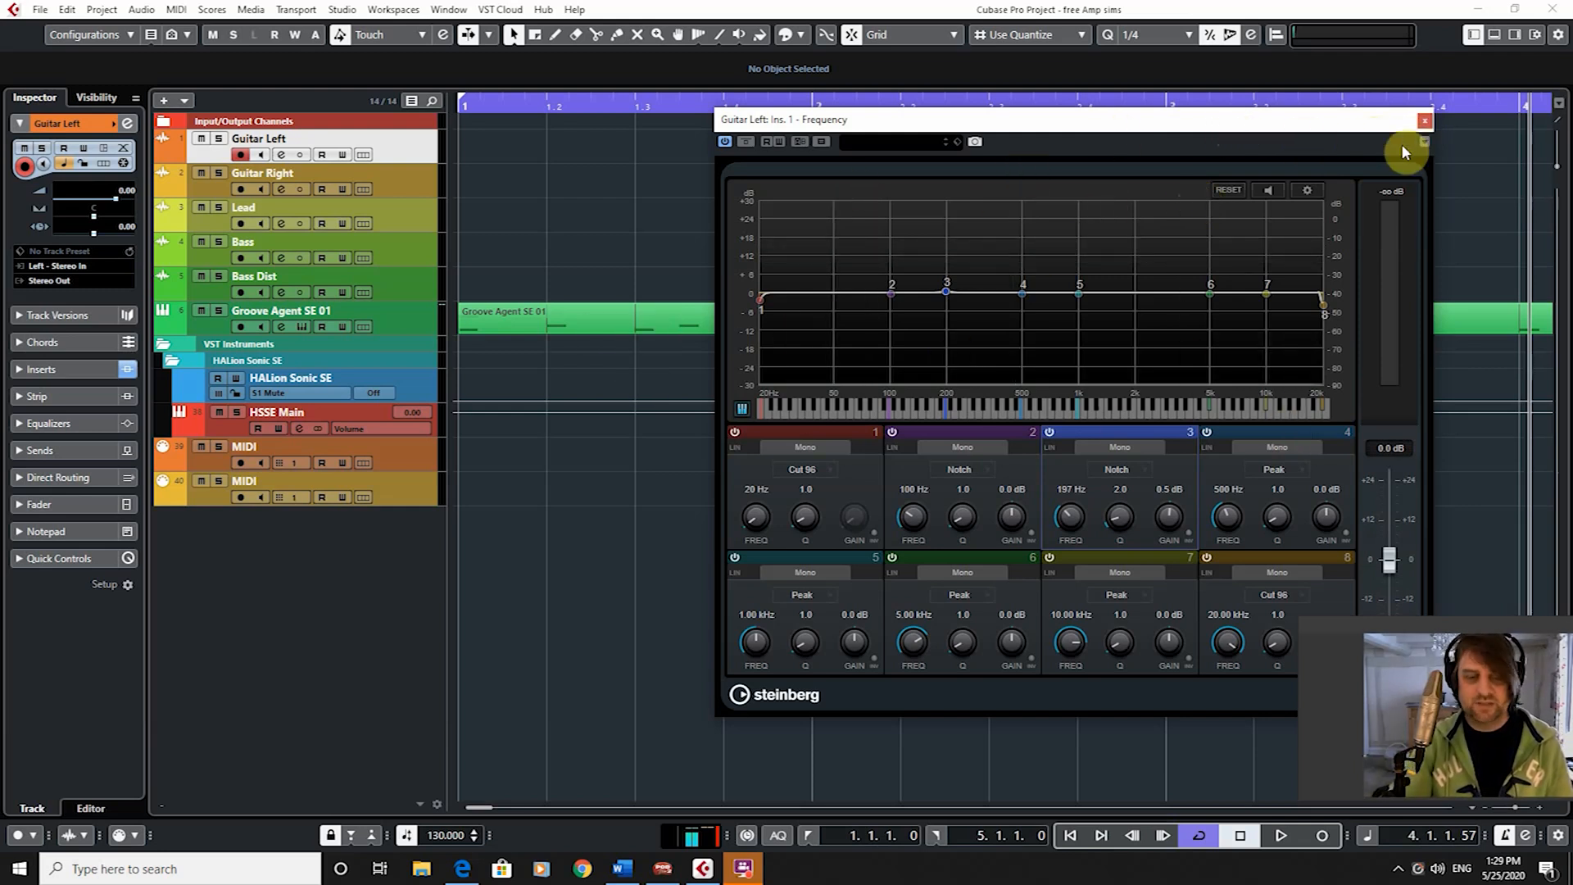